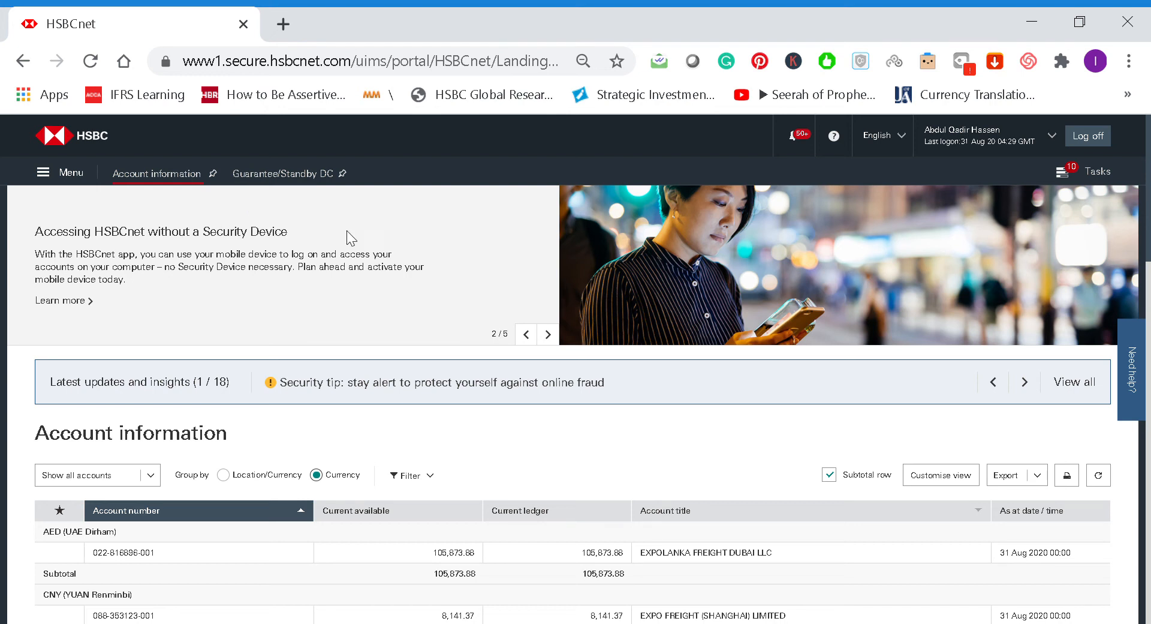
{"action": "mouse_move", "coordinate": [1094, 146]}
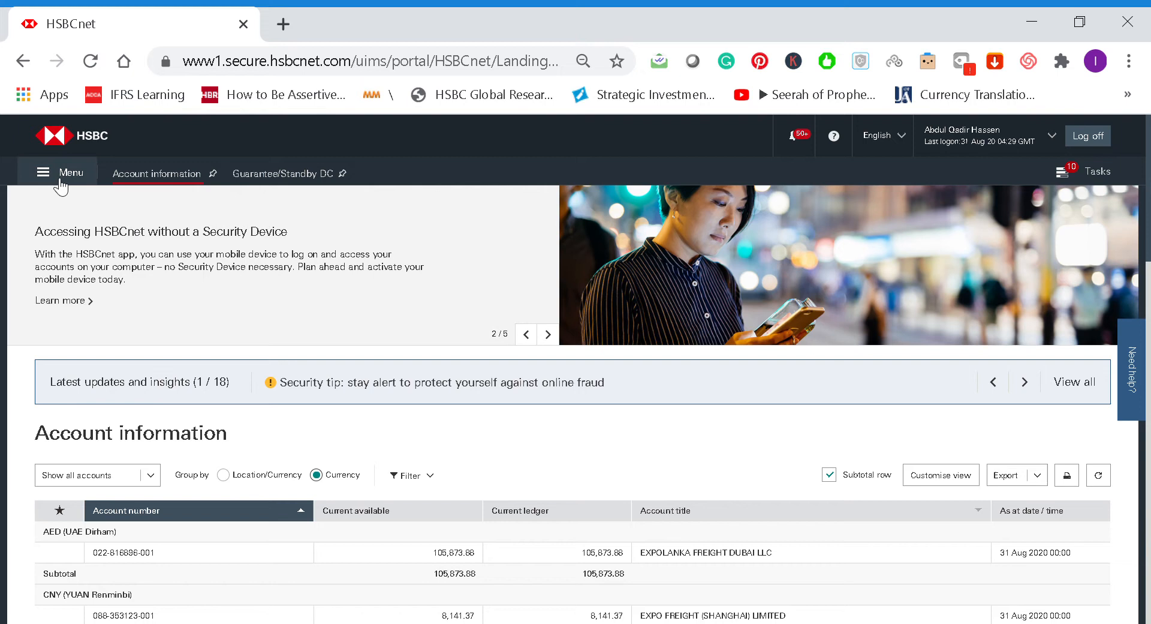
Open HSBCnet's main navigation menu to reach the Trade solutions services.
{"action": "left_click", "coordinate": [59, 172]}
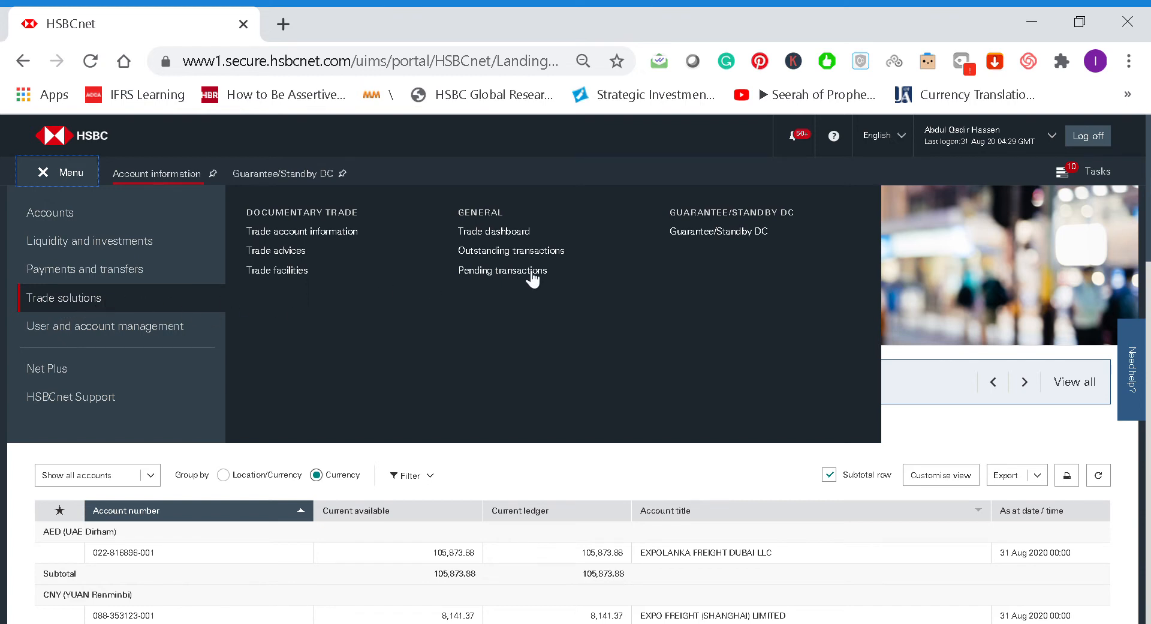
{"action": "mouse_move", "coordinate": [453, 306]}
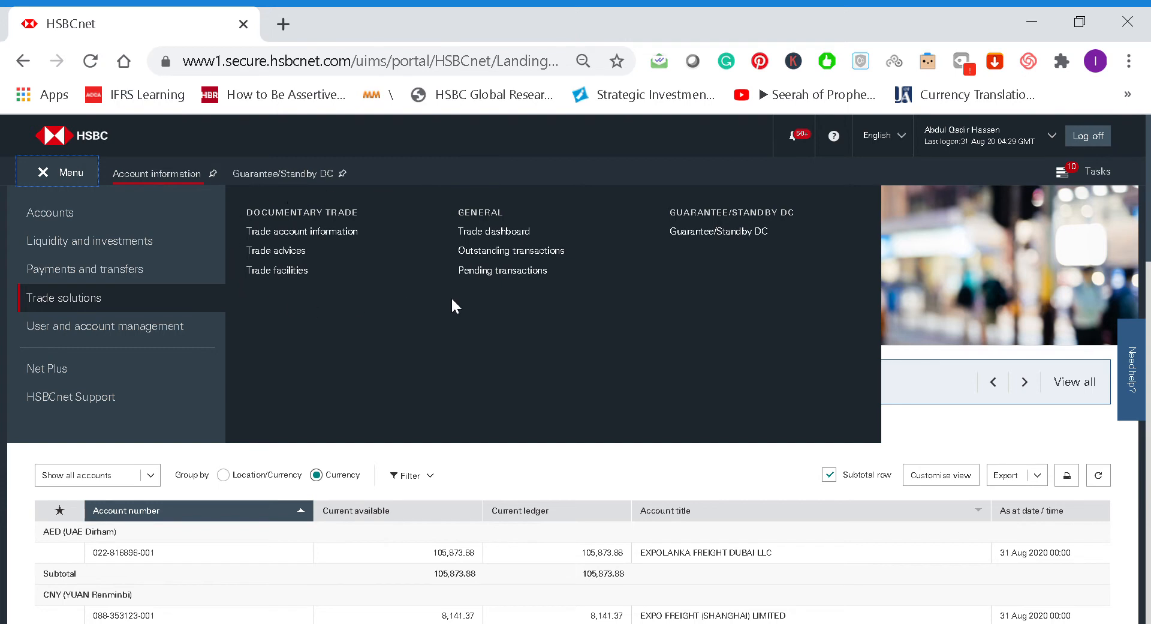
{"action": "mouse_move", "coordinate": [232, 246]}
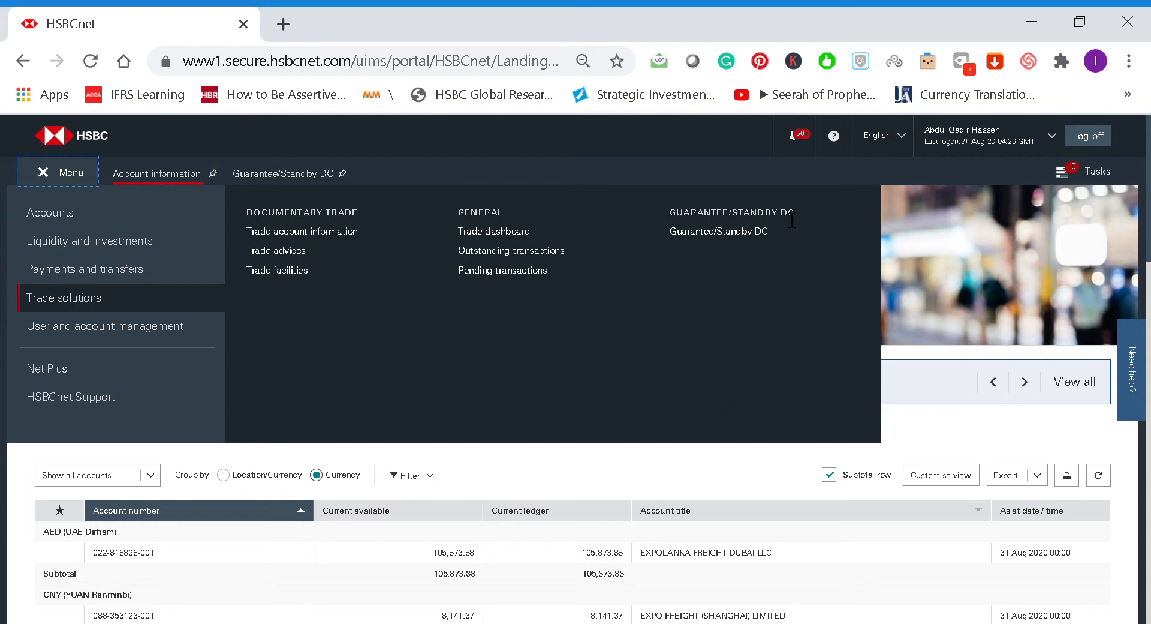
{"action": "mouse_move", "coordinate": [786, 250]}
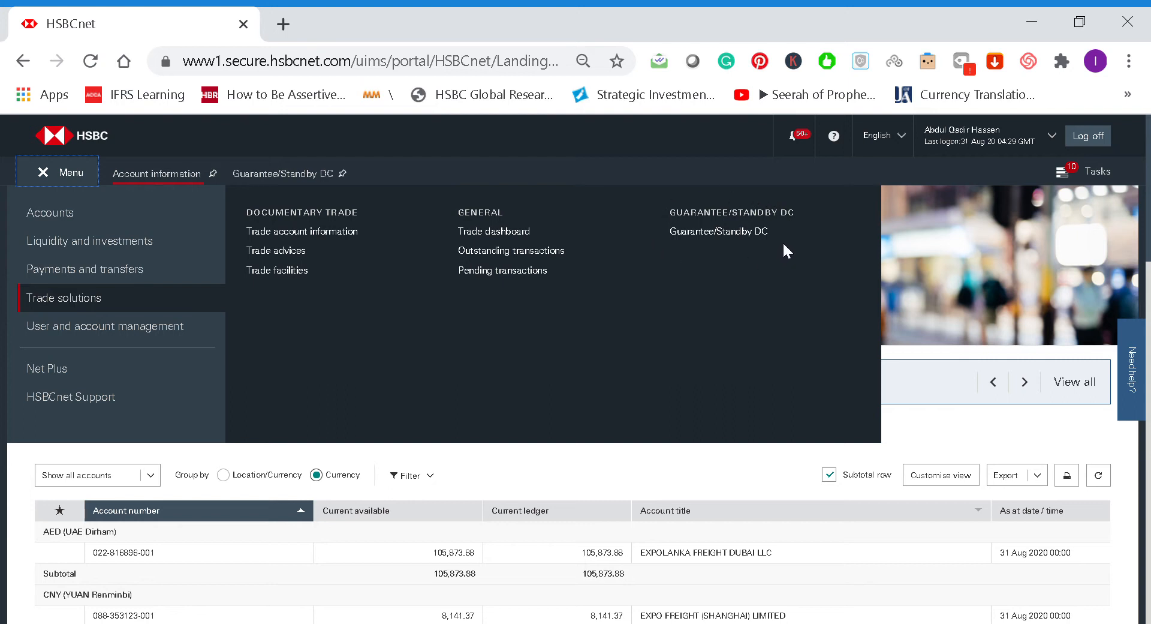
{"action": "mouse_move", "coordinate": [717, 278]}
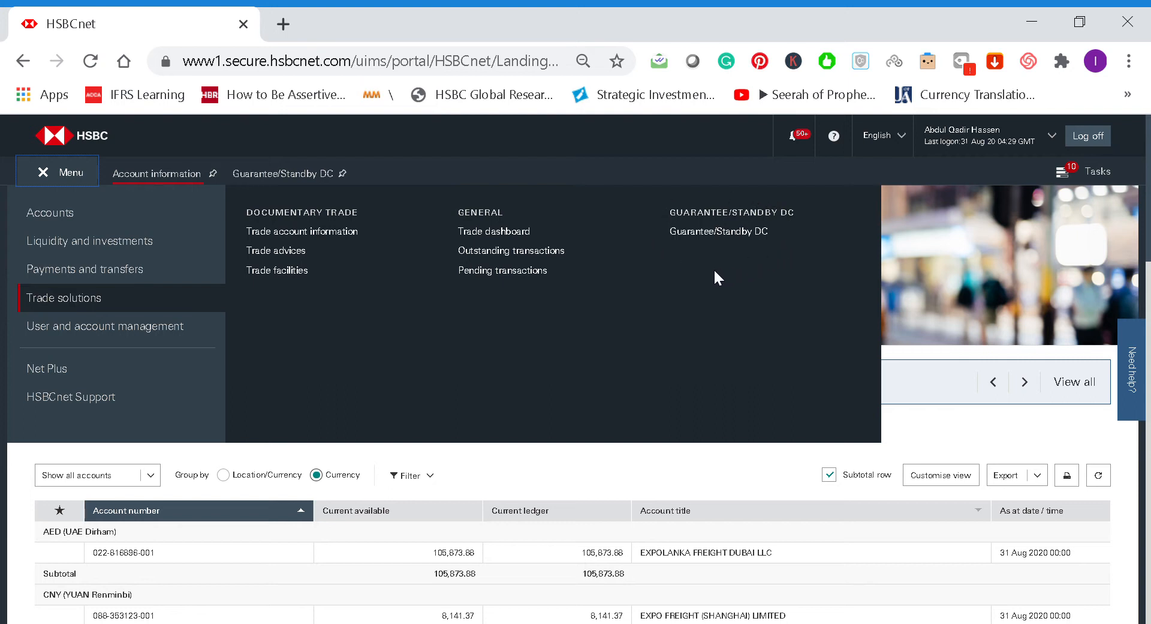
{"action": "mouse_move", "coordinate": [718, 230]}
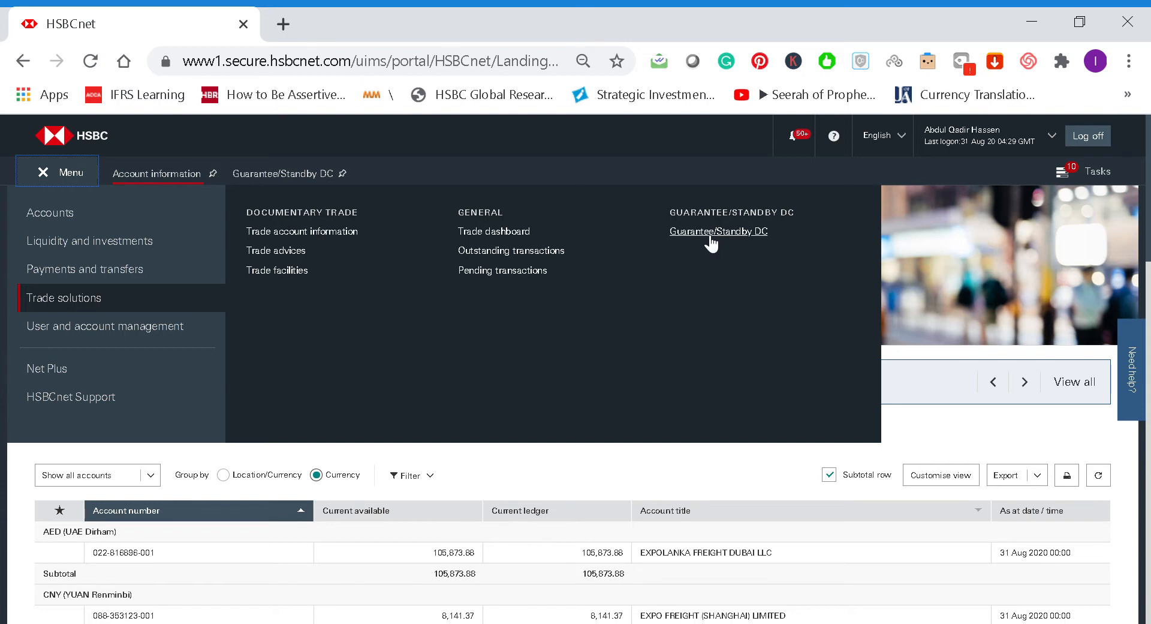
Open the Guarantee/Standby DC services page, browse its sections and leave the default applicant settings unchanged.
{"action": "left_click", "coordinate": [718, 231]}
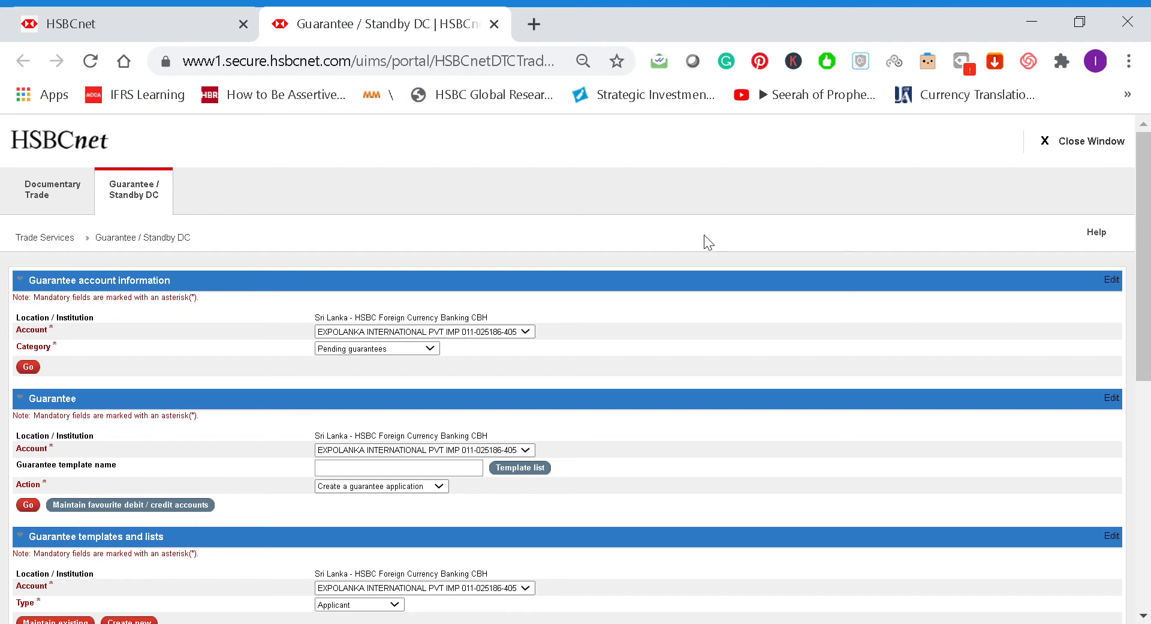
{"action": "scroll", "scroll_direction": "down", "scroll_amount": 3}
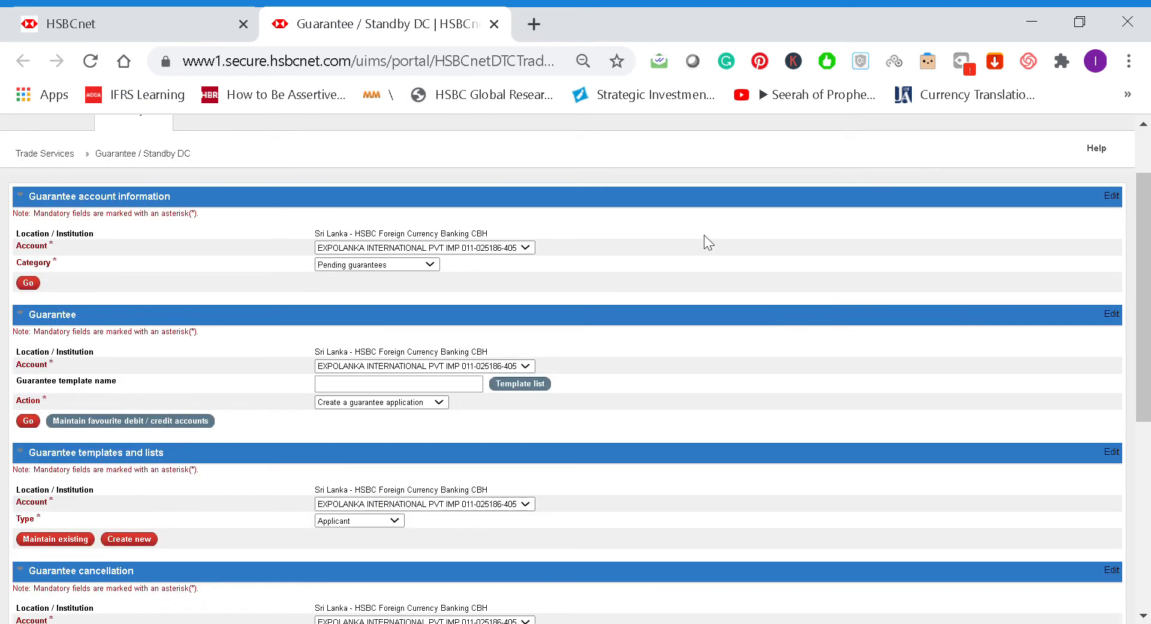
{"action": "scroll", "scroll_direction": "down", "scroll_amount": 3}
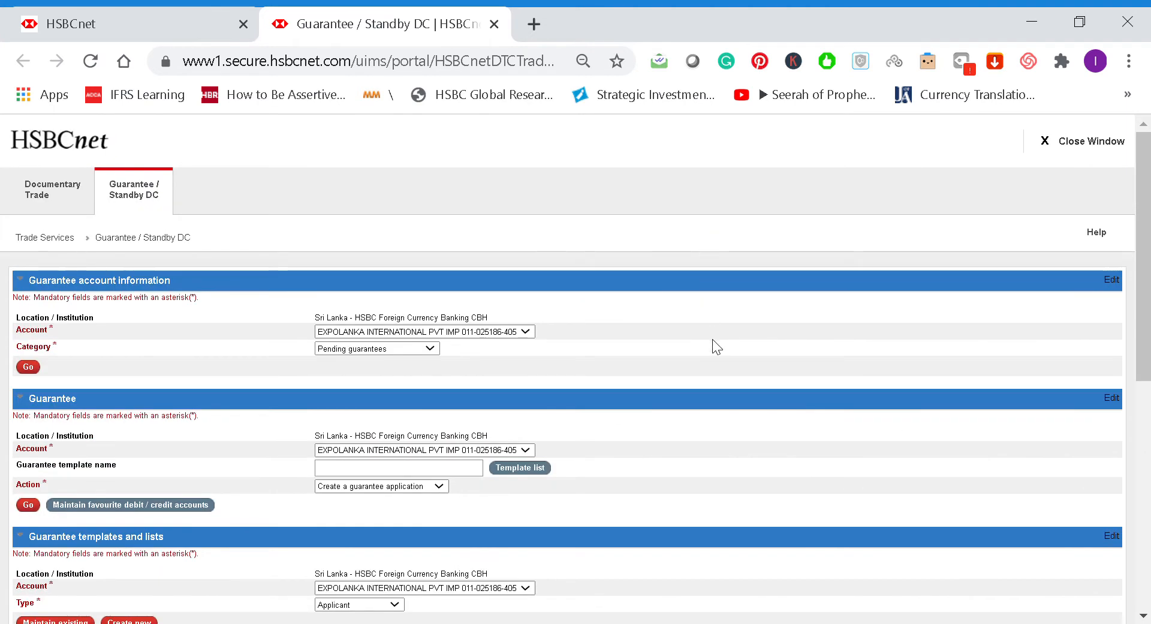
{"action": "scroll", "scroll_direction": "down", "scroll_amount": 3}
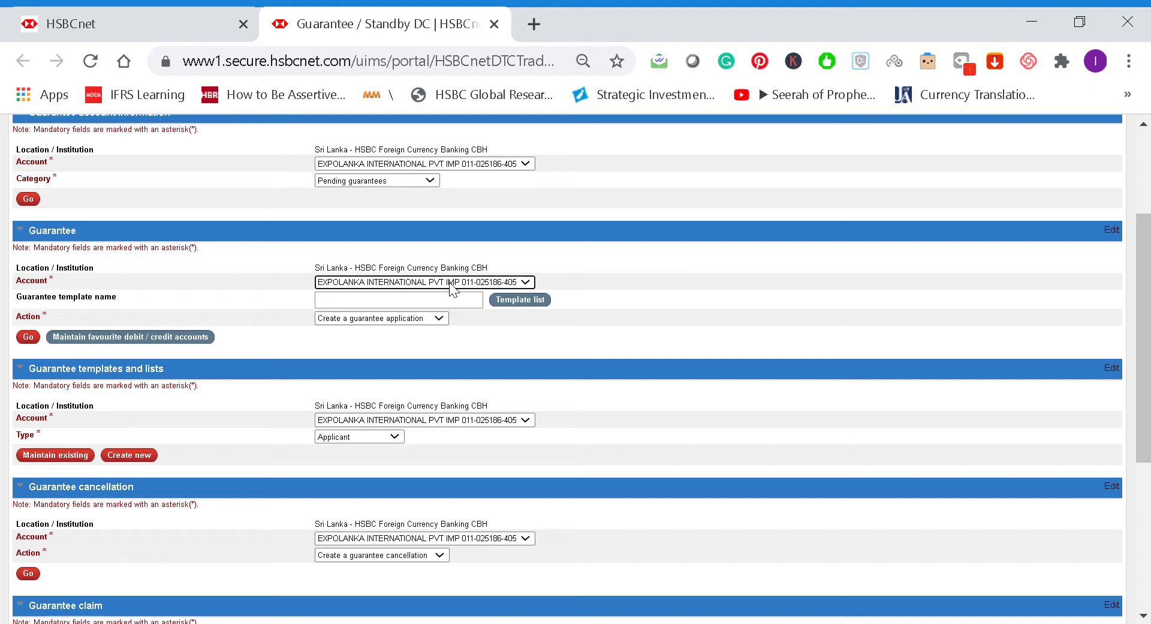
{"action": "mouse_move", "coordinate": [603, 295]}
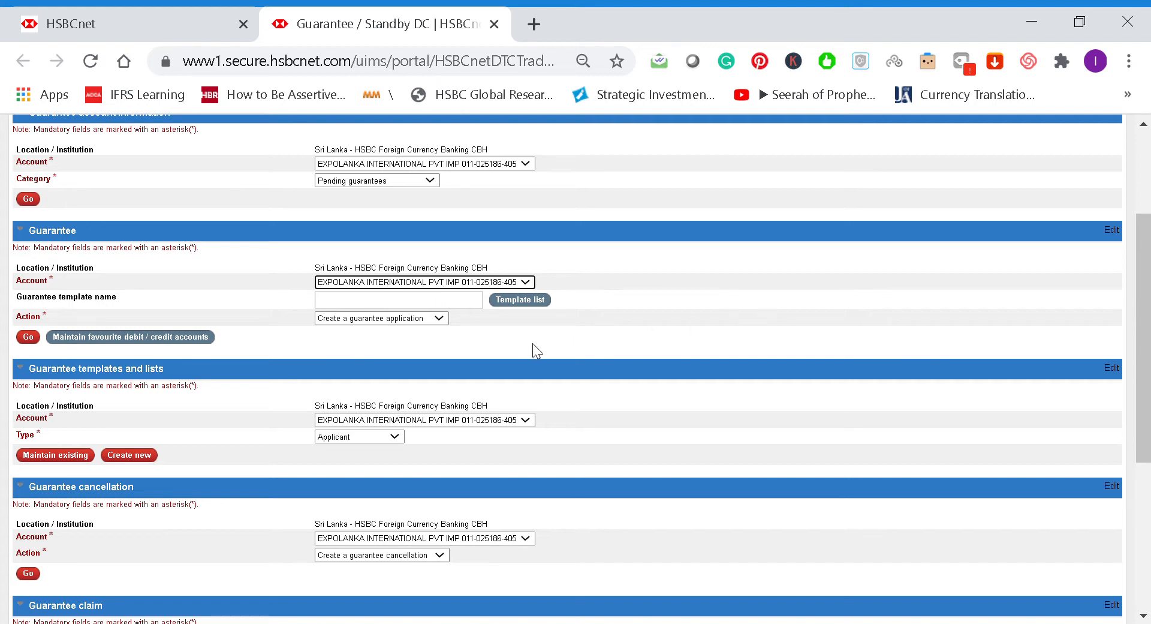
{"action": "mouse_move", "coordinate": [54, 345]}
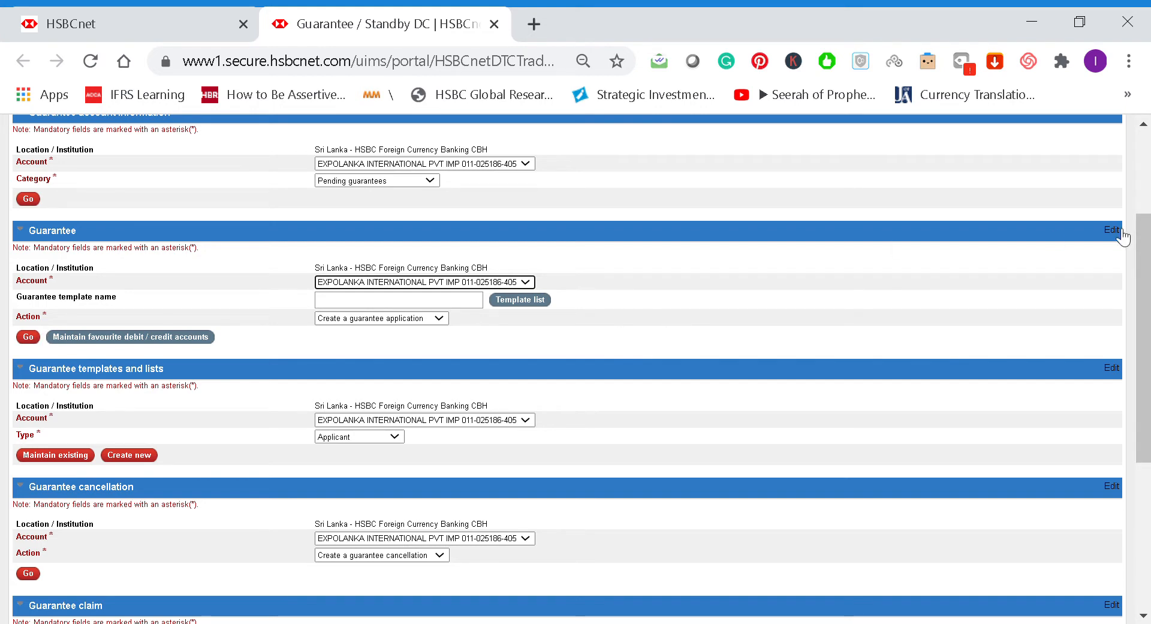
{"action": "mouse_move", "coordinate": [876, 267]}
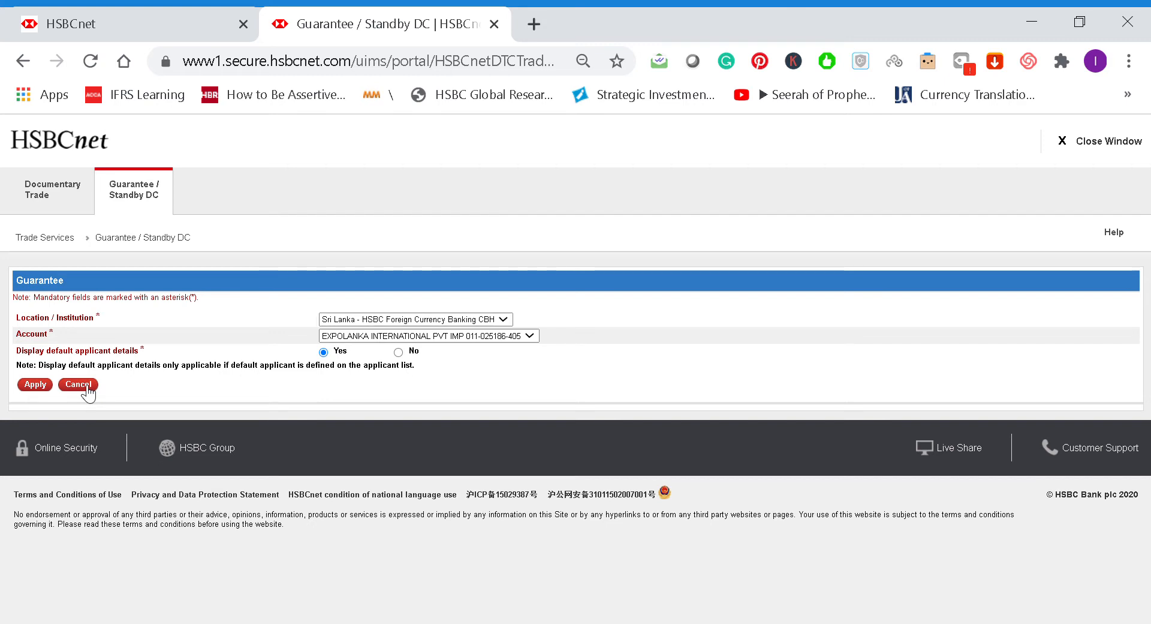
{"action": "left_click", "coordinate": [33, 383]}
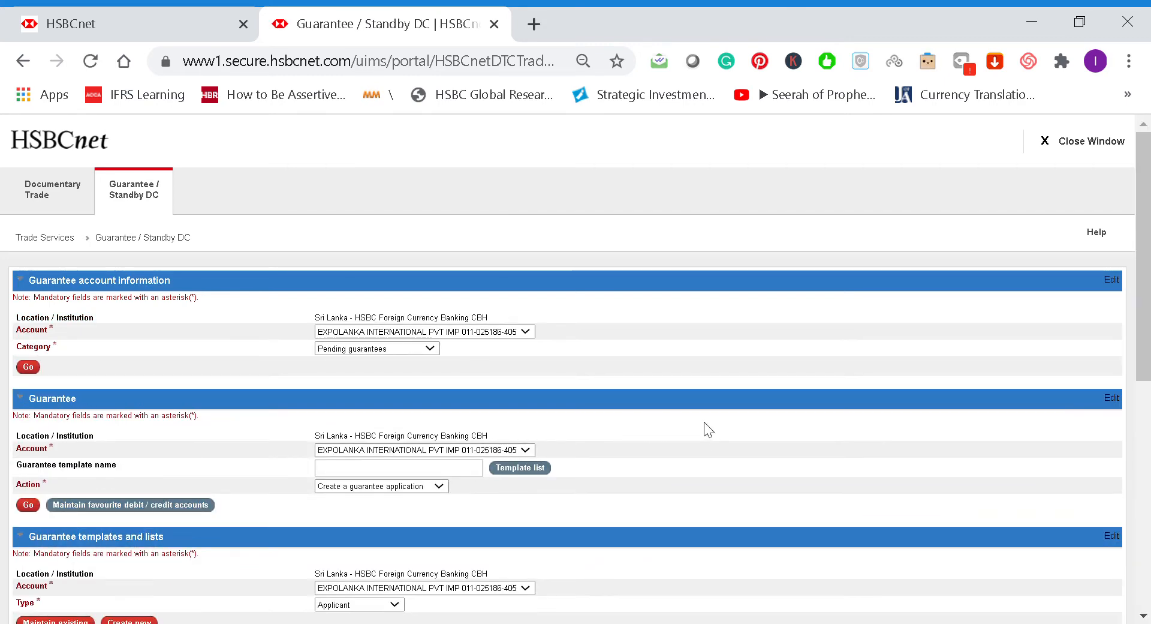
{"action": "scroll", "scroll_direction": "down", "scroll_amount": 3}
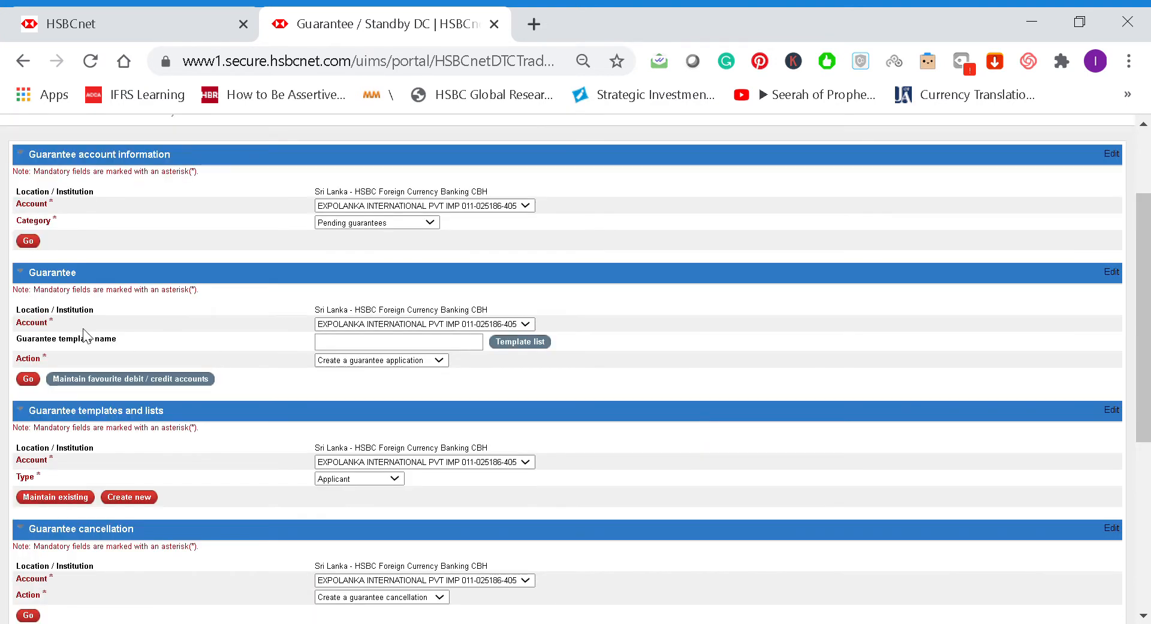
{"action": "mouse_move", "coordinate": [439, 364]}
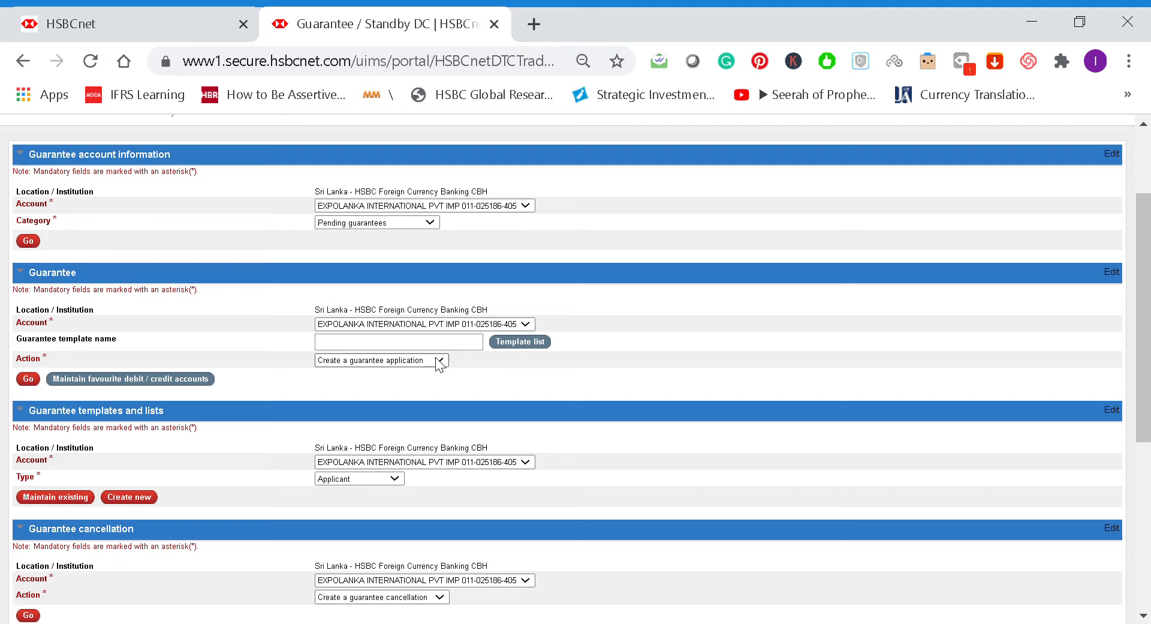
{"action": "mouse_move", "coordinate": [426, 365]}
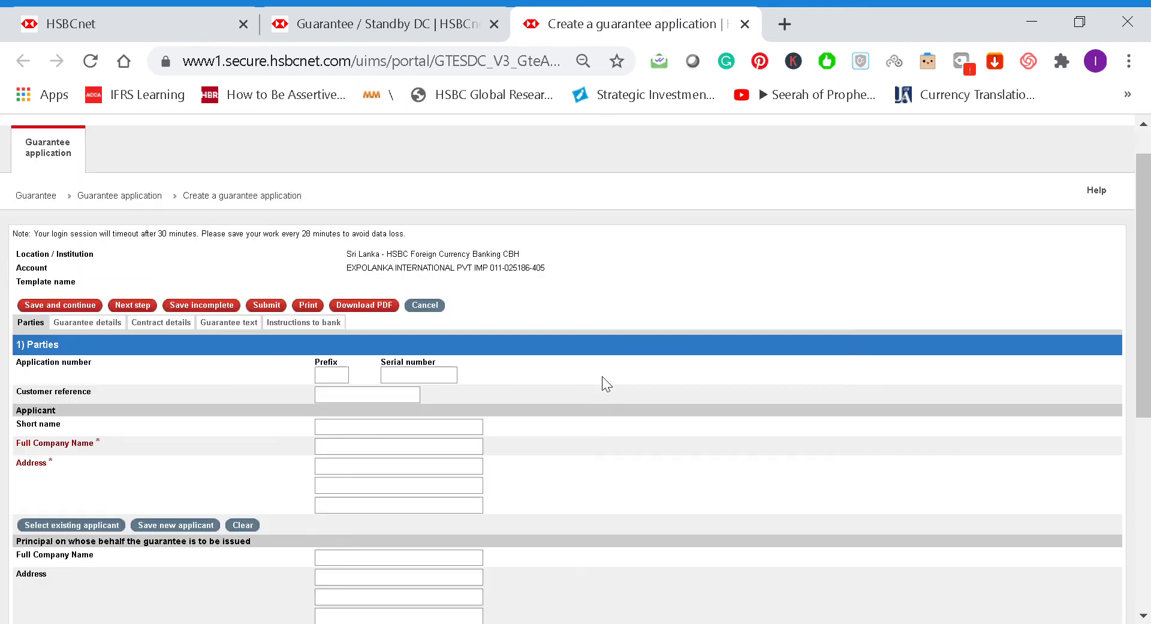
{"action": "scroll", "scroll_direction": "down", "scroll_amount": 3}
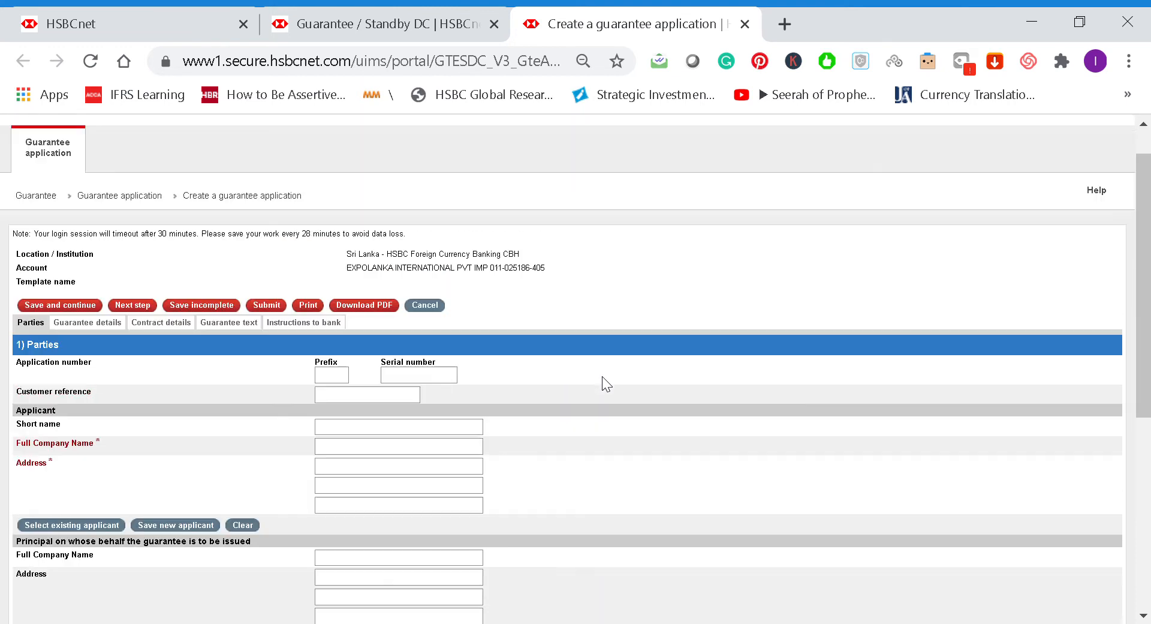
{"action": "mouse_move", "coordinate": [226, 292]}
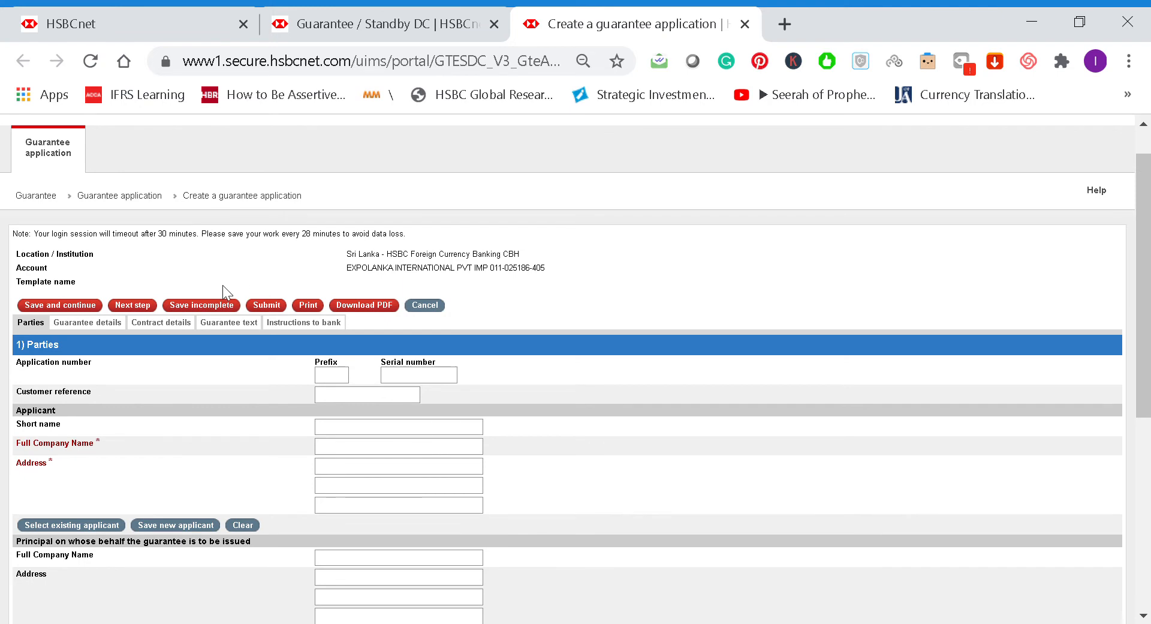
{"action": "mouse_move", "coordinate": [487, 344]}
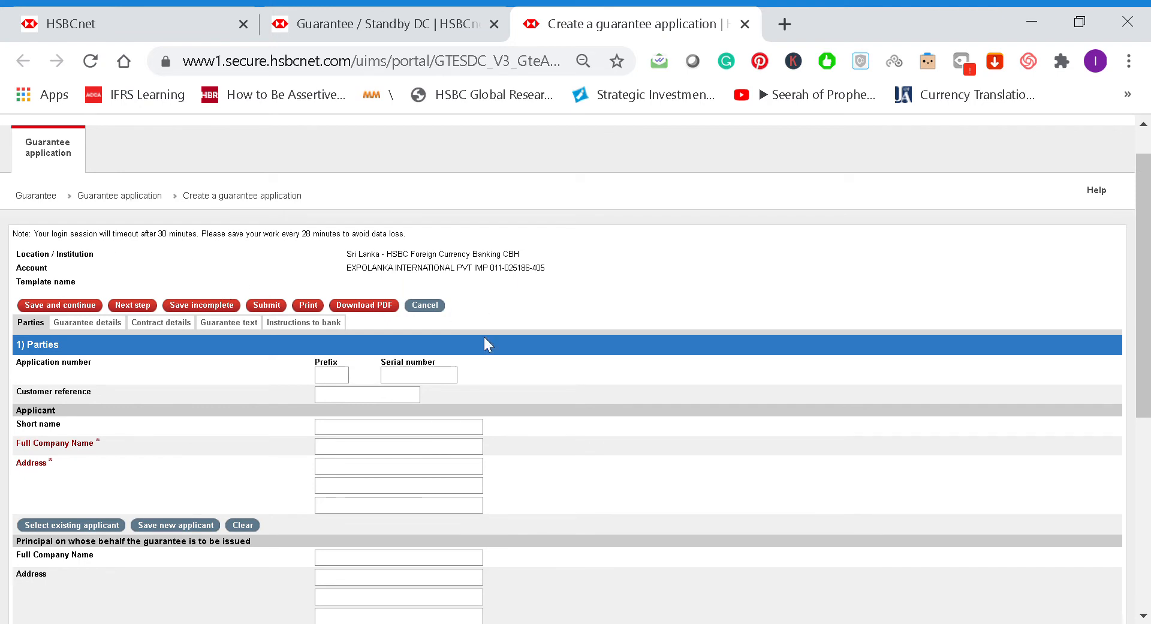
{"action": "scroll", "scroll_direction": "down", "scroll_amount": 3}
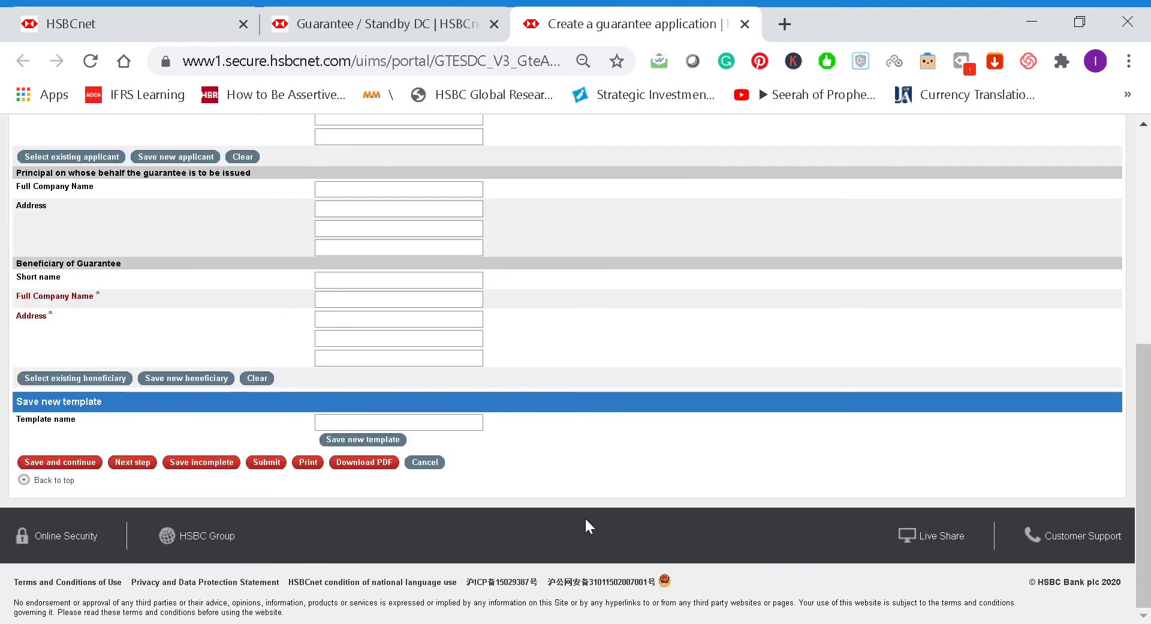
{"action": "mouse_move", "coordinate": [841, 400]}
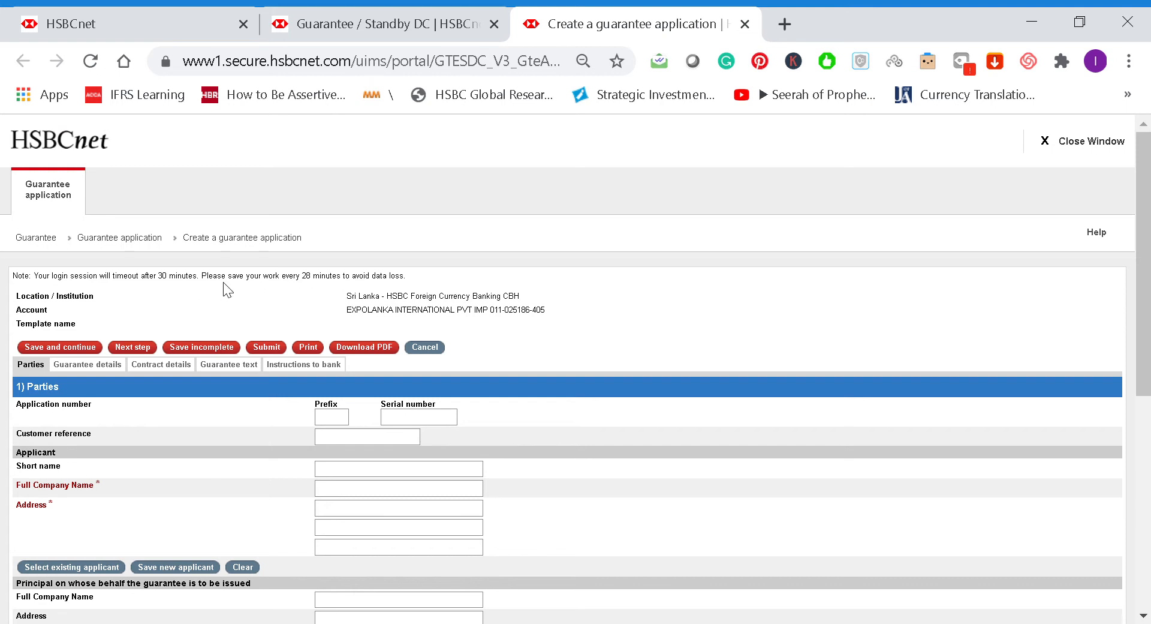
{"action": "mouse_move", "coordinate": [339, 286]}
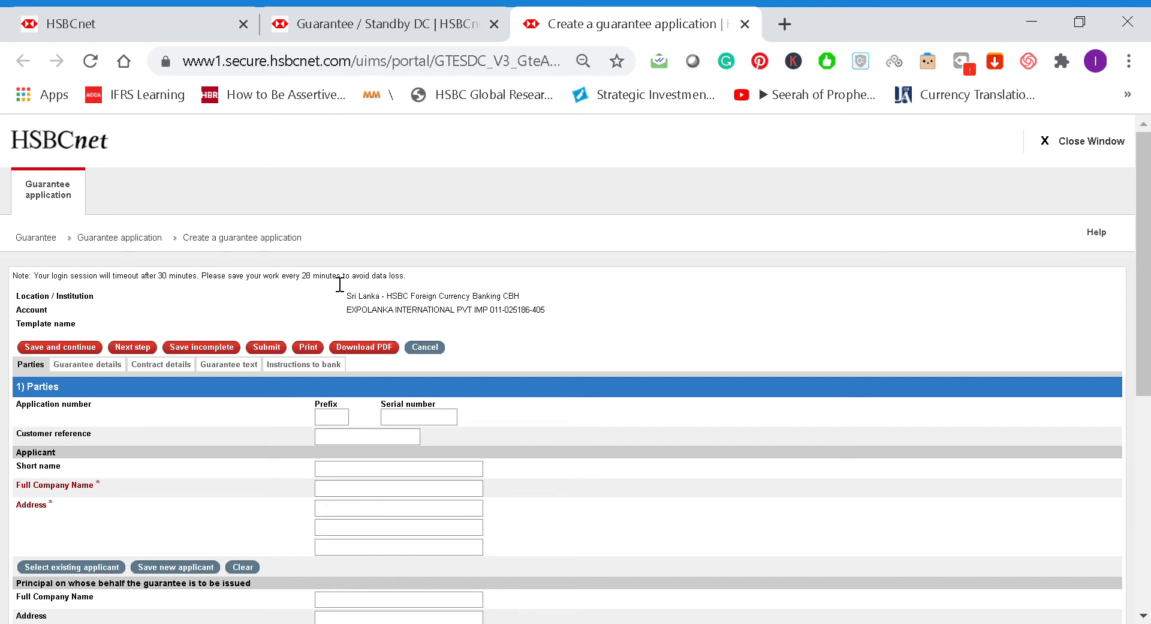
{"action": "scroll", "scroll_direction": "down", "scroll_amount": 3}
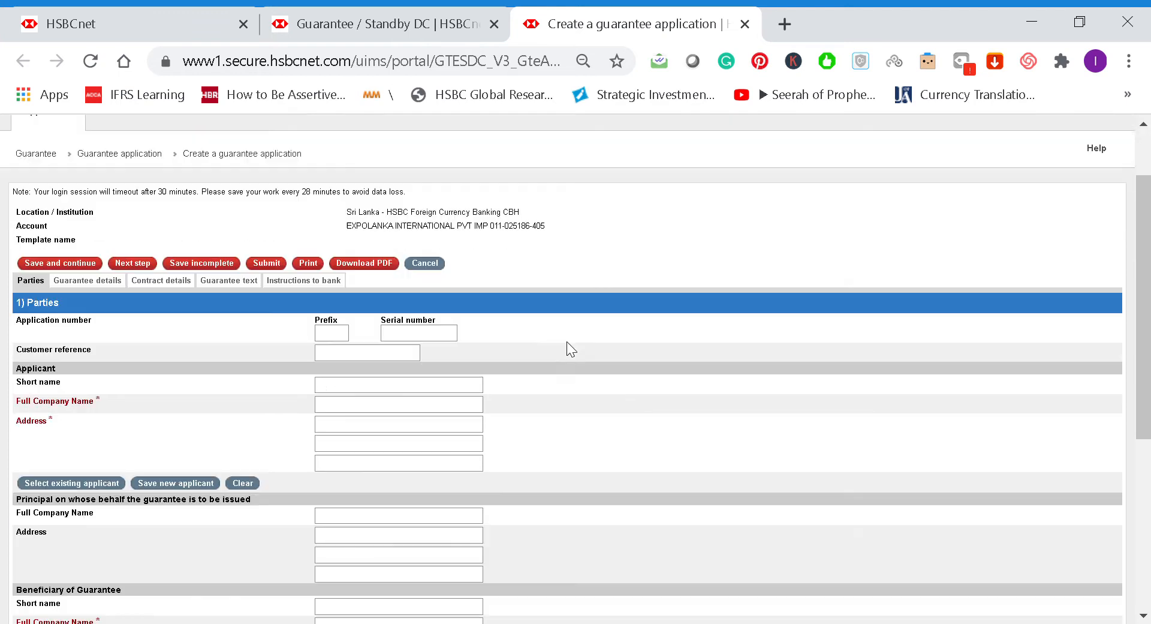
{"action": "scroll", "scroll_direction": "down", "scroll_amount": 3}
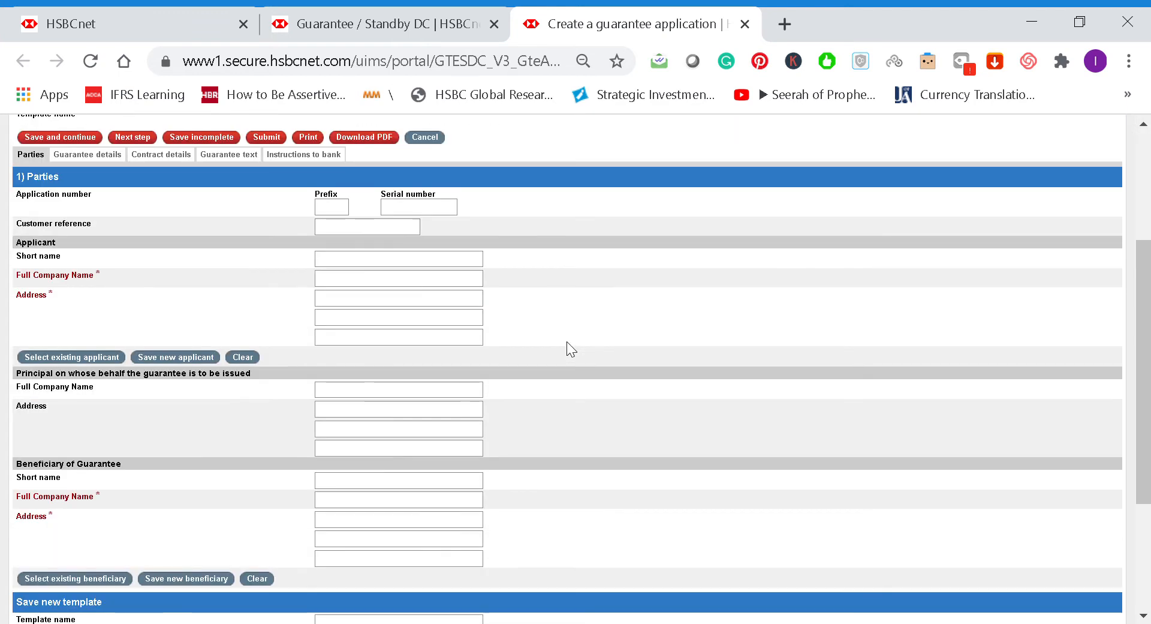
{"action": "mouse_move", "coordinate": [304, 258]}
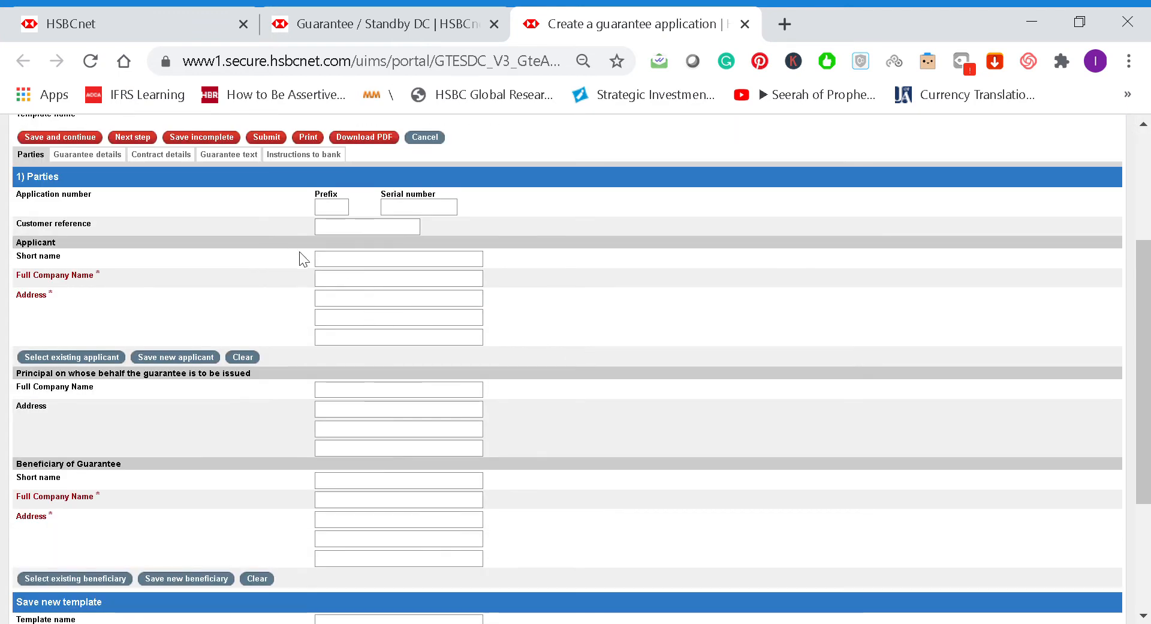
{"action": "mouse_move", "coordinate": [470, 219]}
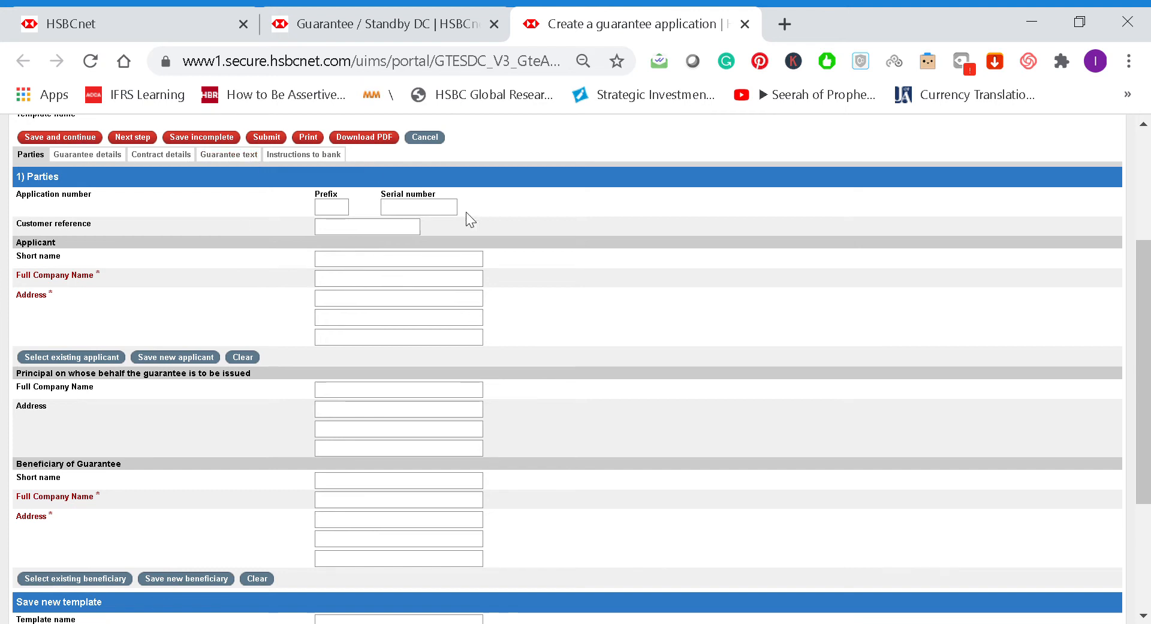
{"action": "mouse_move", "coordinate": [79, 144]}
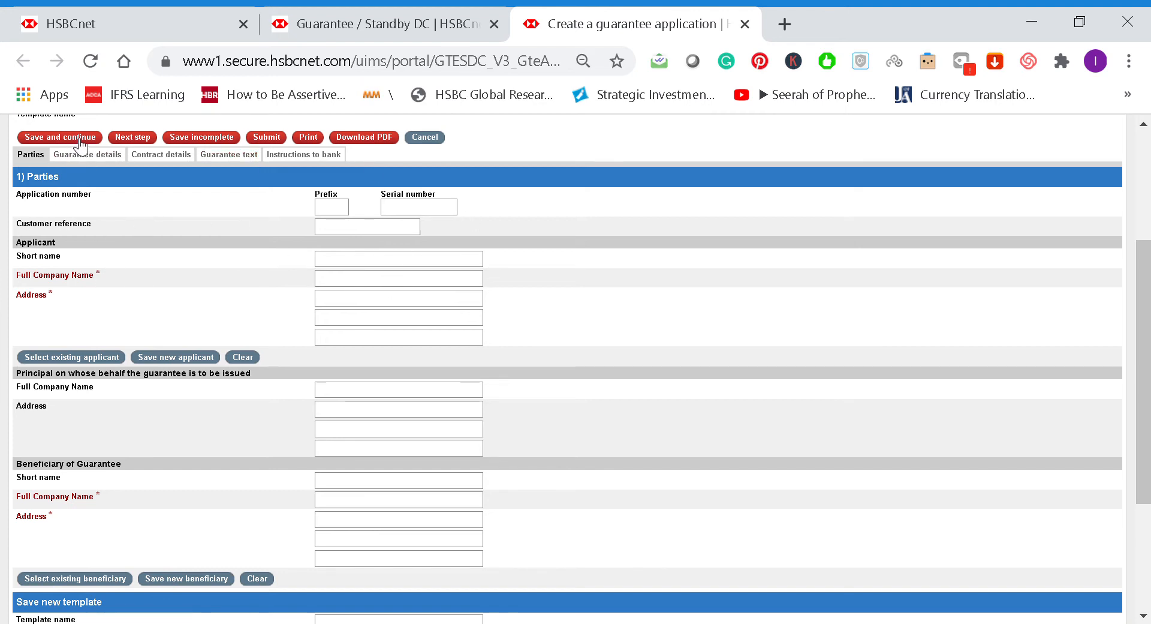
{"action": "left_click", "coordinate": [398, 278]}
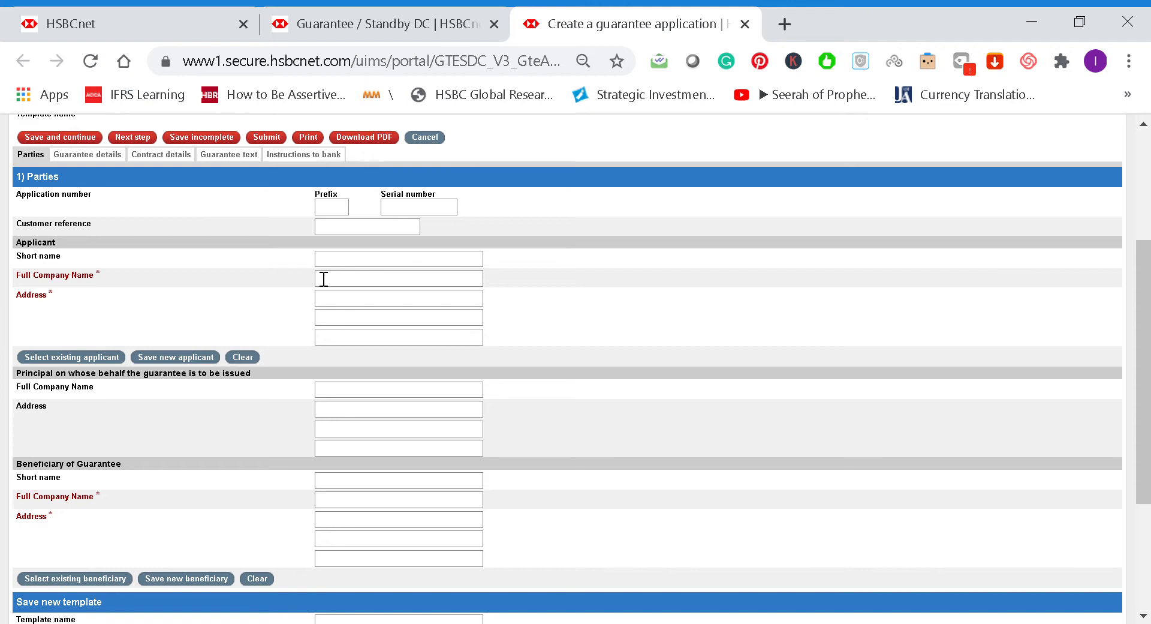
{"action": "left_click", "coordinate": [398, 278]}
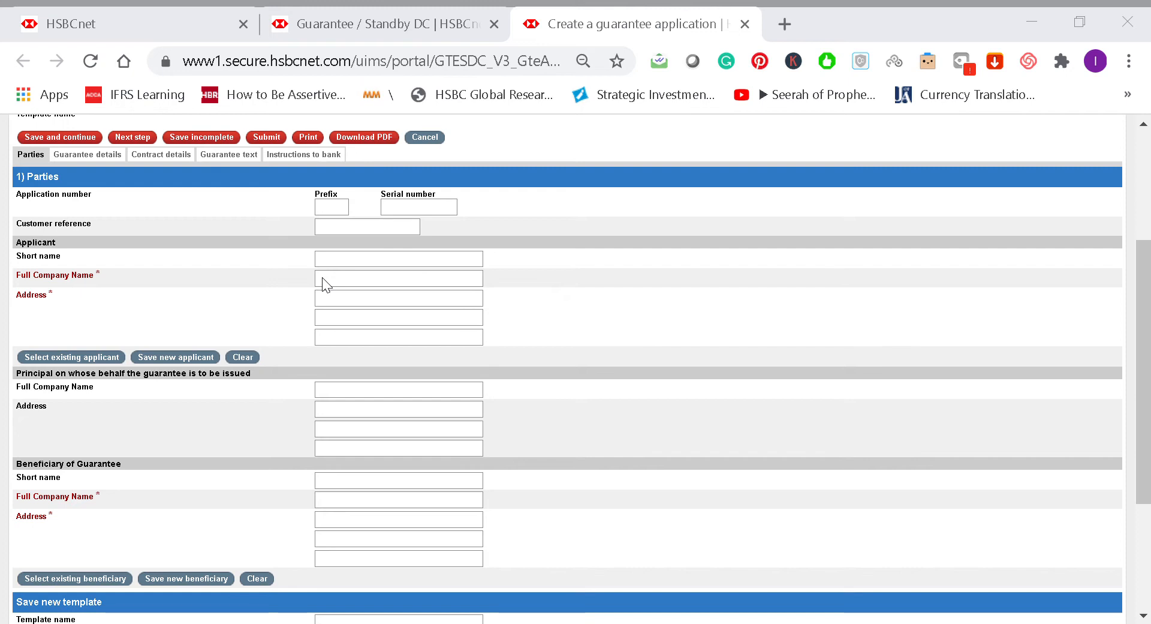
{"action": "mouse_move", "coordinate": [254, 470]}
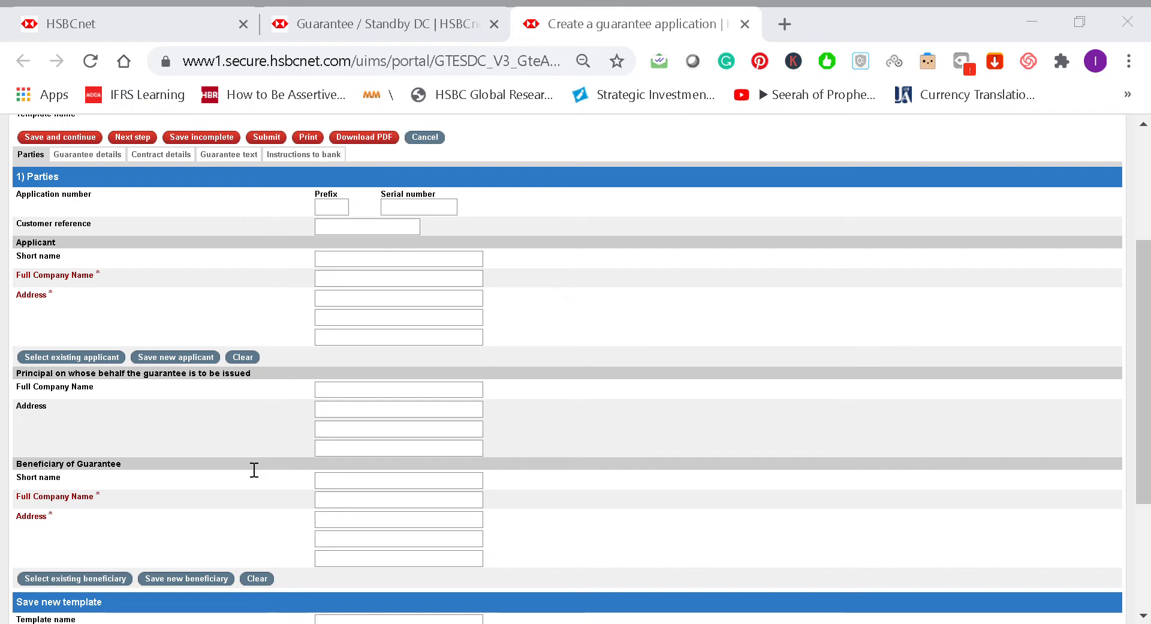
{"action": "left_click", "coordinate": [399, 278]}
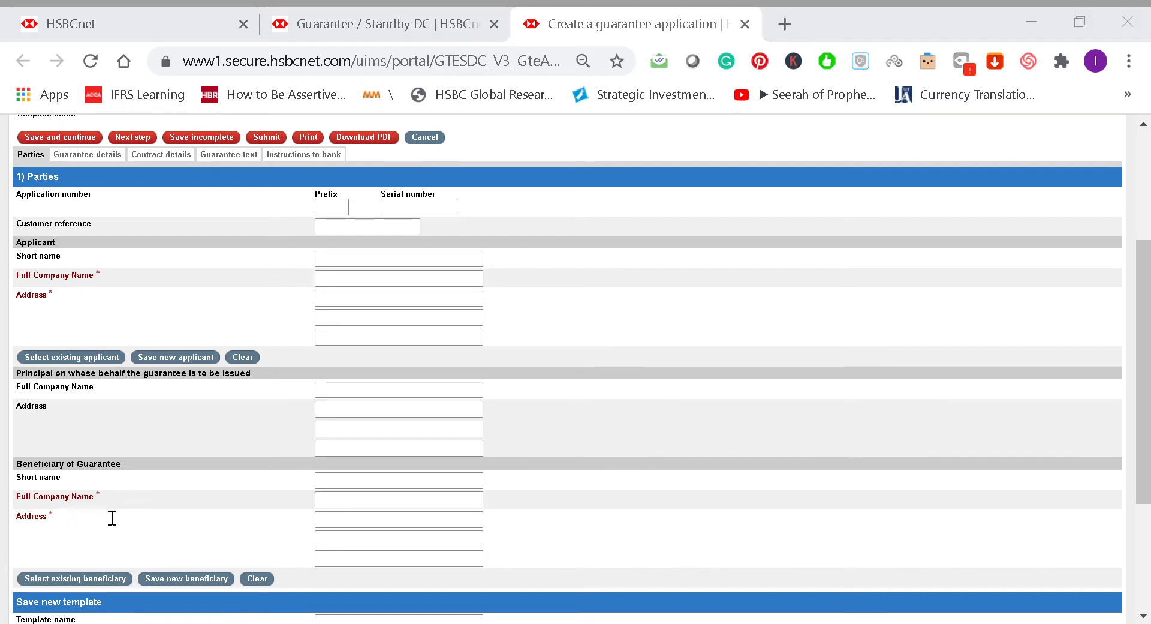
{"action": "mouse_move", "coordinate": [247, 510]}
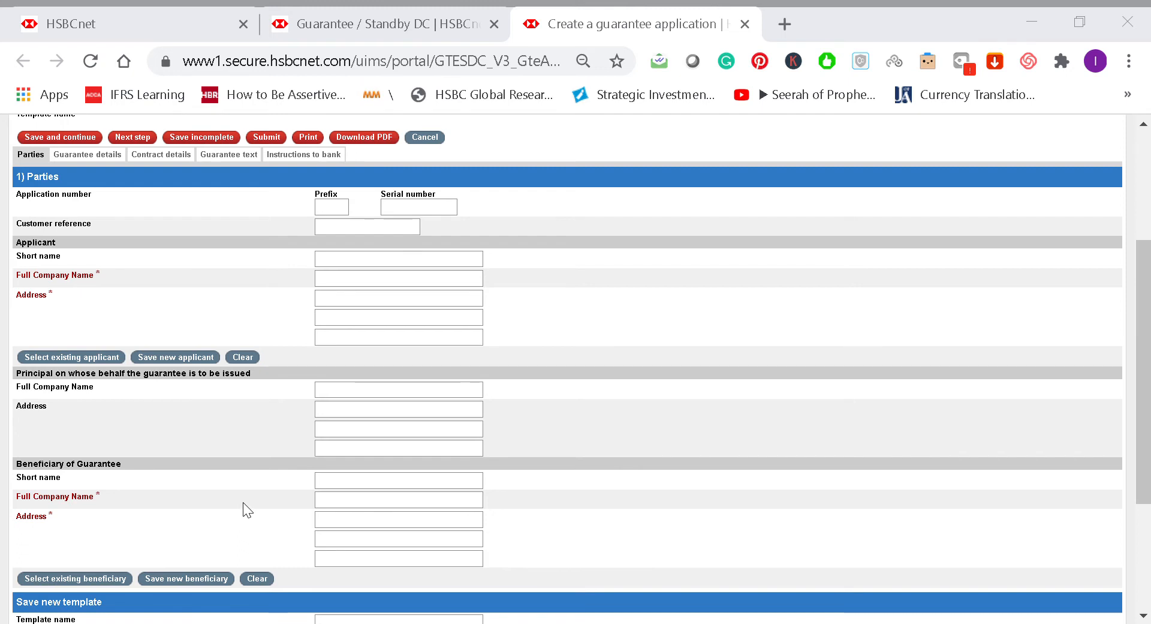
Enter applicant RAINBOW LOGISTICS LIMITED, Concord Colosseum 08th Floor, No. 156 Kemal Ataturk Avenue, Banani C/A Dhaka 1213.
{"action": "left_click", "coordinate": [398, 279]}
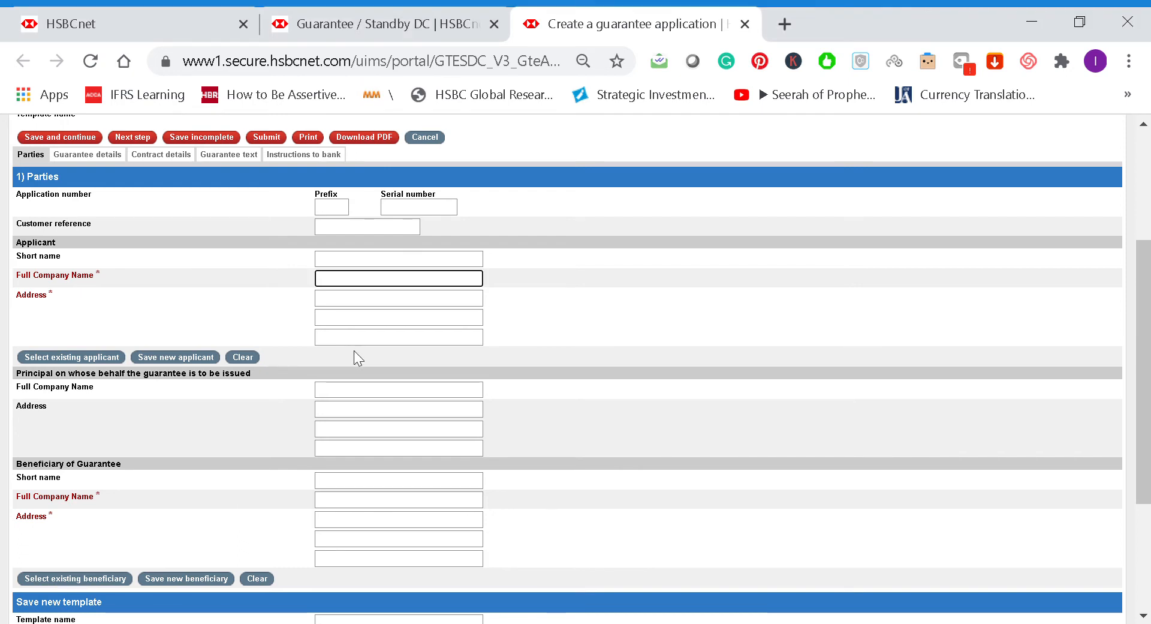
{"action": "type", "text": "RAINBOW LOGISTICS LIMITED"}
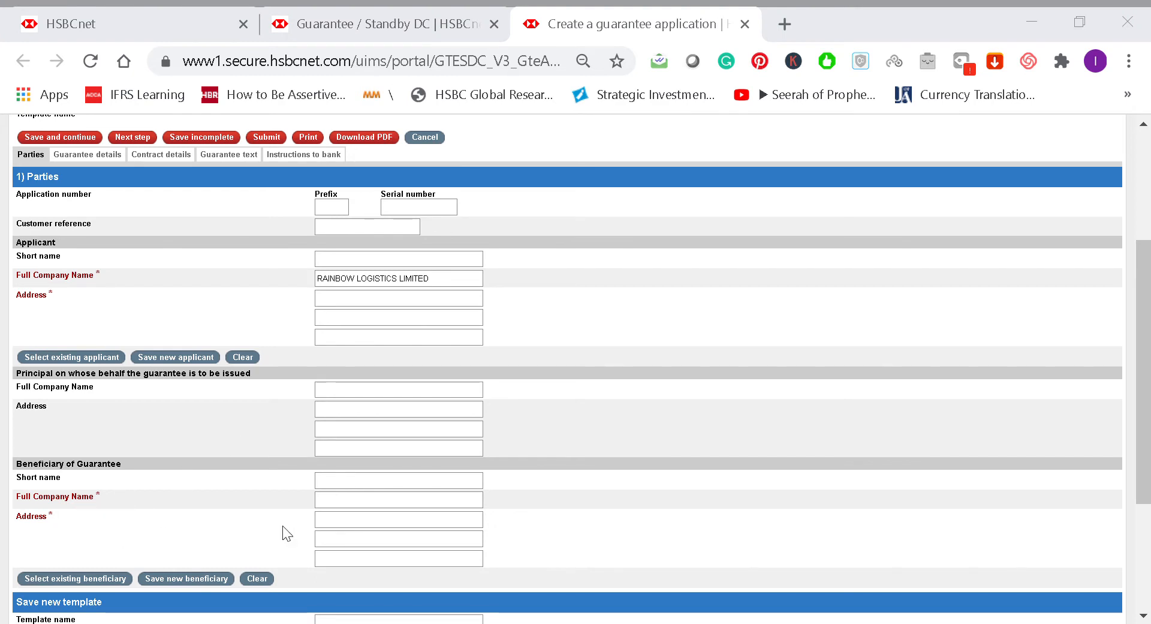
{"action": "left_click", "coordinate": [398, 298]}
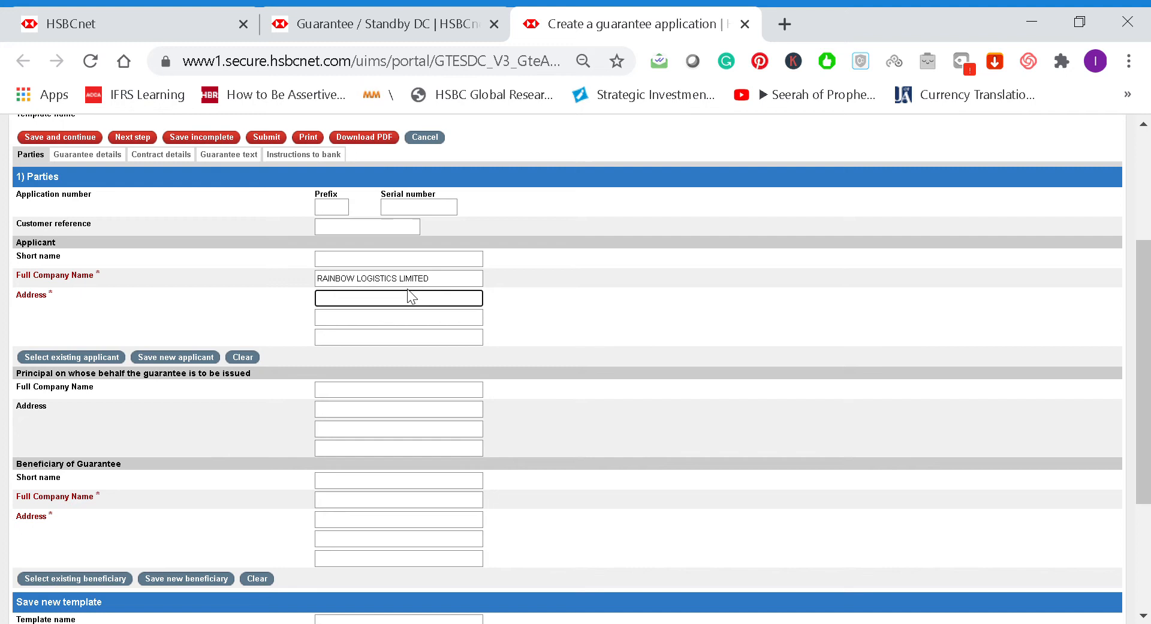
{"action": "type", "text": "CONCORD COLOSSEUM, 08th FLOOR"}
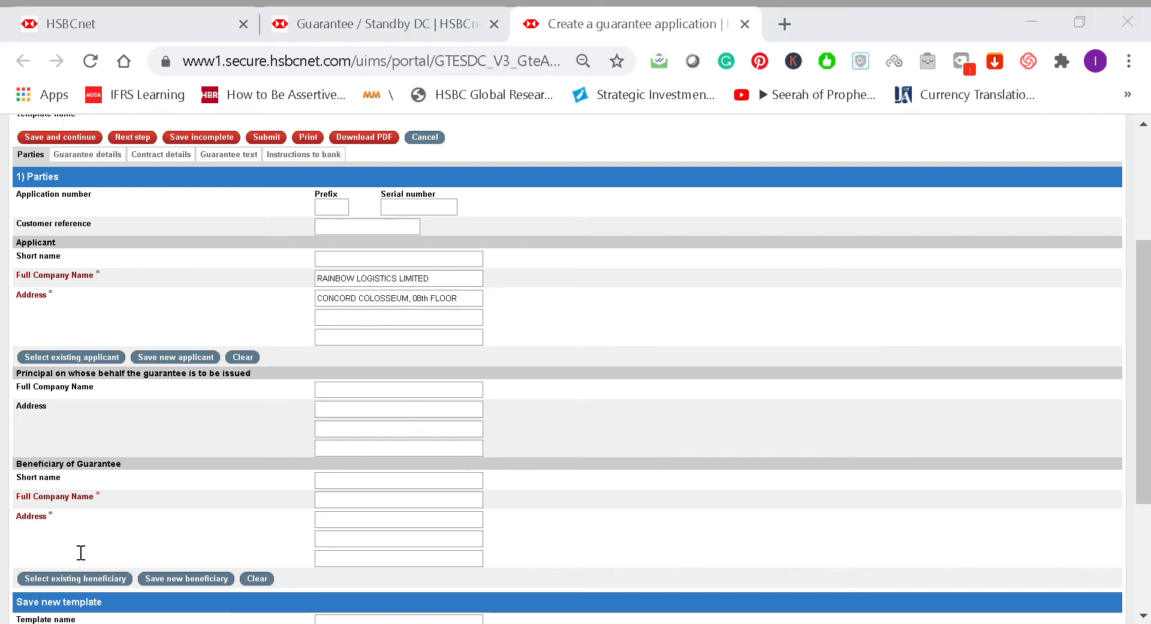
{"action": "mouse_move", "coordinate": [298, 557]}
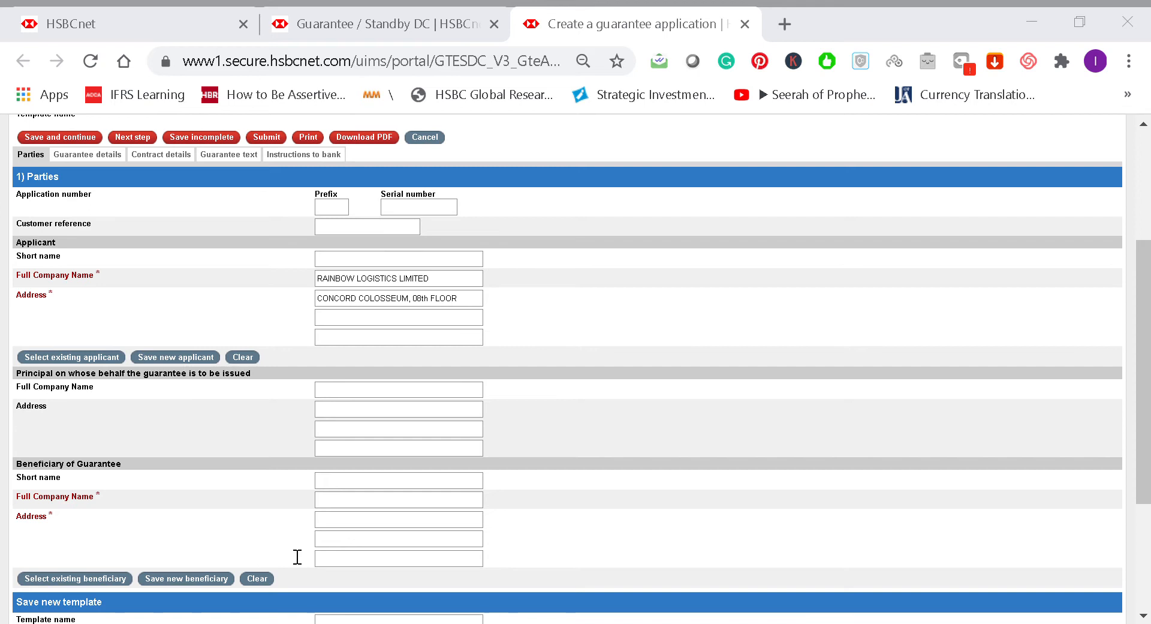
{"action": "left_click", "coordinate": [398, 316]}
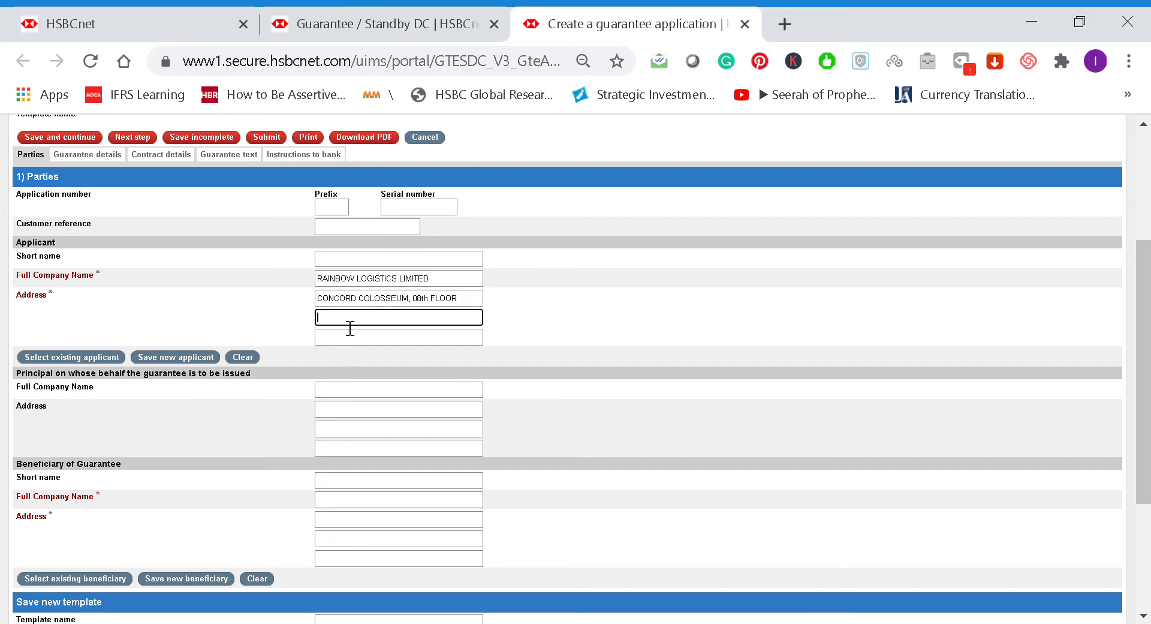
{"action": "type", "text": "NO. 156 KEMAL ATATURK AVENUE"}
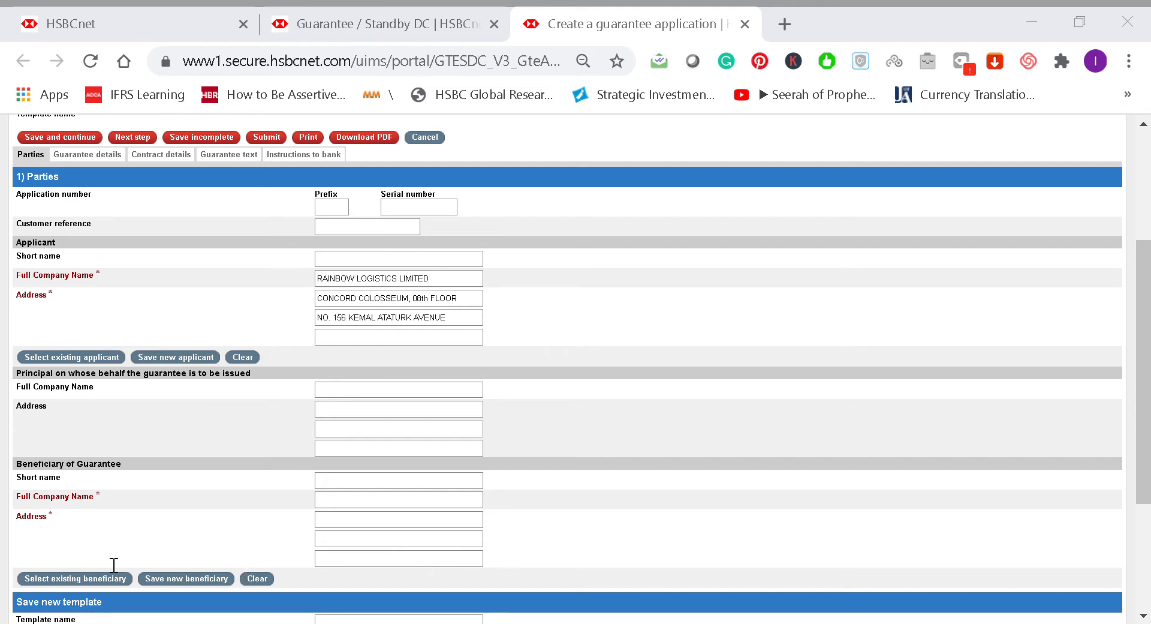
{"action": "left_click", "coordinate": [398, 316]}
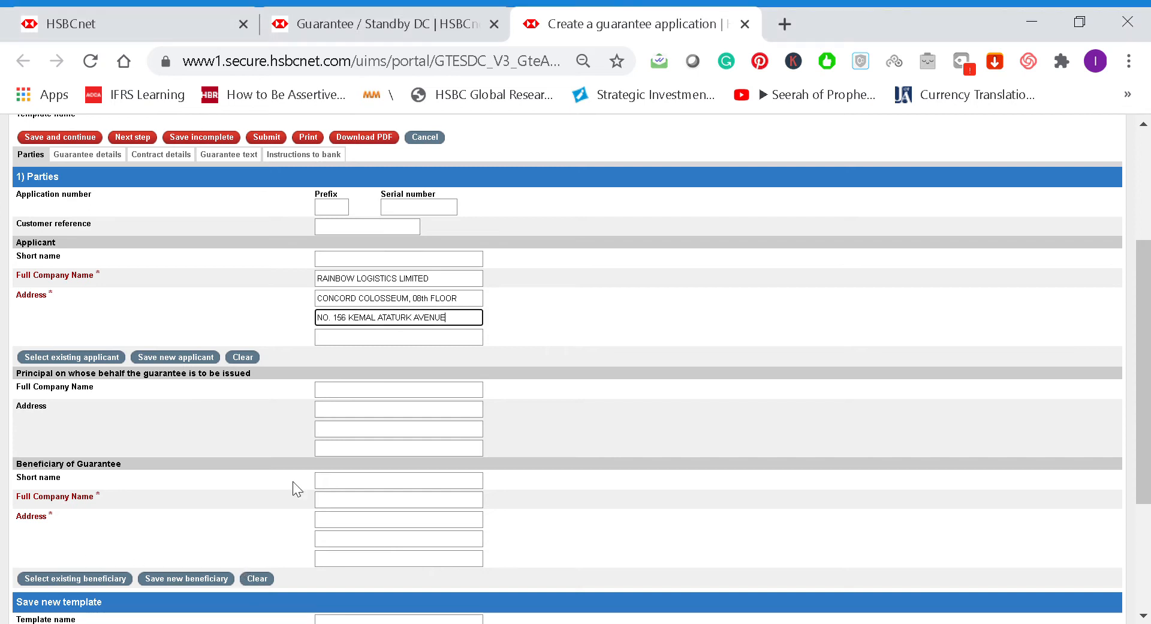
{"action": "left_click", "coordinate": [398, 337]}
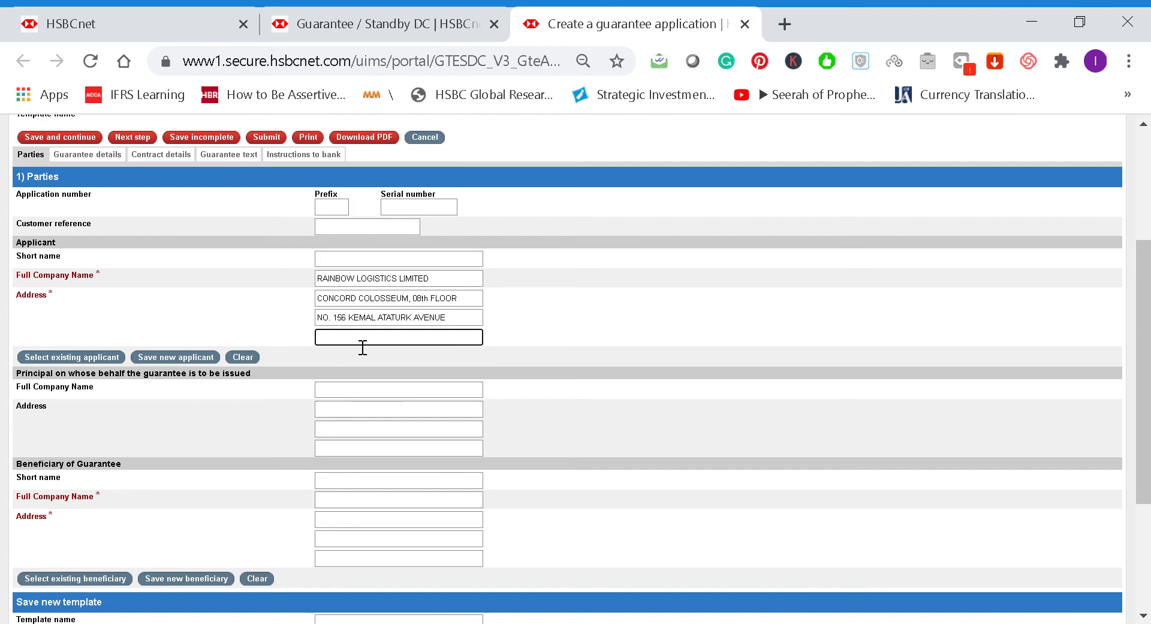
{"action": "type", "text": "BANANI C/A, DHAKA 1213"}
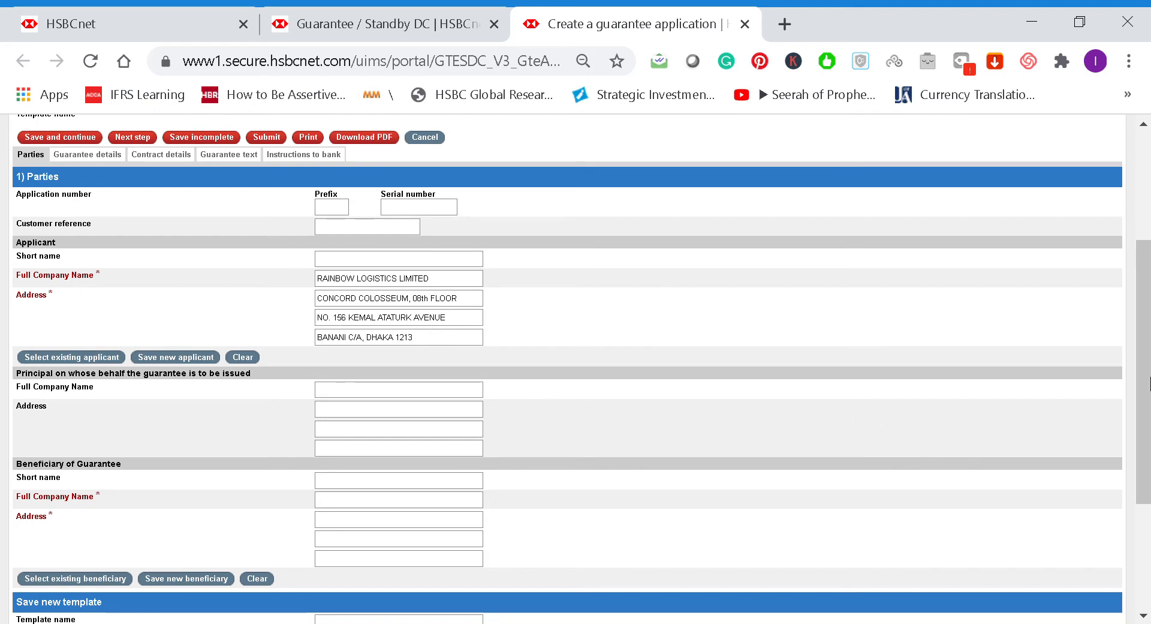
Enter beneficiary Ace Aviation Services Ltd, Bilquis Tower (5th Floor), 6 North Gulshan C/A Gulshan, Circle-2 Dhaka.
{"action": "scroll", "scroll_direction": "down", "scroll_amount": 3}
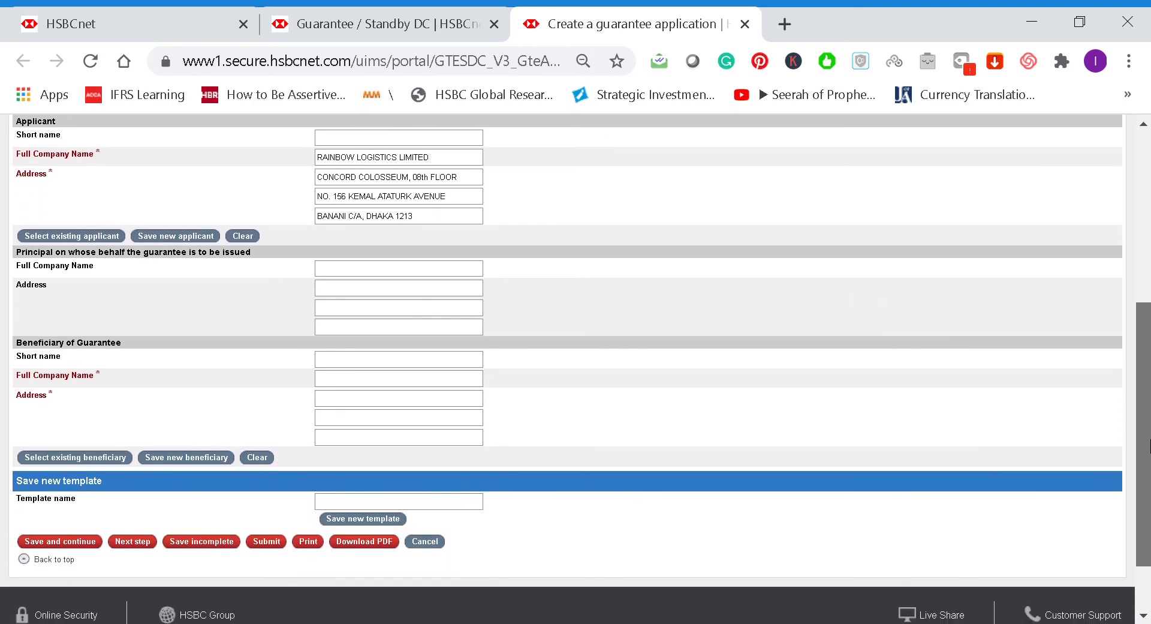
{"action": "scroll", "scroll_direction": "down", "scroll_amount": 3}
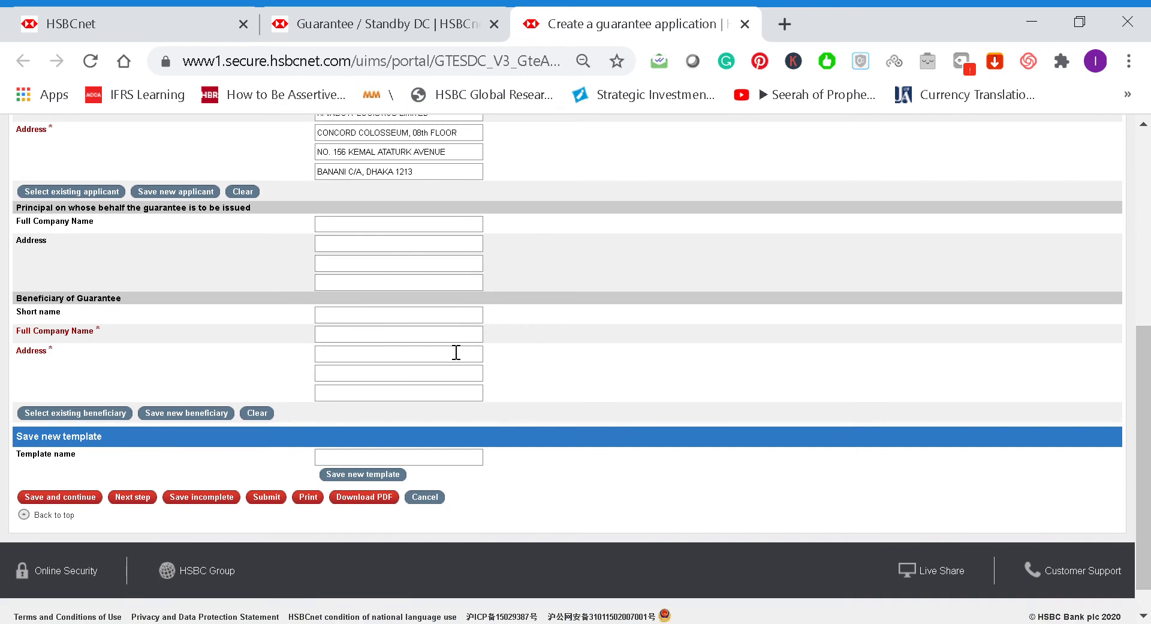
{"action": "left_click", "coordinate": [398, 333]}
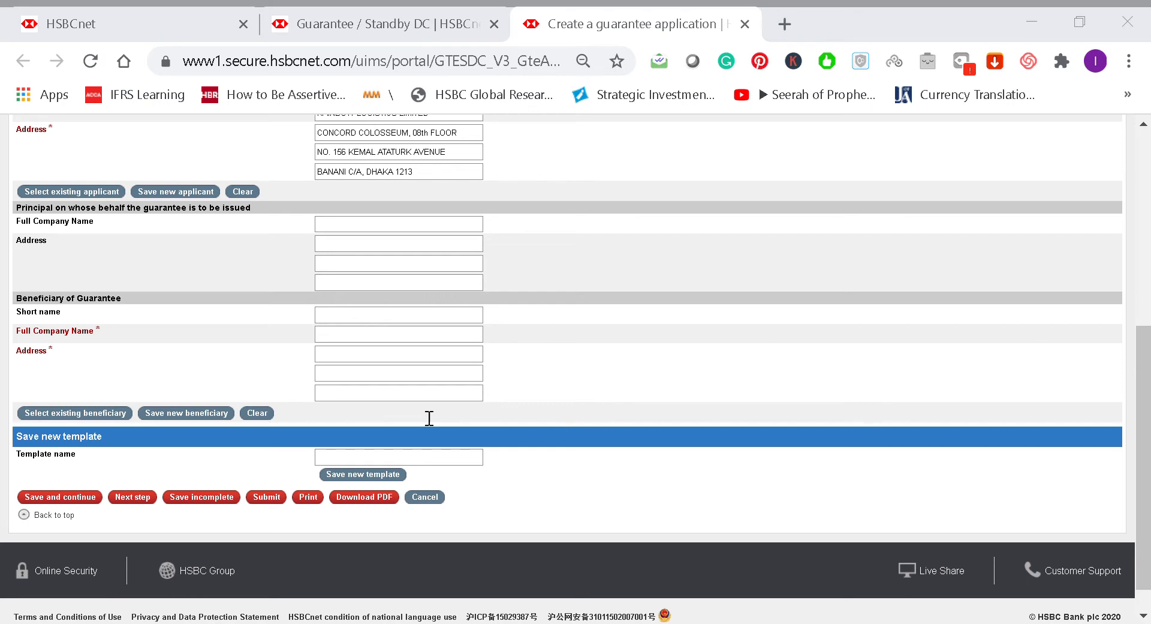
{"action": "mouse_move", "coordinate": [174, 331]}
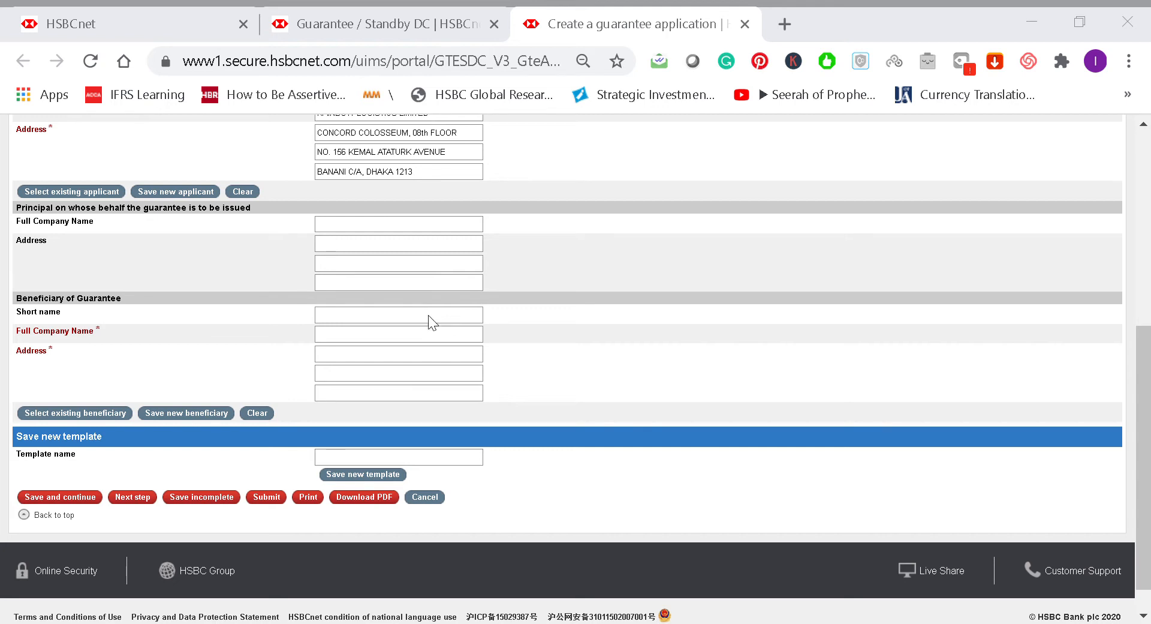
{"action": "type", "text": "Ace Aviation Services Ltd"}
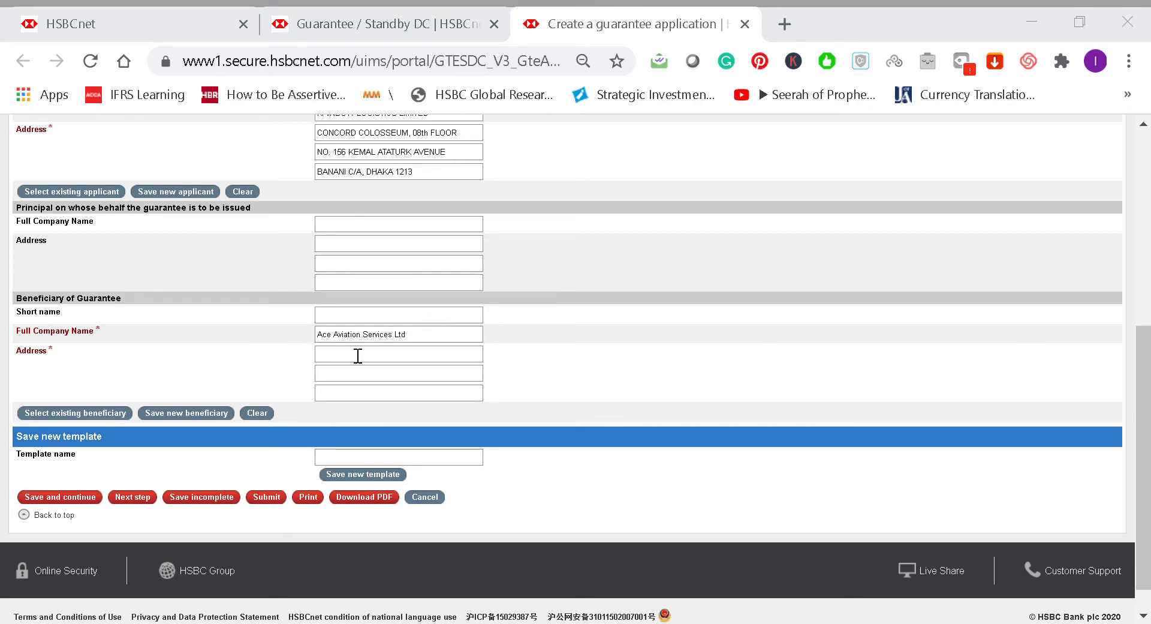
{"action": "left_click", "coordinate": [398, 334]}
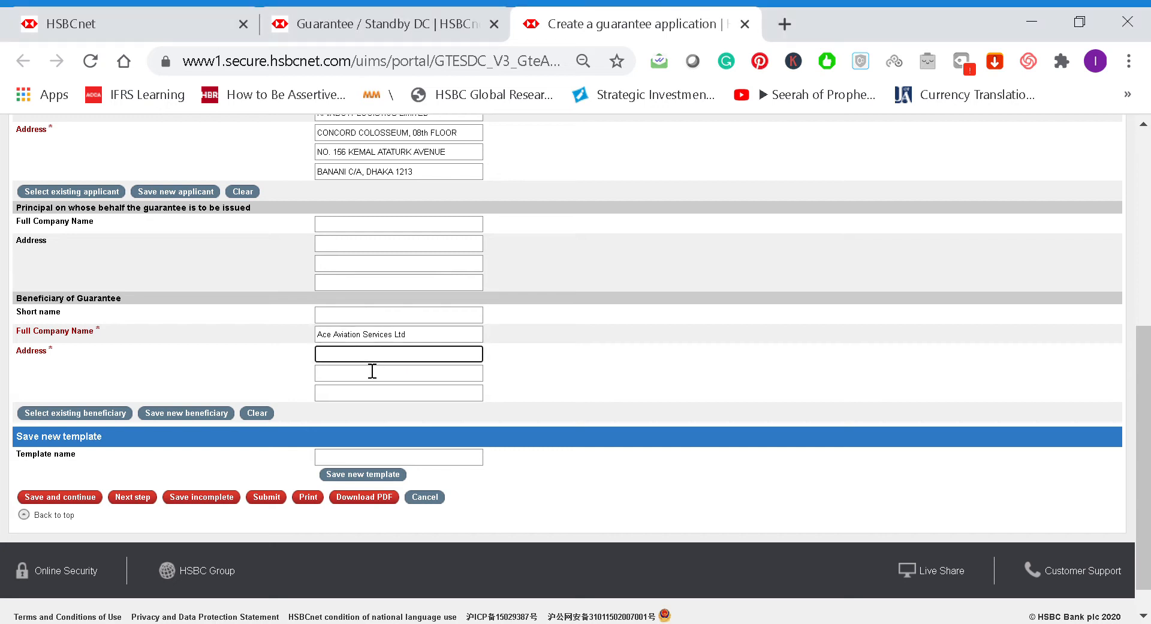
{"action": "type", "text": "Bilquis Tower (5th Floor)"}
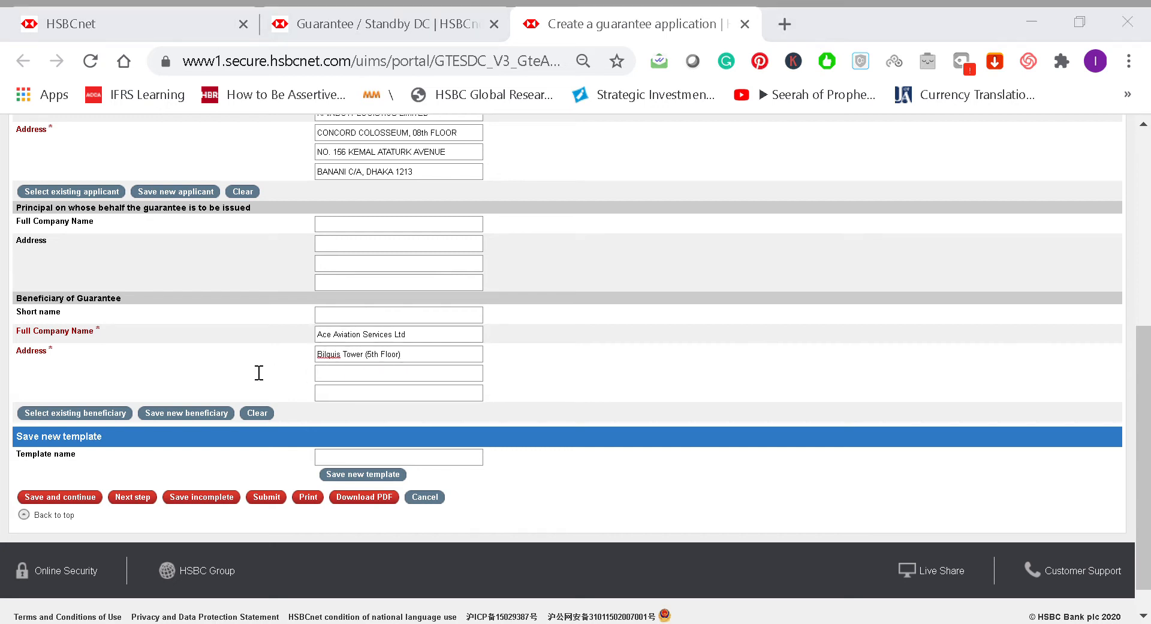
{"action": "mouse_move", "coordinate": [528, 371]}
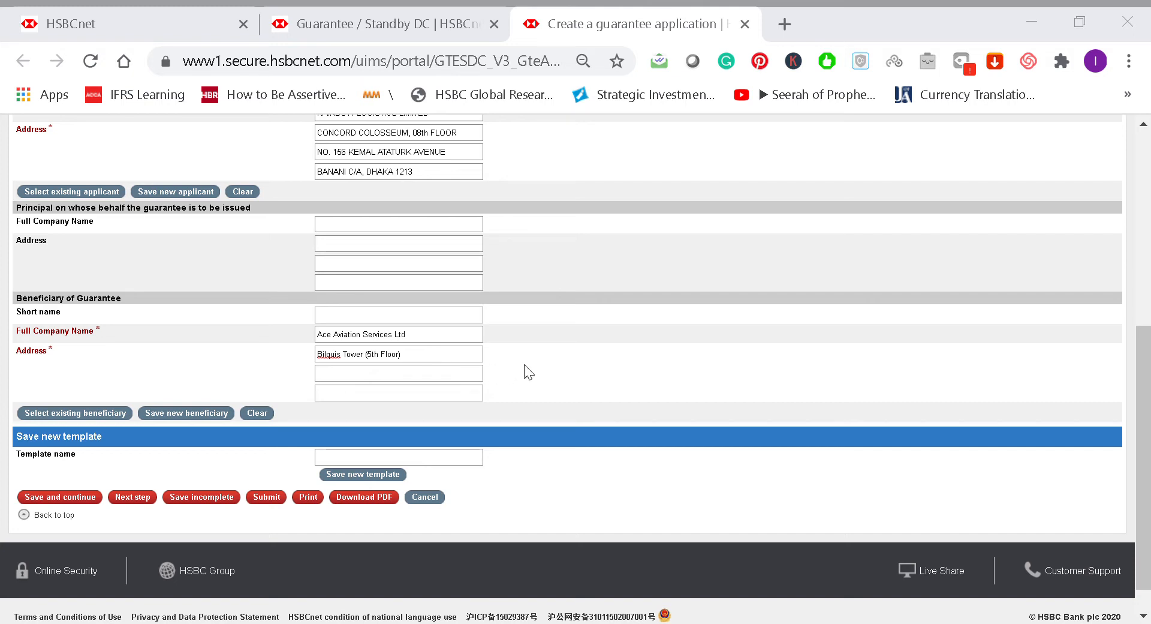
{"action": "left_click", "coordinate": [398, 373]}
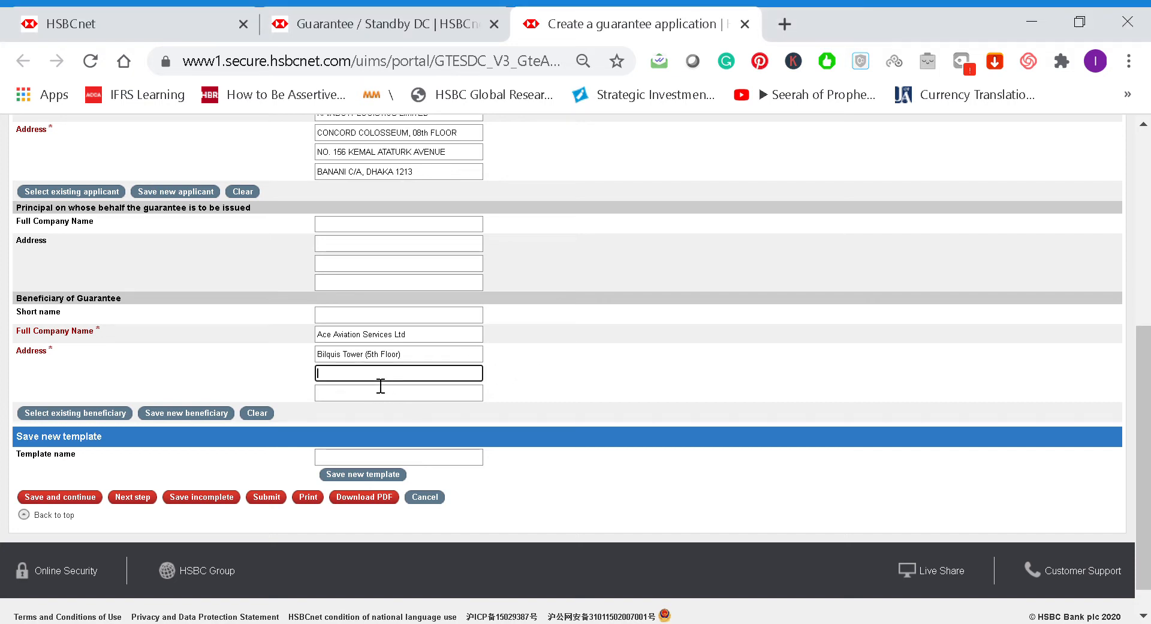
{"action": "type", "text": "6, North Gulshan C/A, Gulshan Circl"}
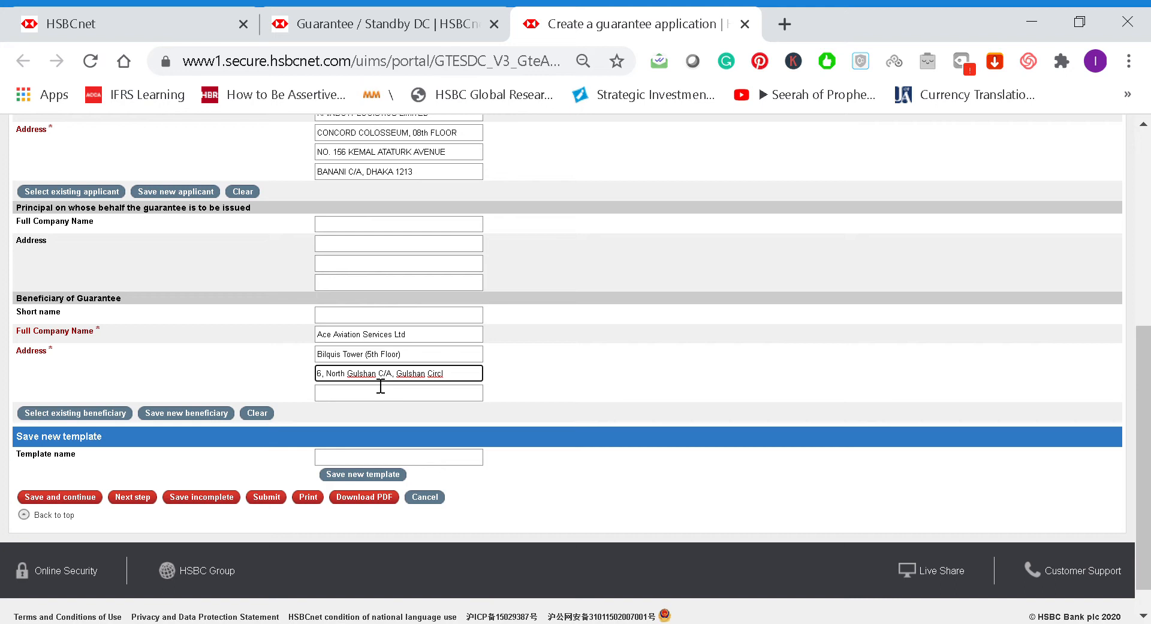
{"action": "key", "text": "BackSpace"}
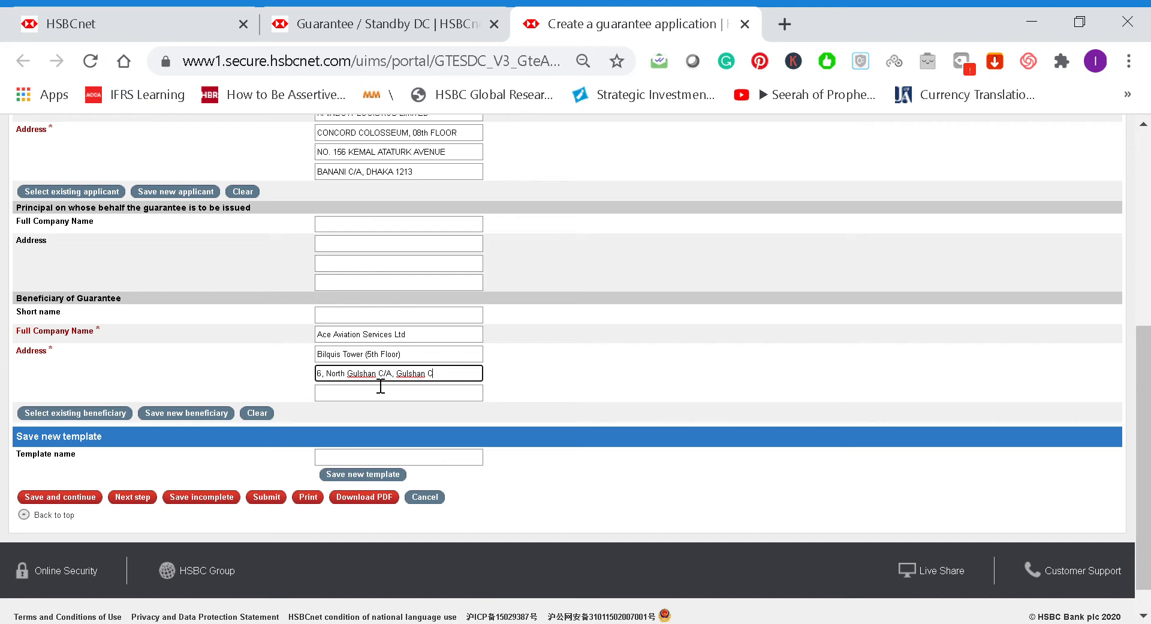
{"action": "key", "text": "Backspace"}
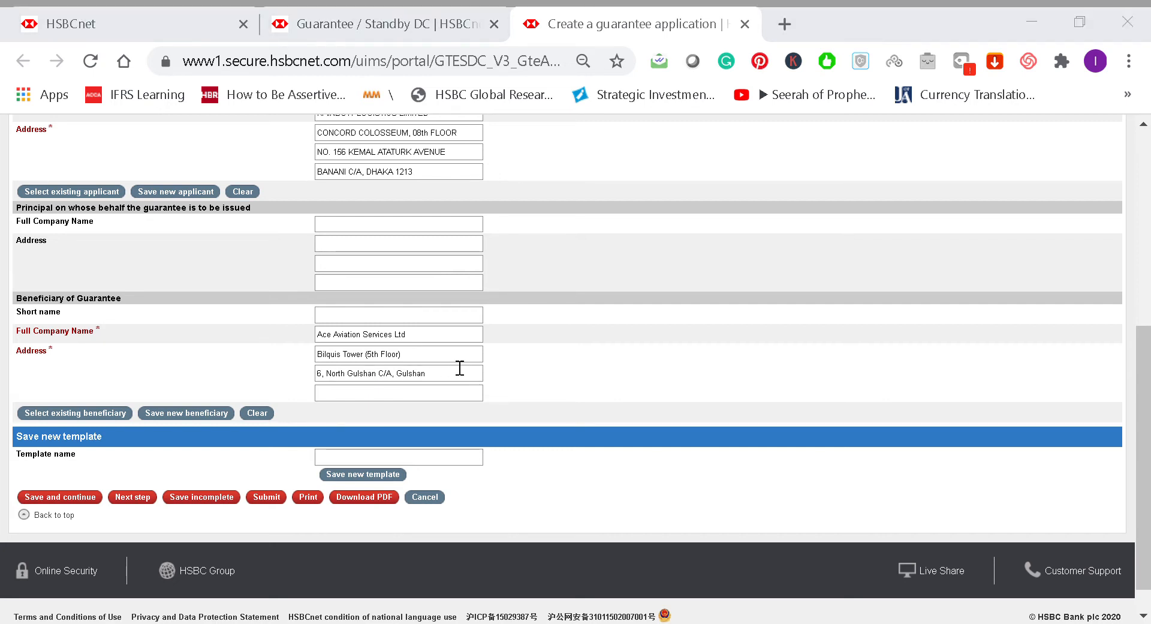
{"action": "mouse_move", "coordinate": [536, 381]}
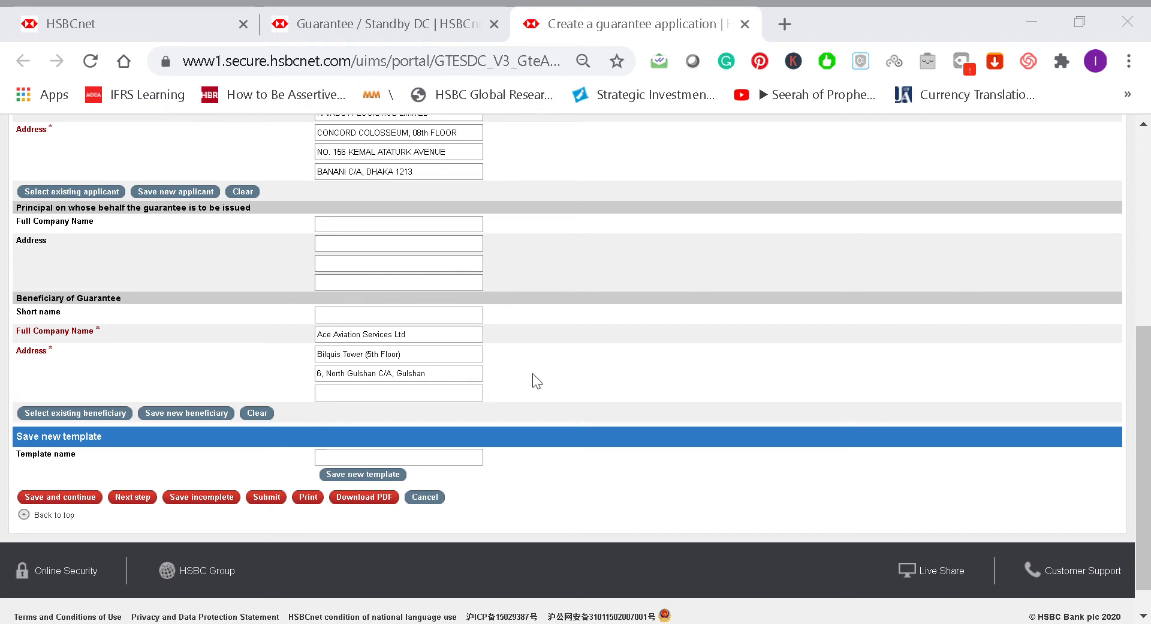
{"action": "left_click", "coordinate": [398, 392]}
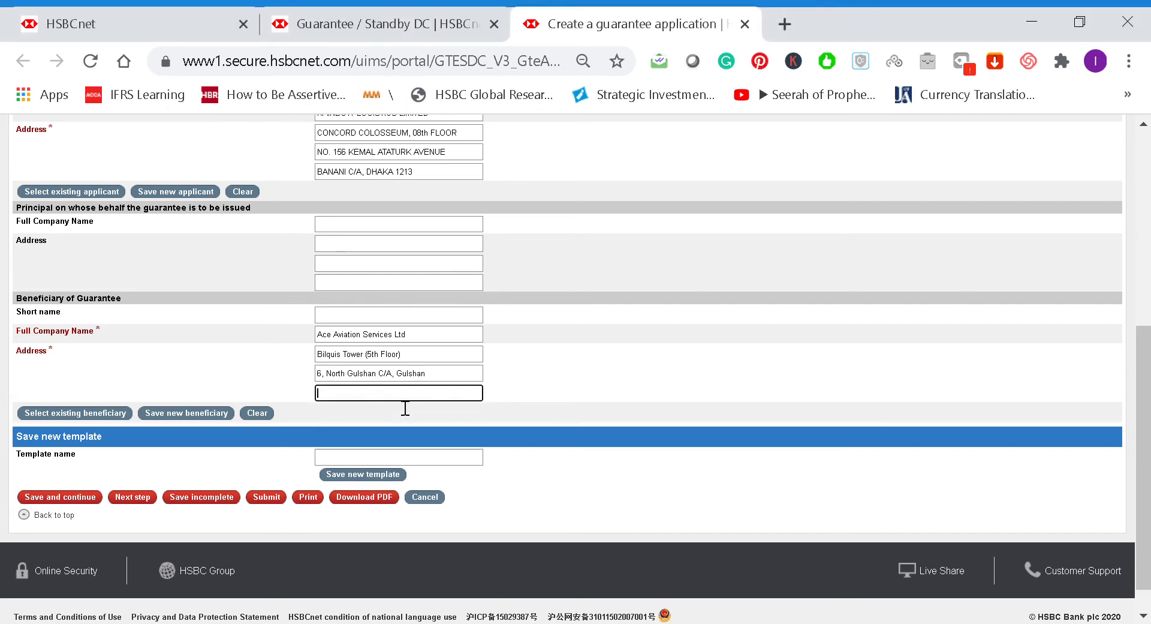
{"action": "type", "text": "Circle-2, Dhaka"}
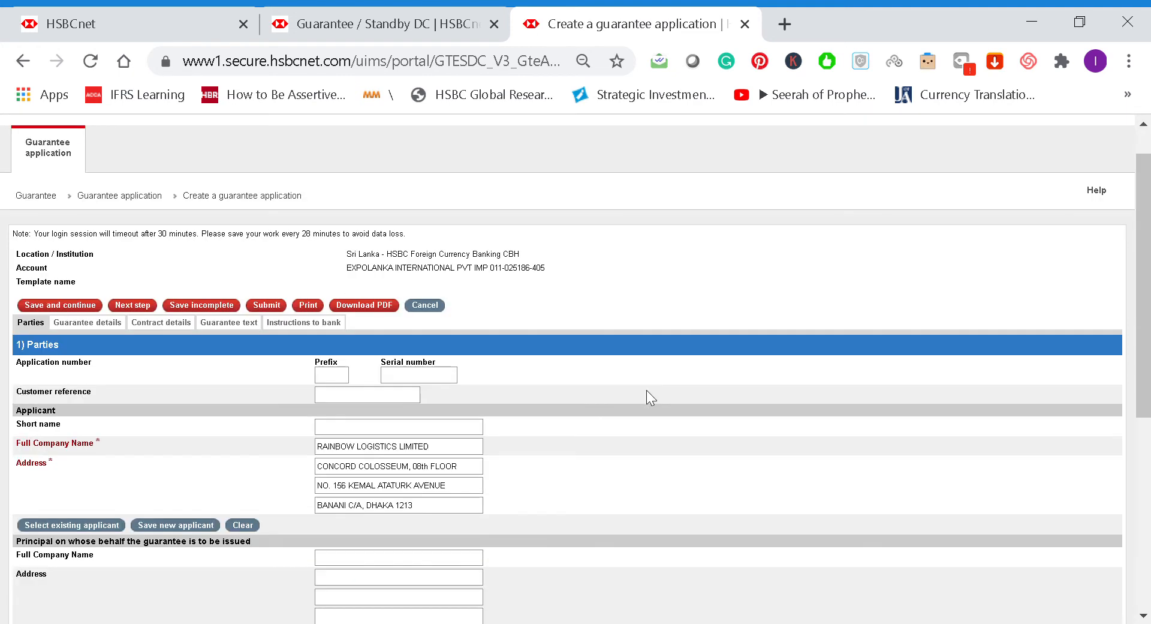
{"action": "scroll", "scroll_direction": "down", "scroll_amount": 3}
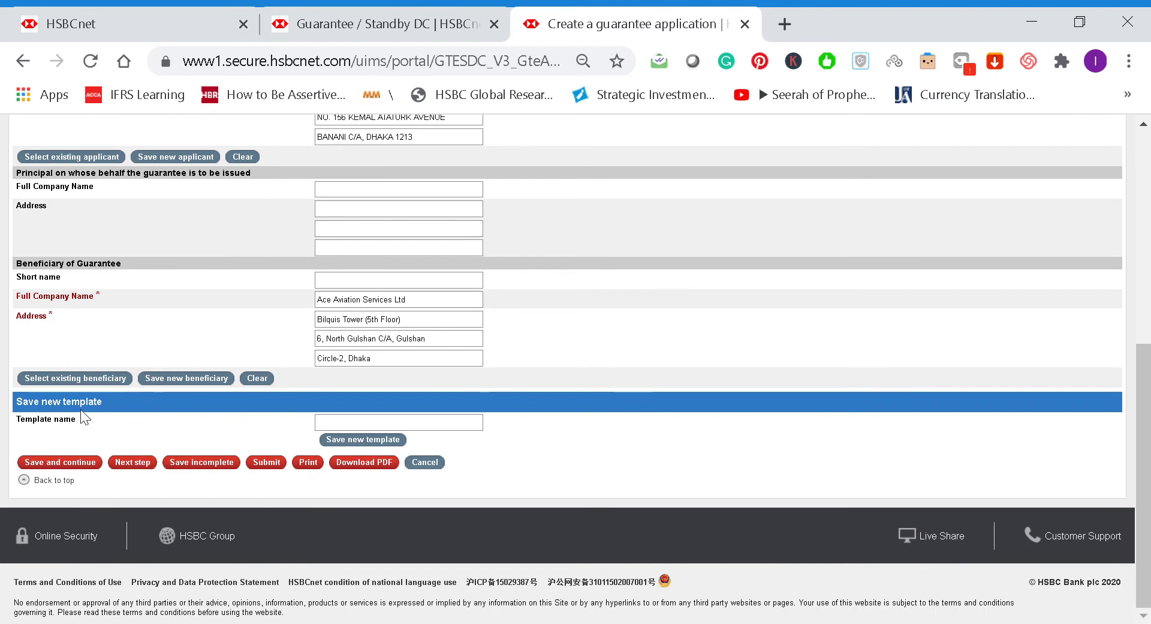
Move to Guarantee details and set the guarantee type to Other, specified as Credit Facility.
{"action": "left_click", "coordinate": [131, 462]}
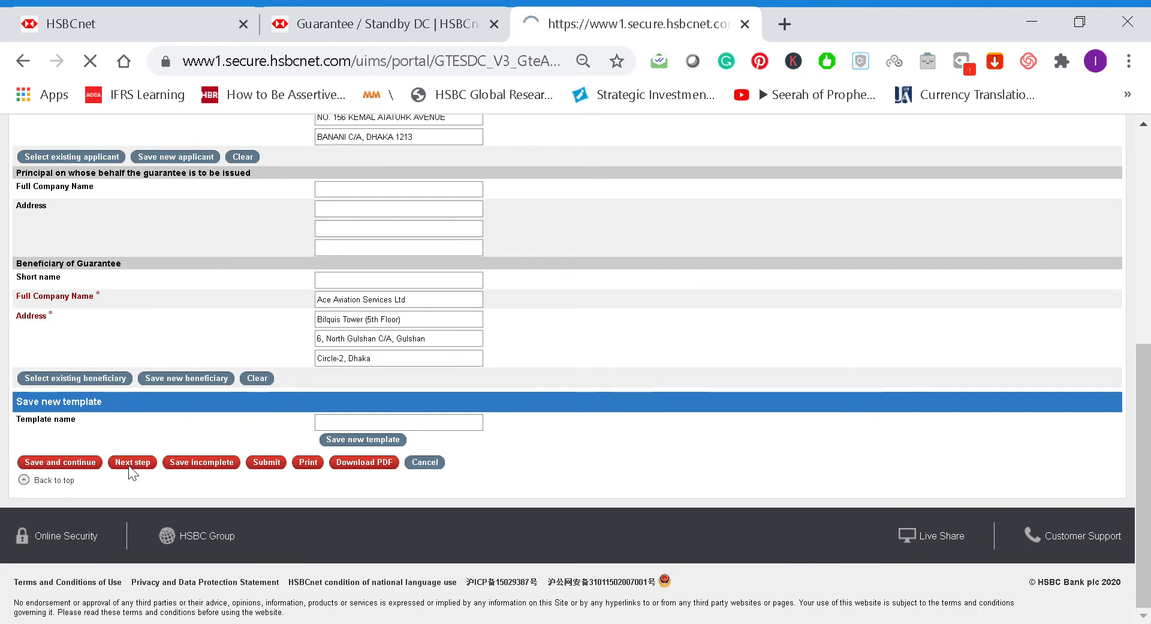
{"action": "left_click", "coordinate": [132, 462]}
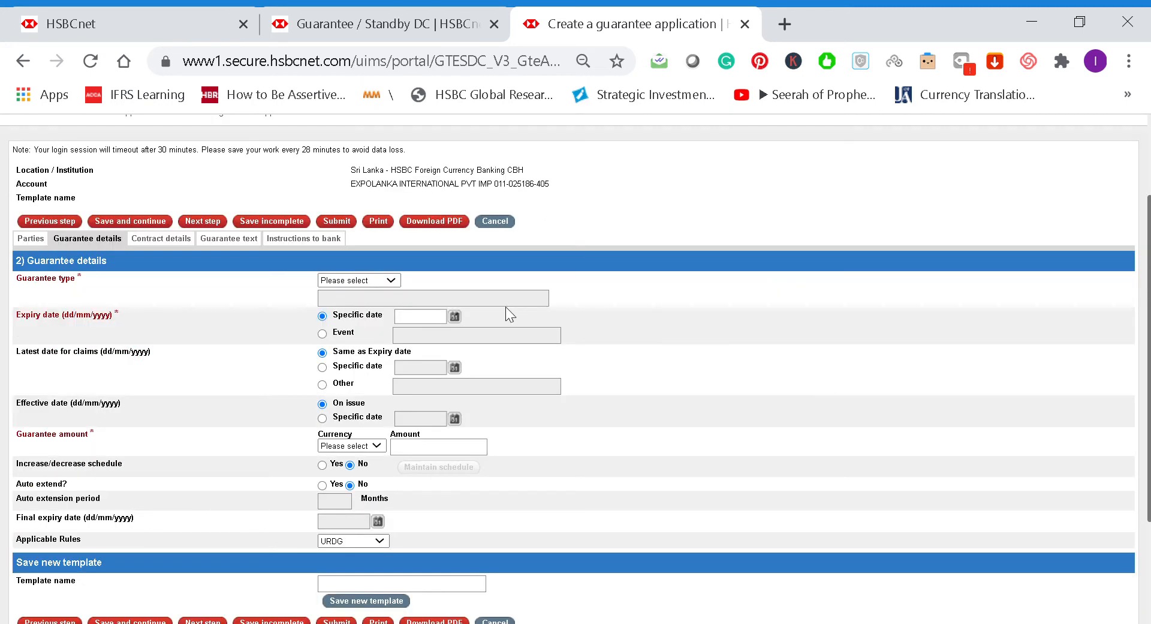
{"action": "mouse_move", "coordinate": [379, 282]}
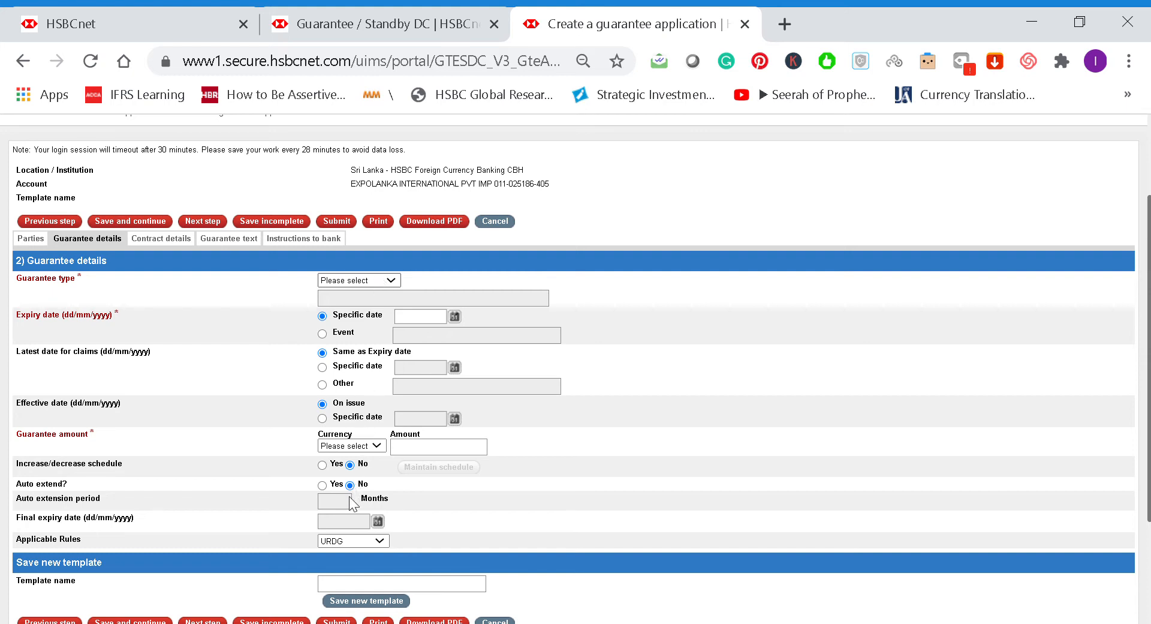
{"action": "left_click", "coordinate": [358, 280]}
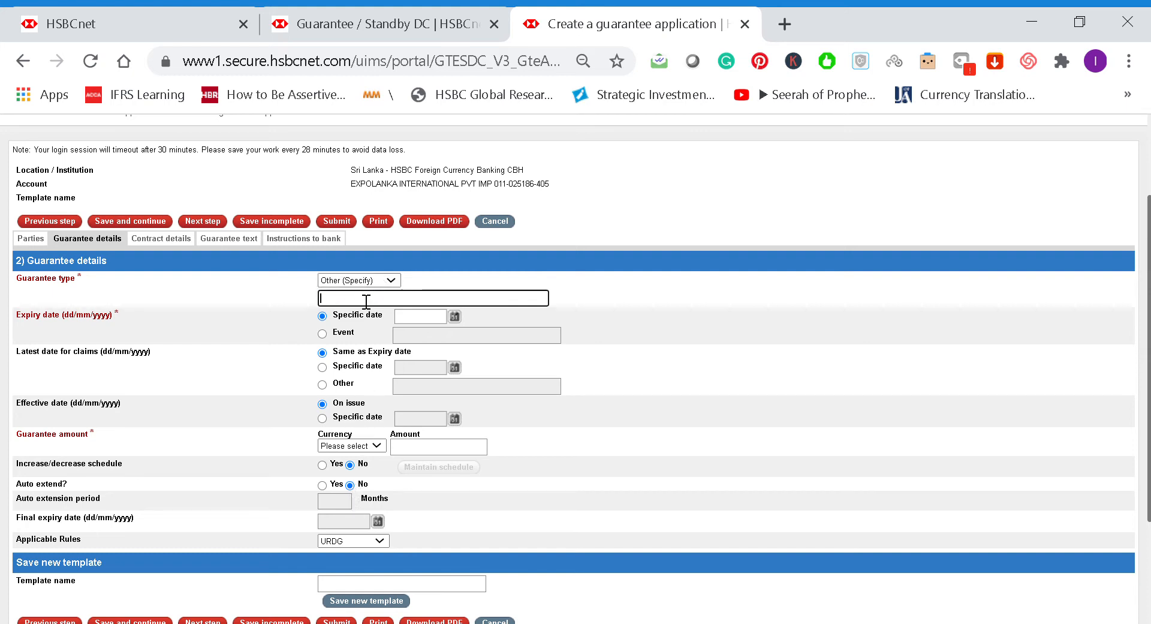
{"action": "type", "text": "Credit Facility"}
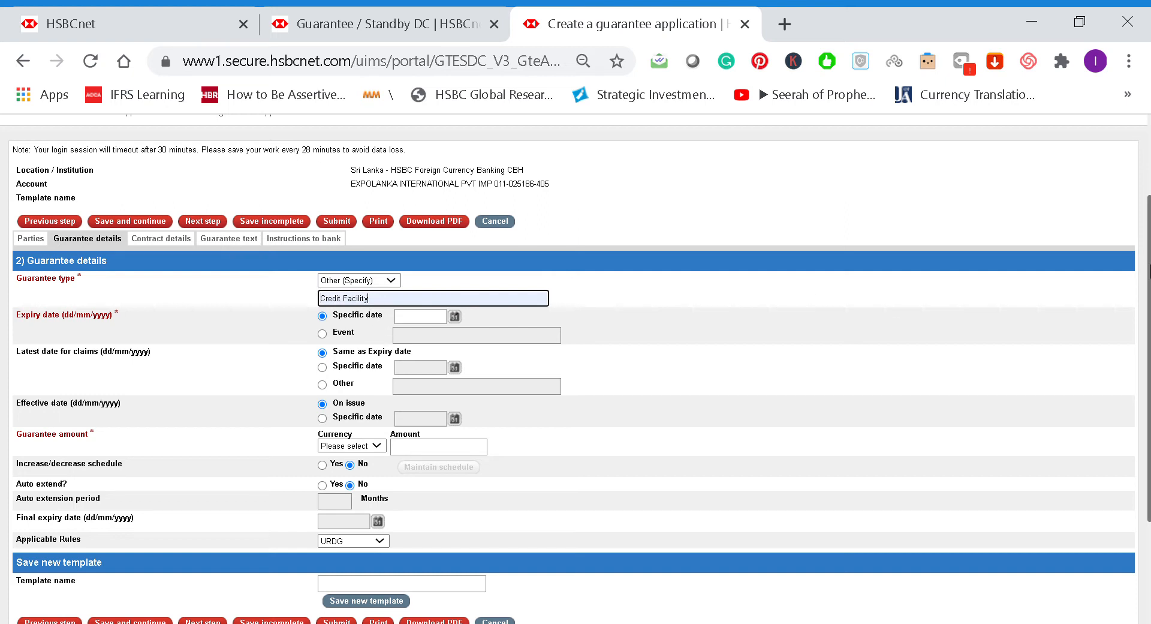
{"action": "scroll", "scroll_direction": "down", "scroll_amount": 3}
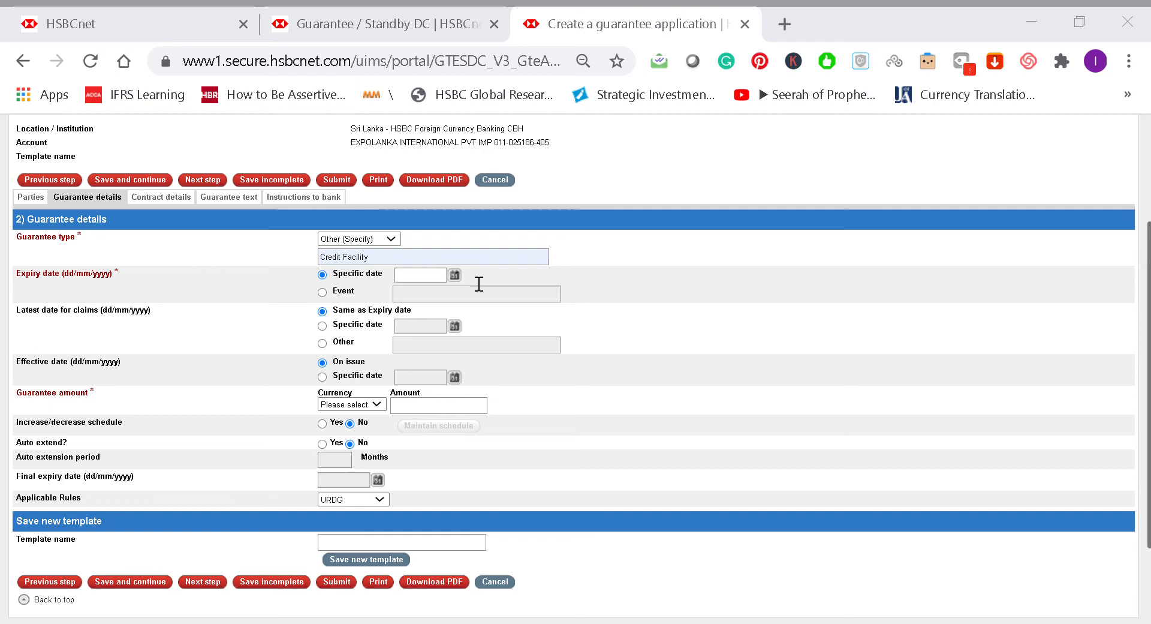
{"action": "mouse_move", "coordinate": [289, 496]}
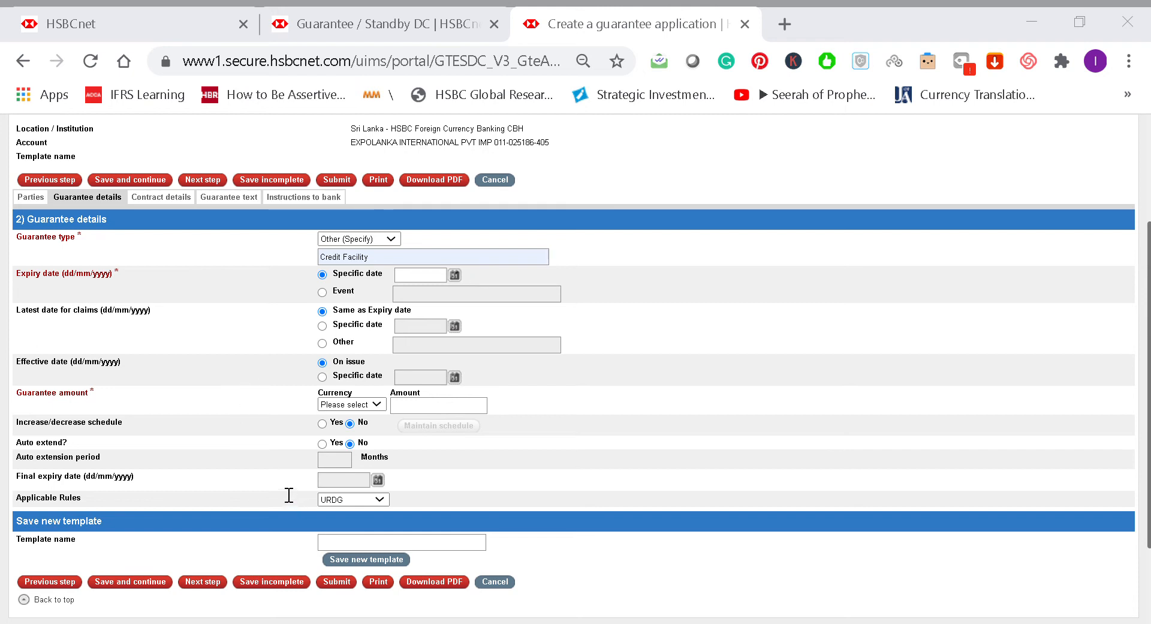
{"action": "mouse_move", "coordinate": [473, 517]}
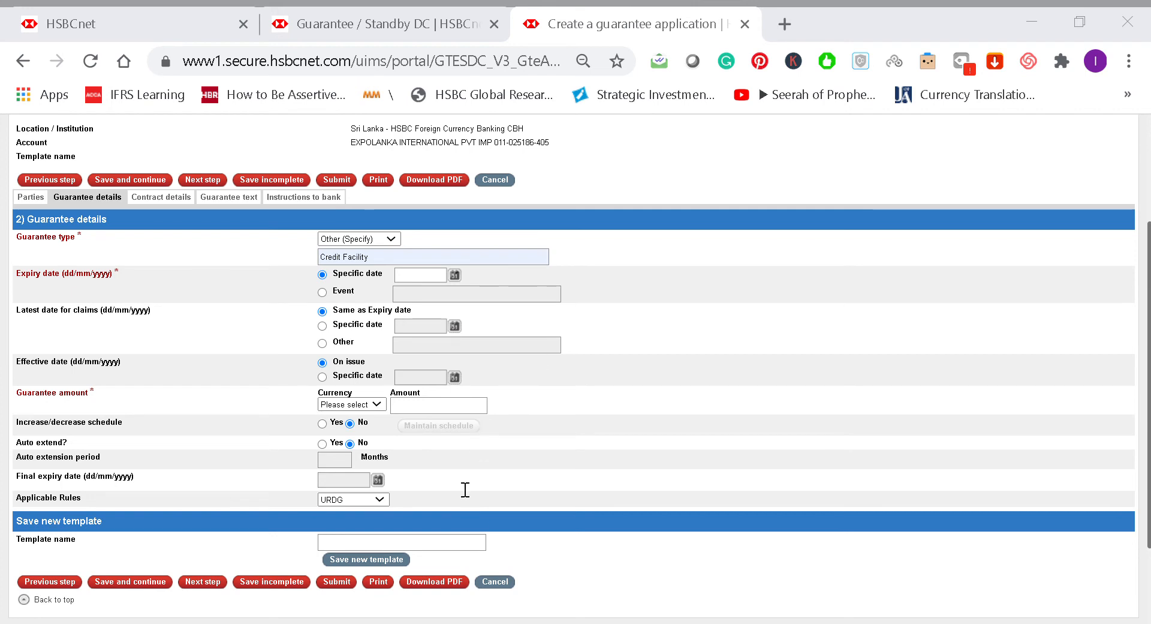
{"action": "mouse_move", "coordinate": [540, 464]}
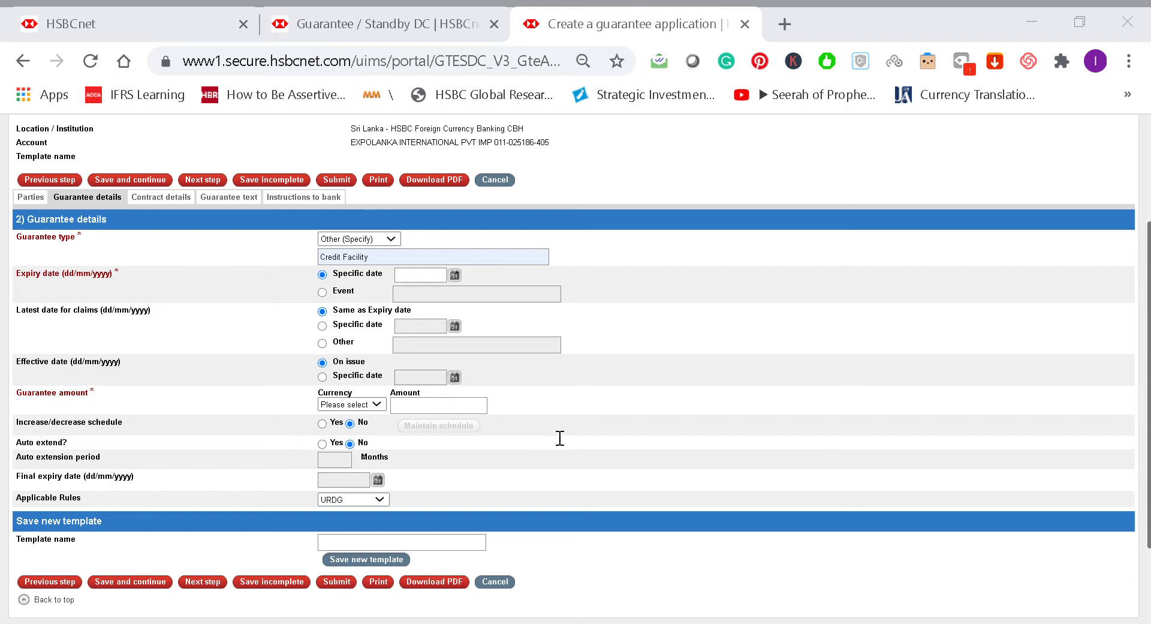
{"action": "mouse_move", "coordinate": [542, 463]}
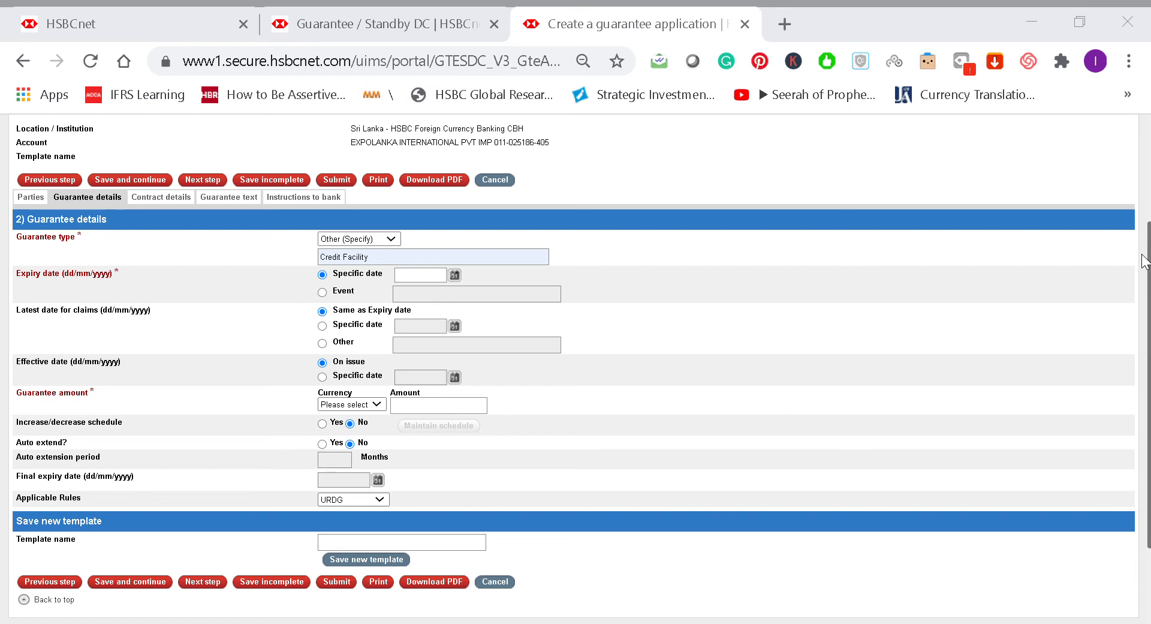
{"action": "mouse_move", "coordinate": [1139, 226]}
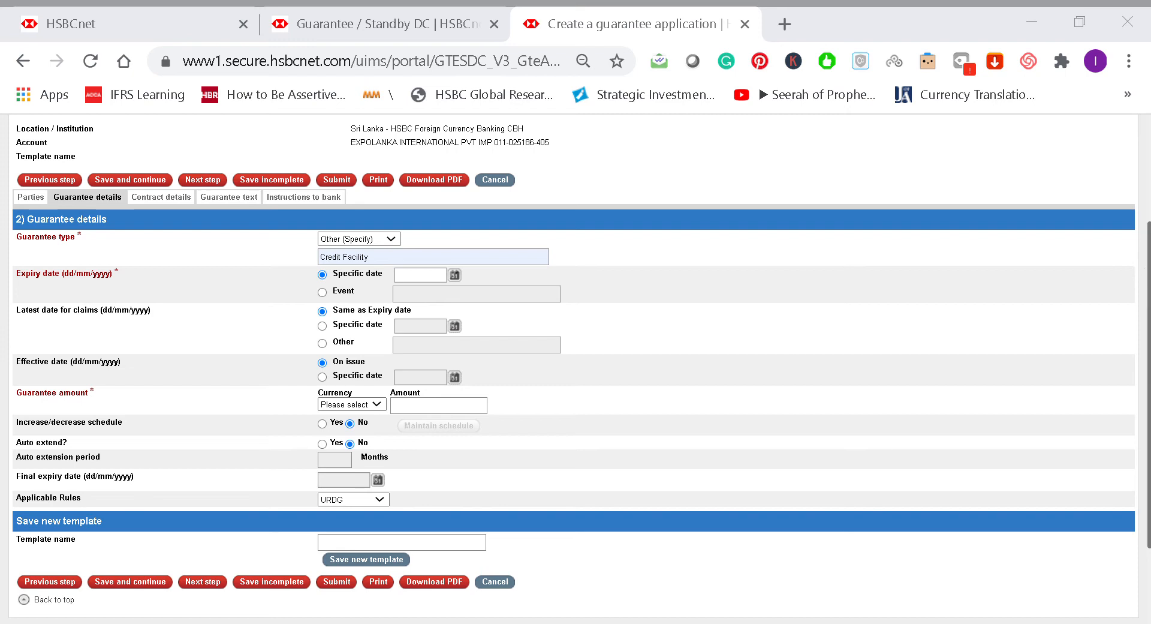
Pick the expiry date in the calendar, correcting 1 September to 31 August 2020.
{"action": "left_click", "coordinate": [432, 257]}
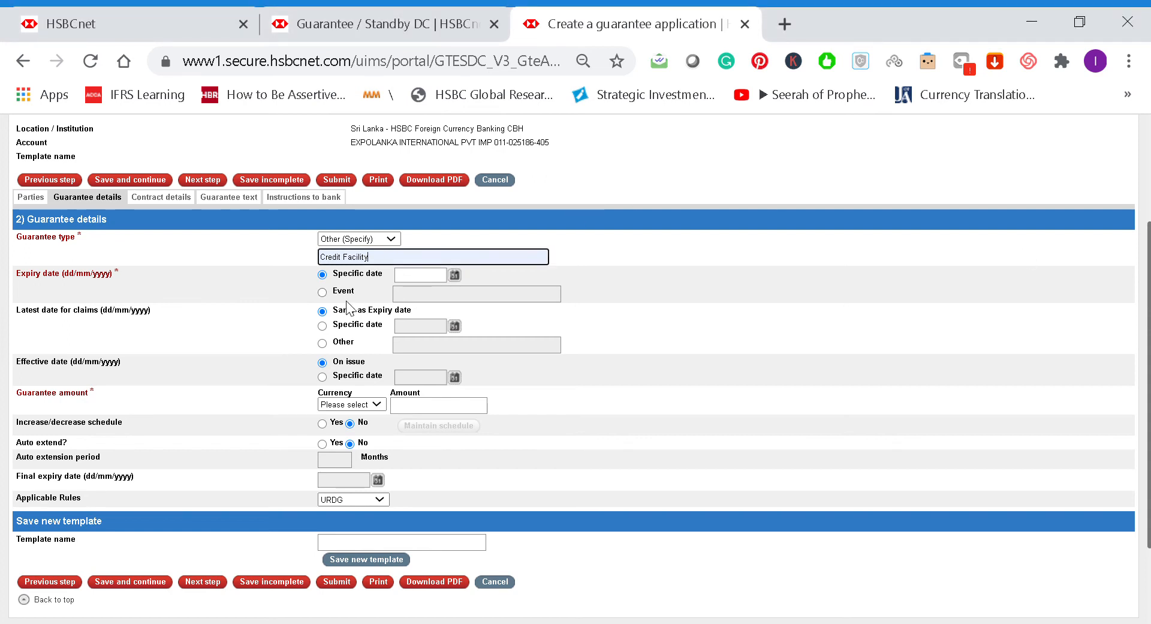
{"action": "left_click", "coordinate": [454, 274]}
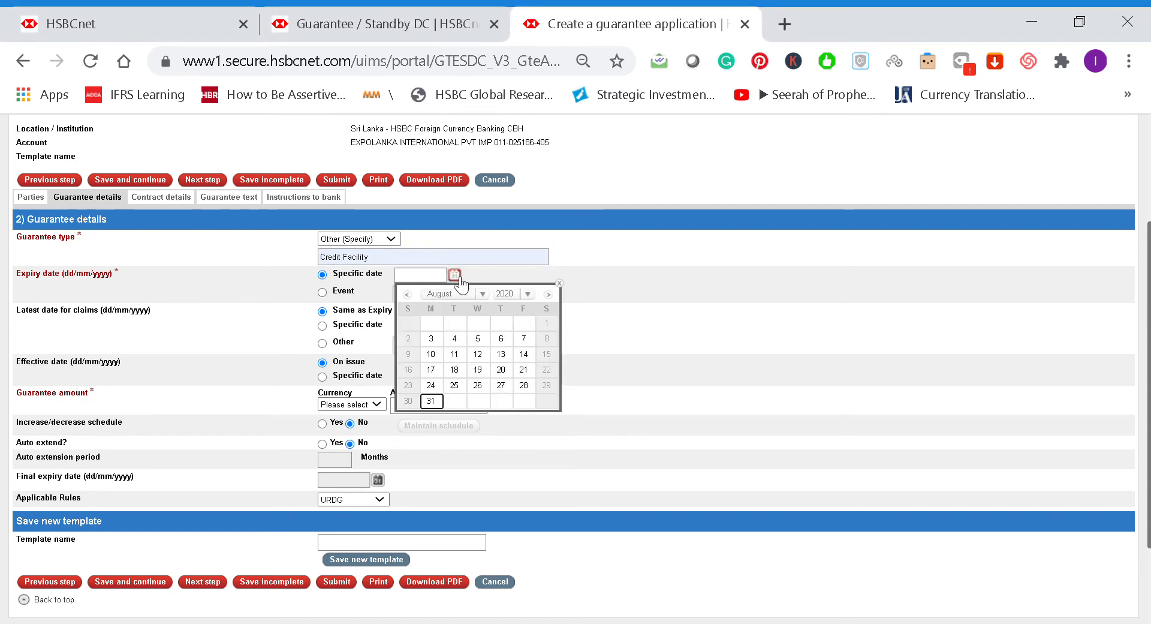
{"action": "left_click", "coordinate": [482, 293]}
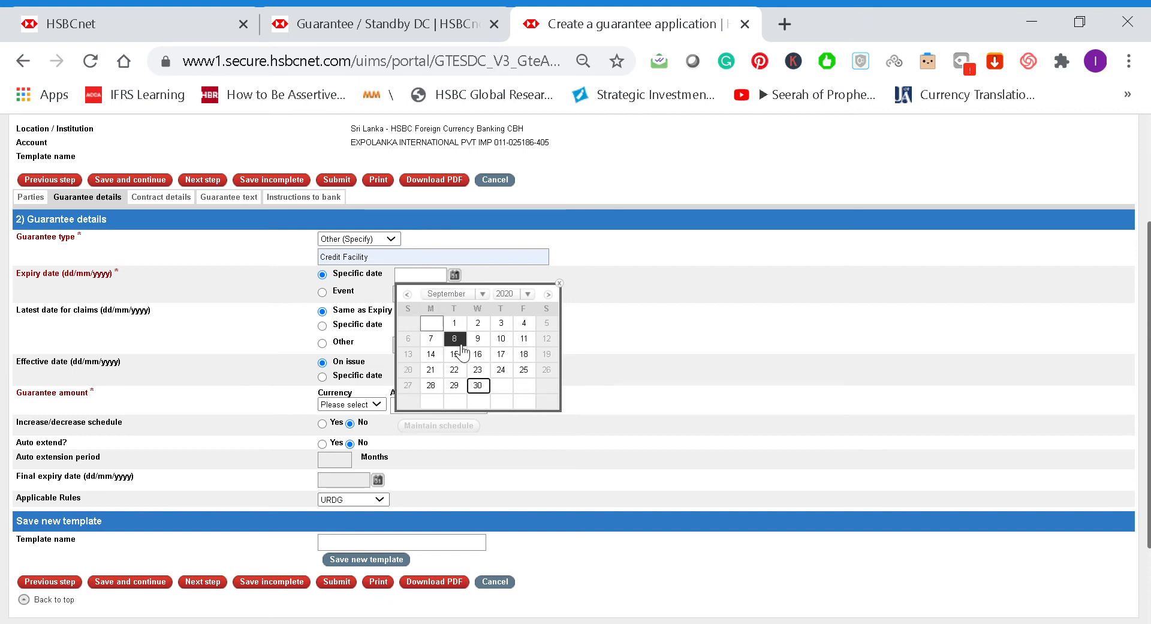
{"action": "left_click", "coordinate": [454, 322]}
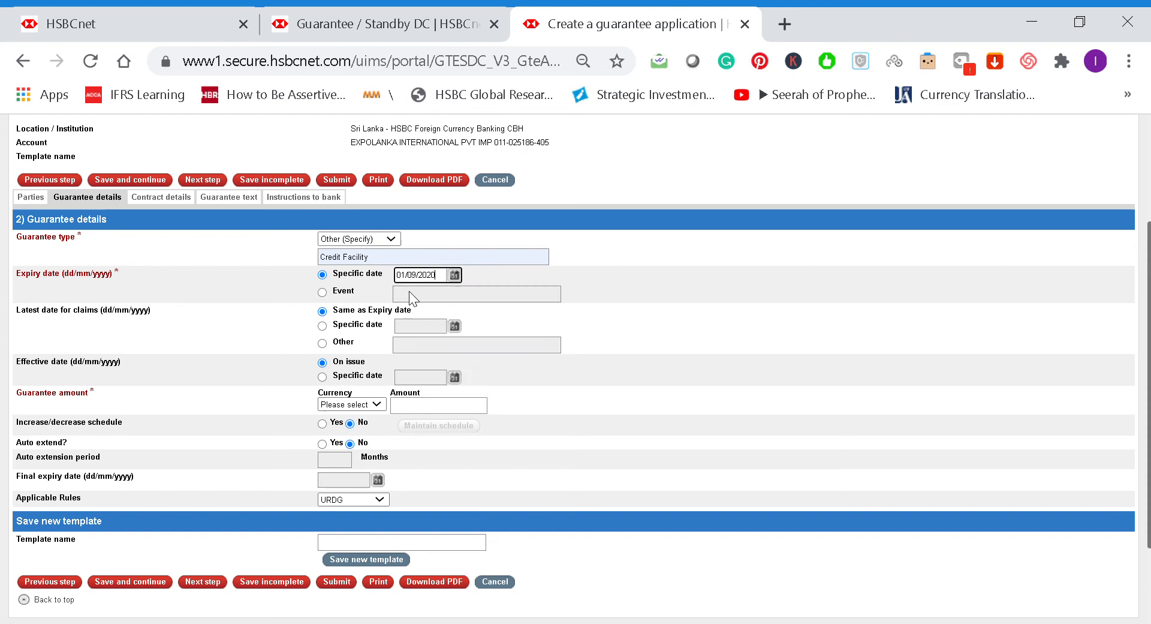
{"action": "left_click", "coordinate": [453, 273]}
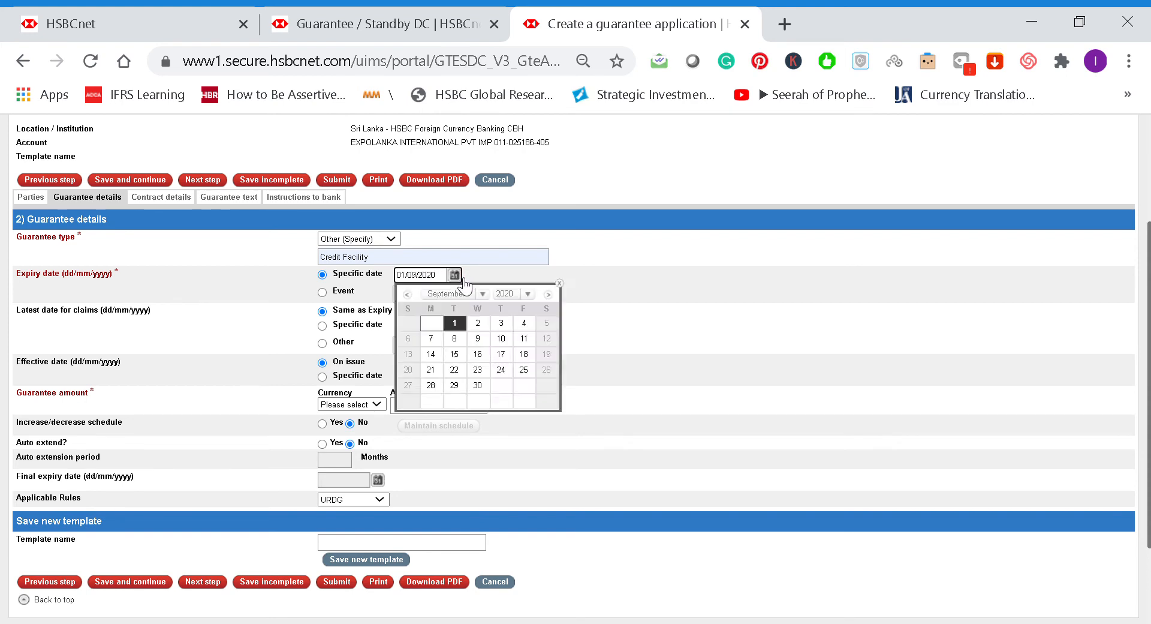
{"action": "left_click", "coordinate": [454, 293]}
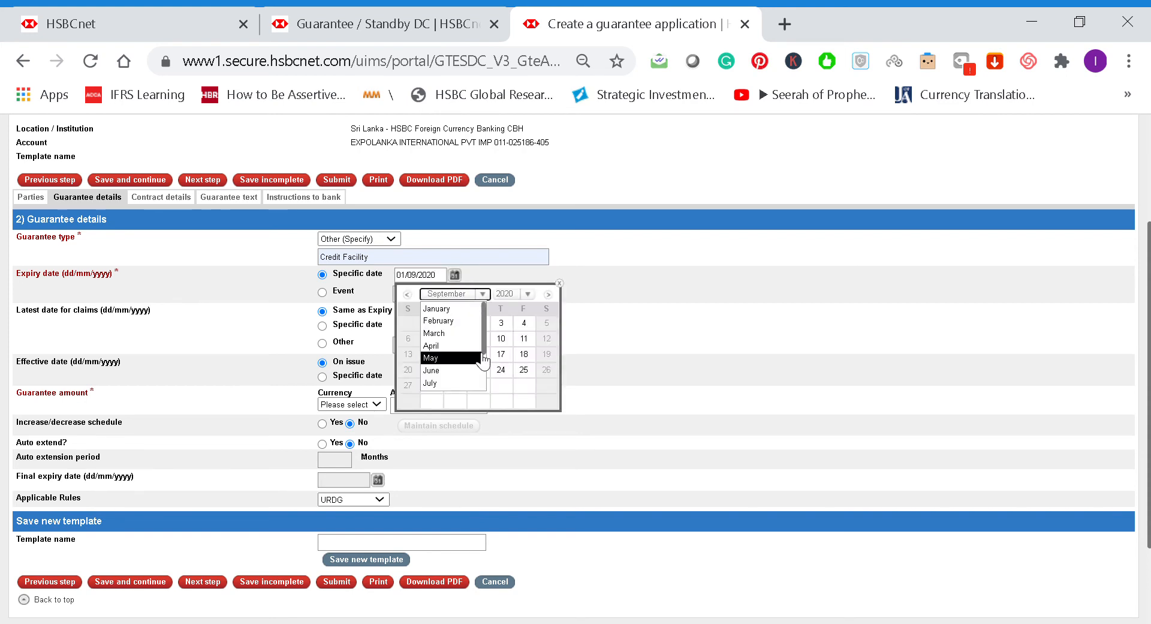
{"action": "scroll", "scroll_direction": "down", "scroll_amount": 3}
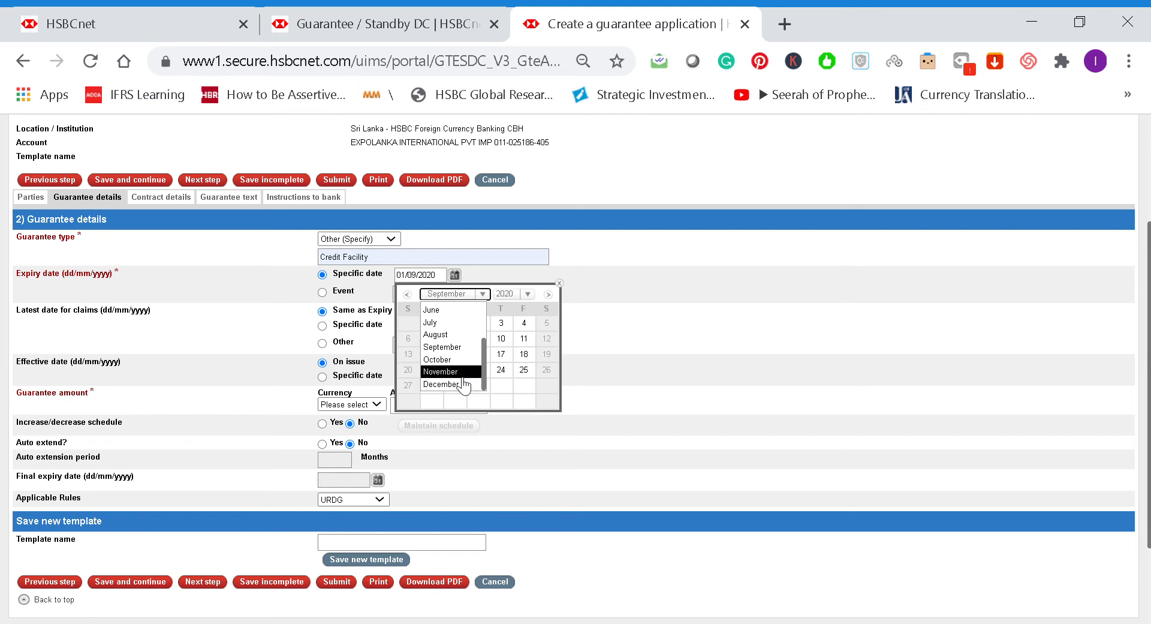
{"action": "left_click", "coordinate": [441, 292]}
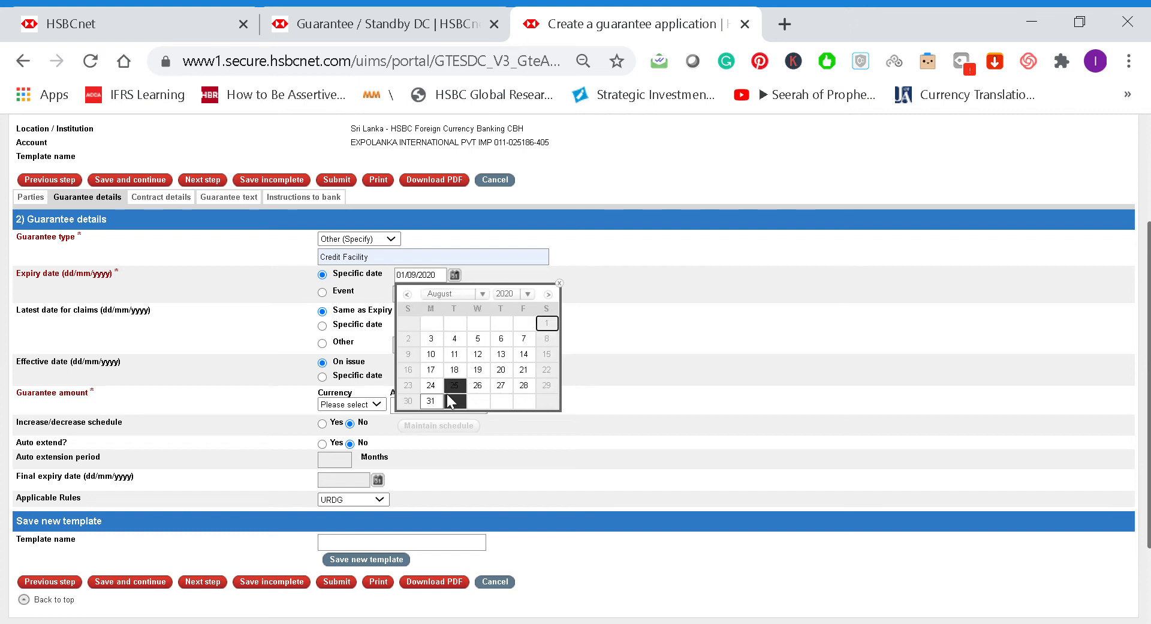
{"action": "left_click", "coordinate": [431, 401]}
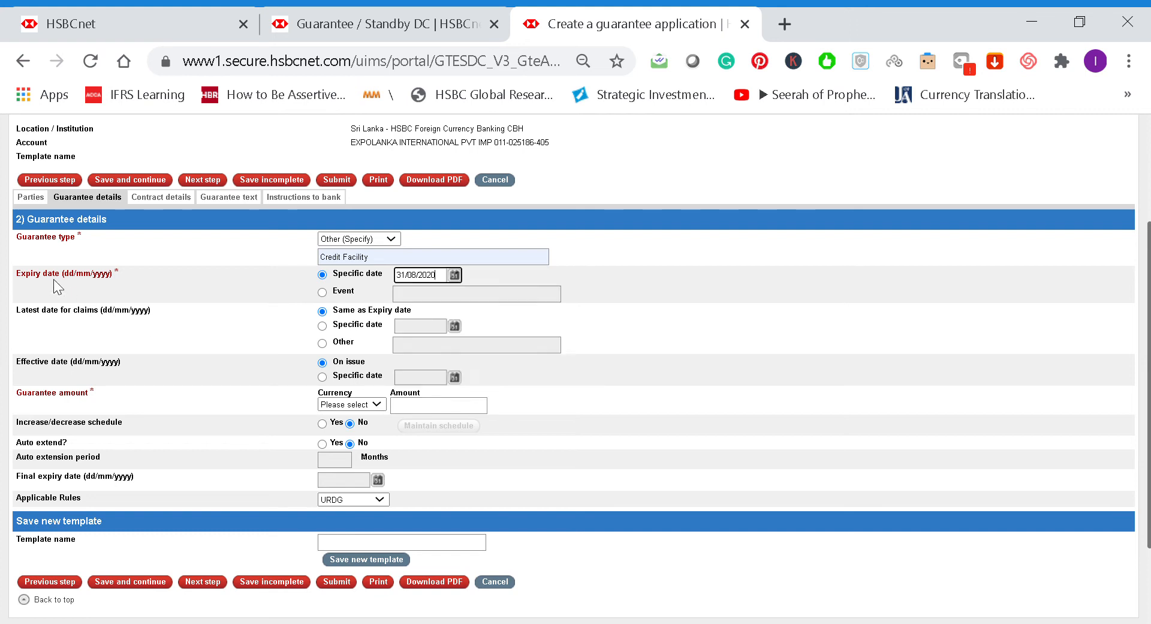
{"action": "mouse_move", "coordinate": [437, 306]}
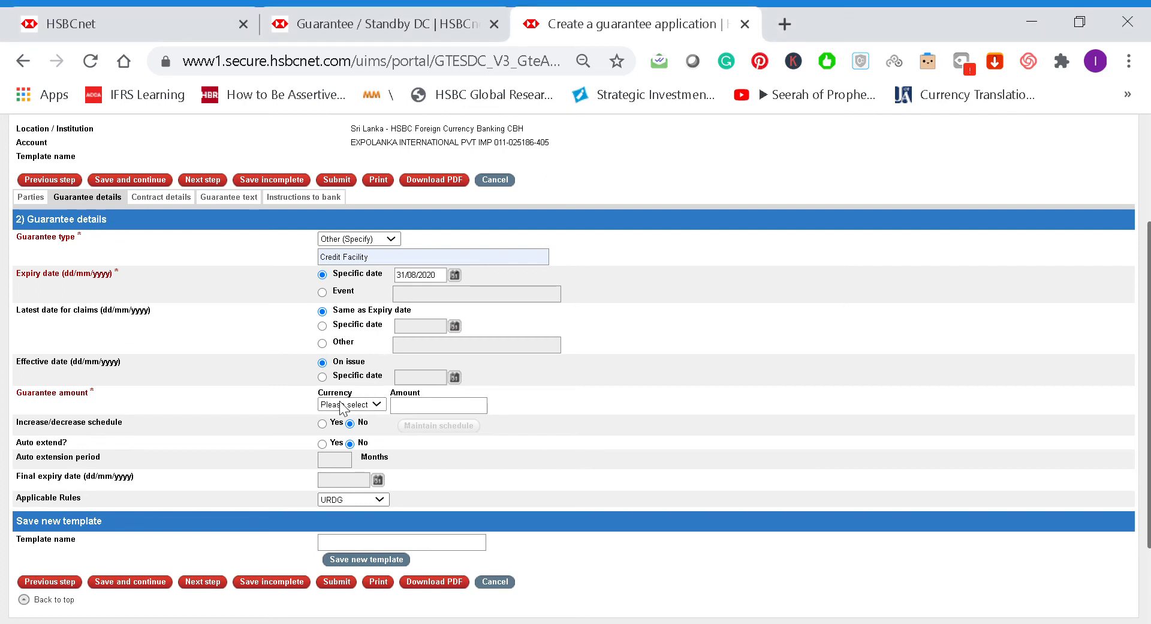
Choose BDT as currency and enter a guarantee amount of 5,000,000.00.
{"action": "left_click", "coordinate": [351, 404]}
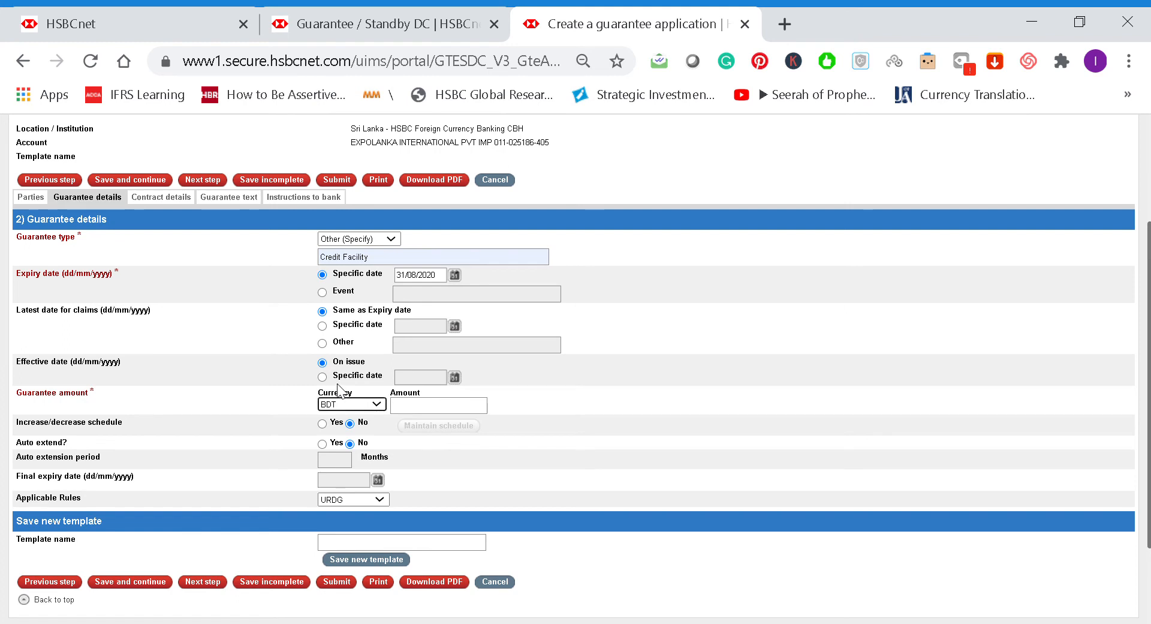
{"action": "left_click", "coordinate": [439, 404]}
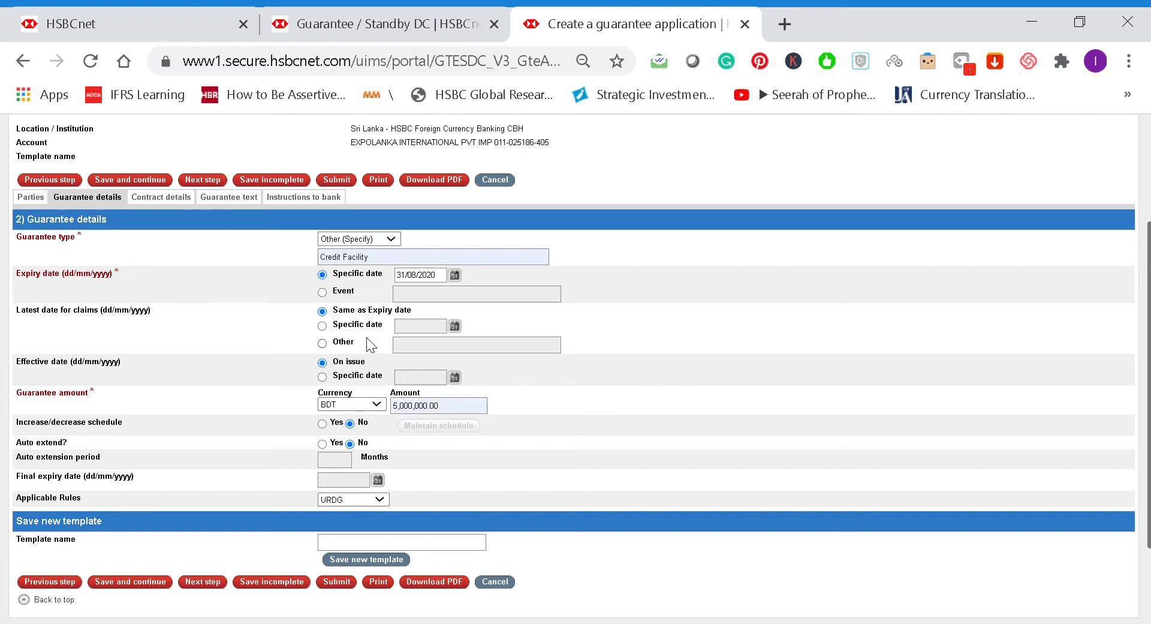
{"action": "mouse_move", "coordinate": [453, 275]}
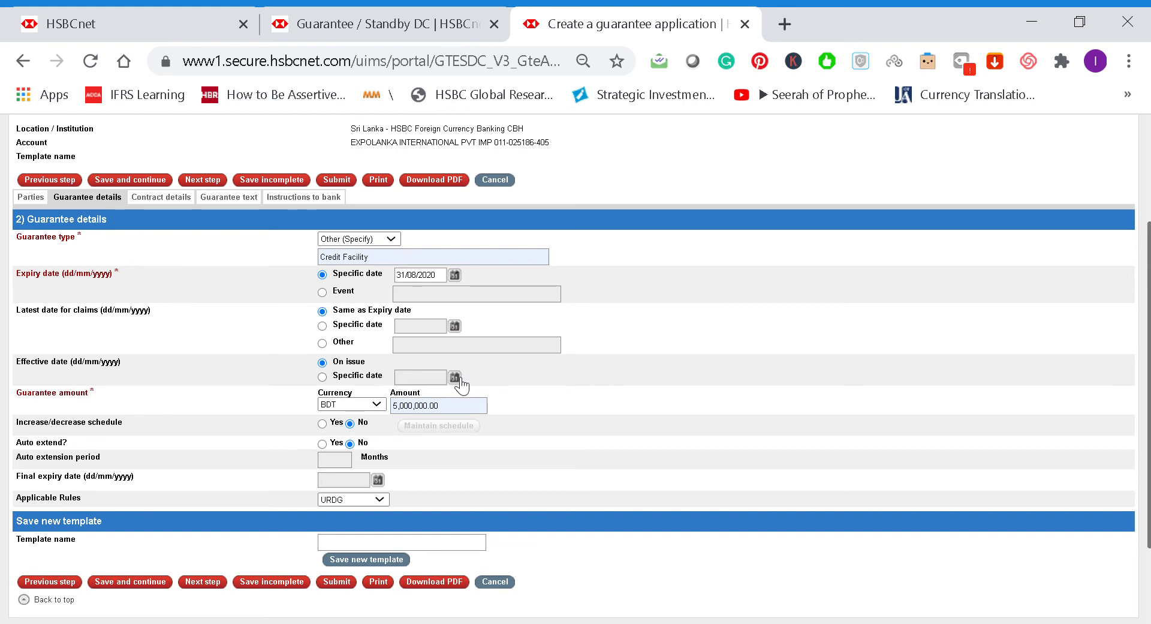
Set the effective date as a specific date of 01/09/2020.
{"action": "left_click", "coordinate": [322, 376]}
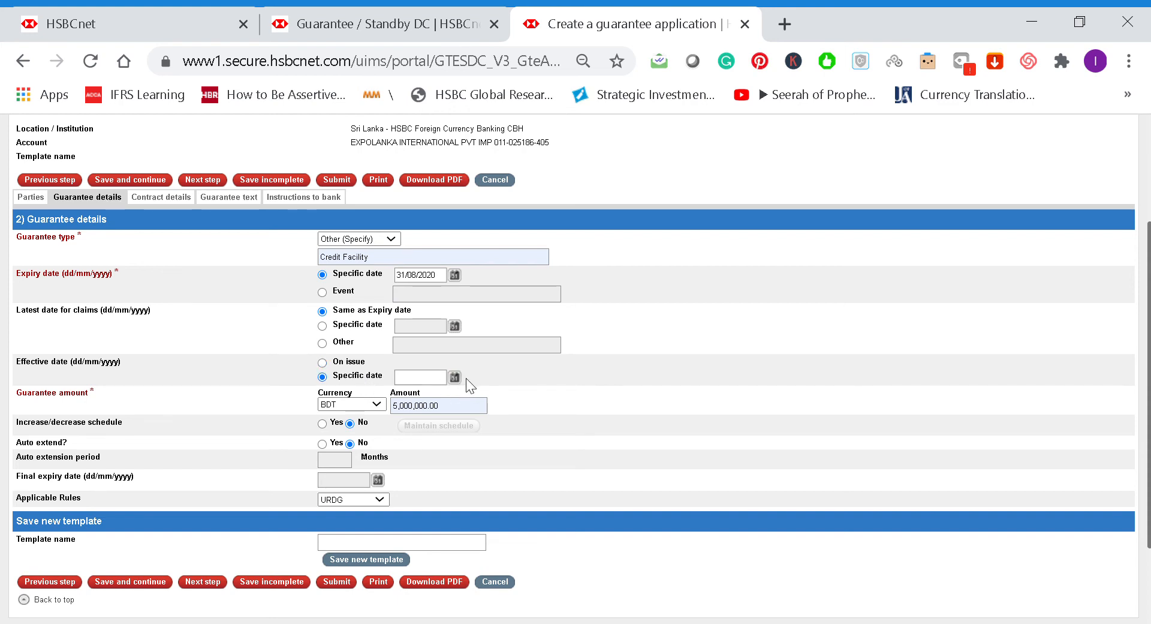
{"action": "left_click", "coordinate": [453, 377]}
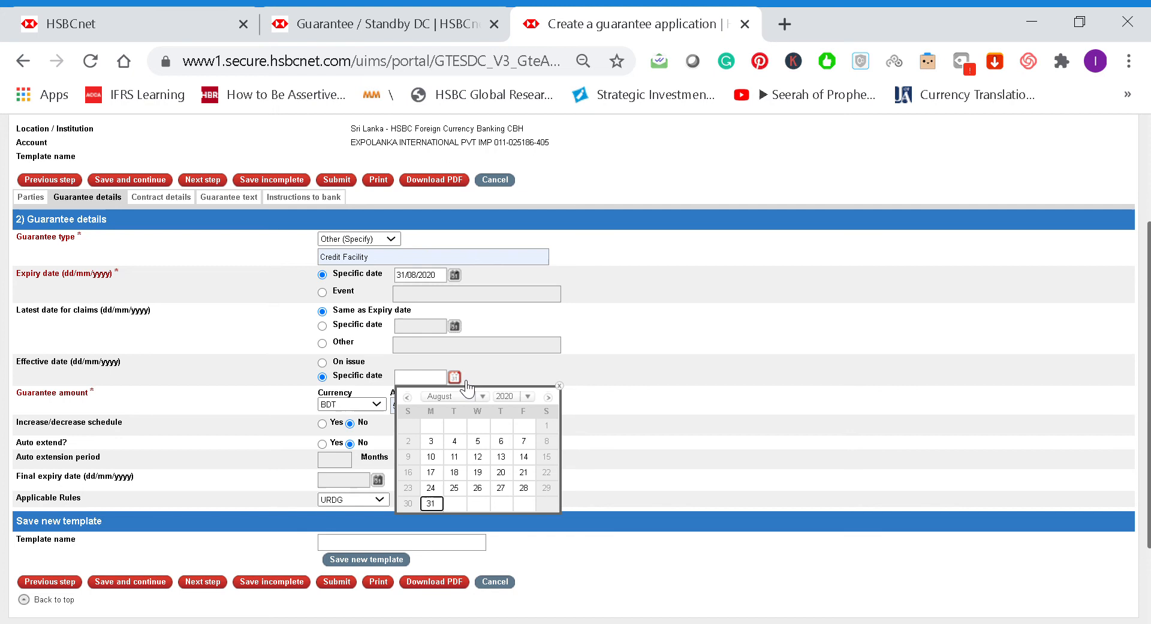
{"action": "left_click", "coordinate": [483, 395]}
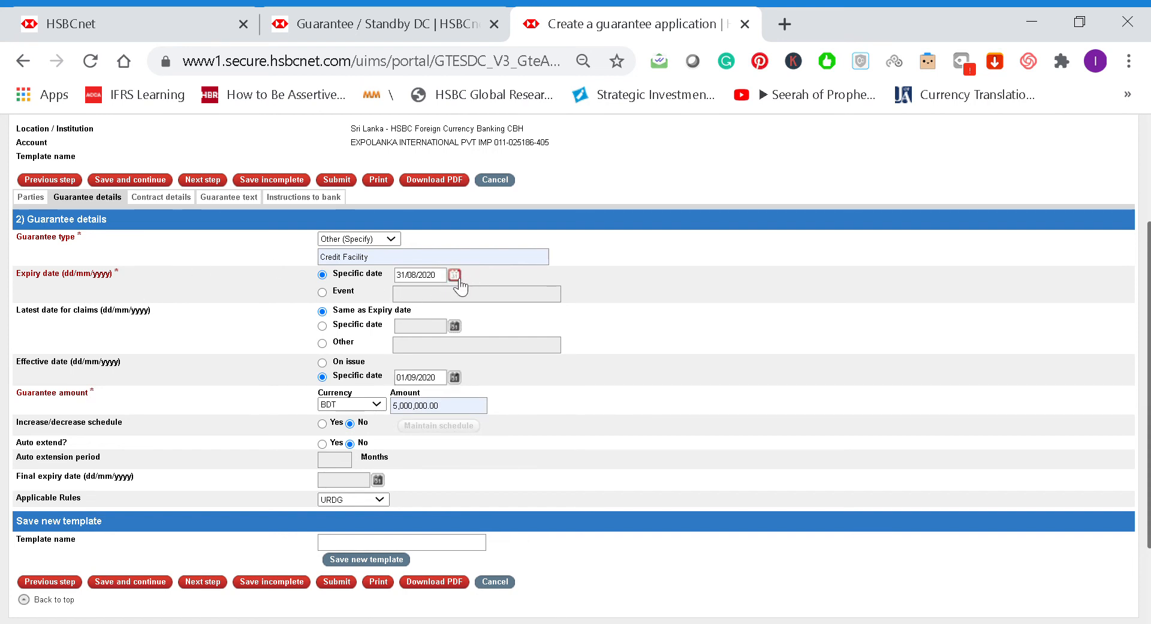
Change the expiry date's year to 2021, making it 31/08/2021.
{"action": "left_click", "coordinate": [453, 275]}
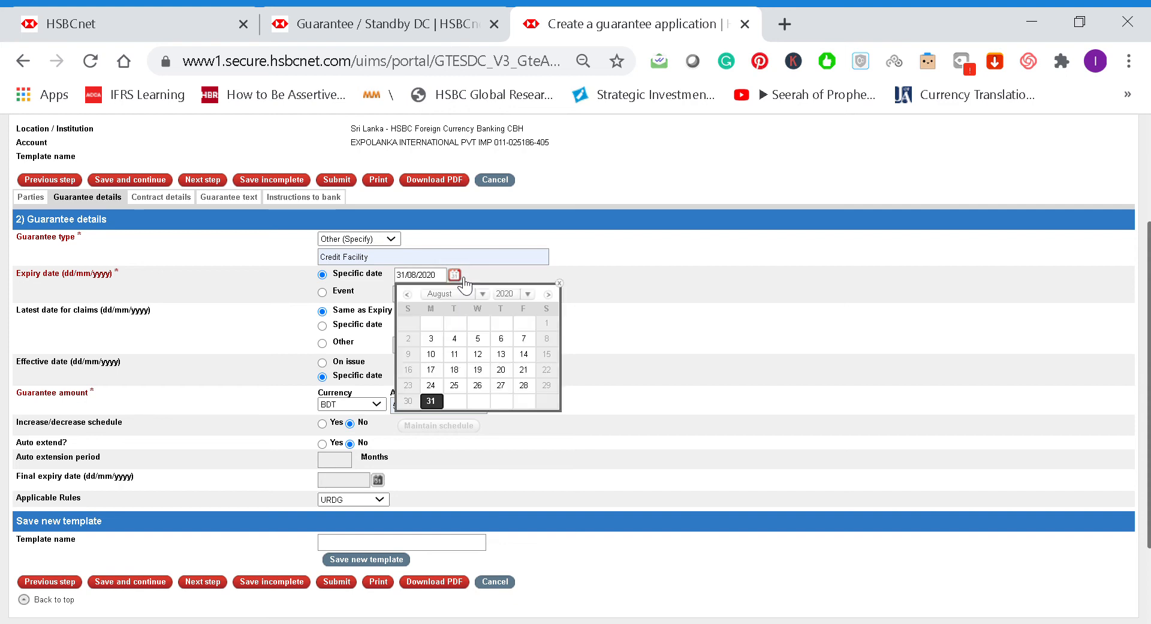
{"action": "left_click", "coordinate": [527, 292]}
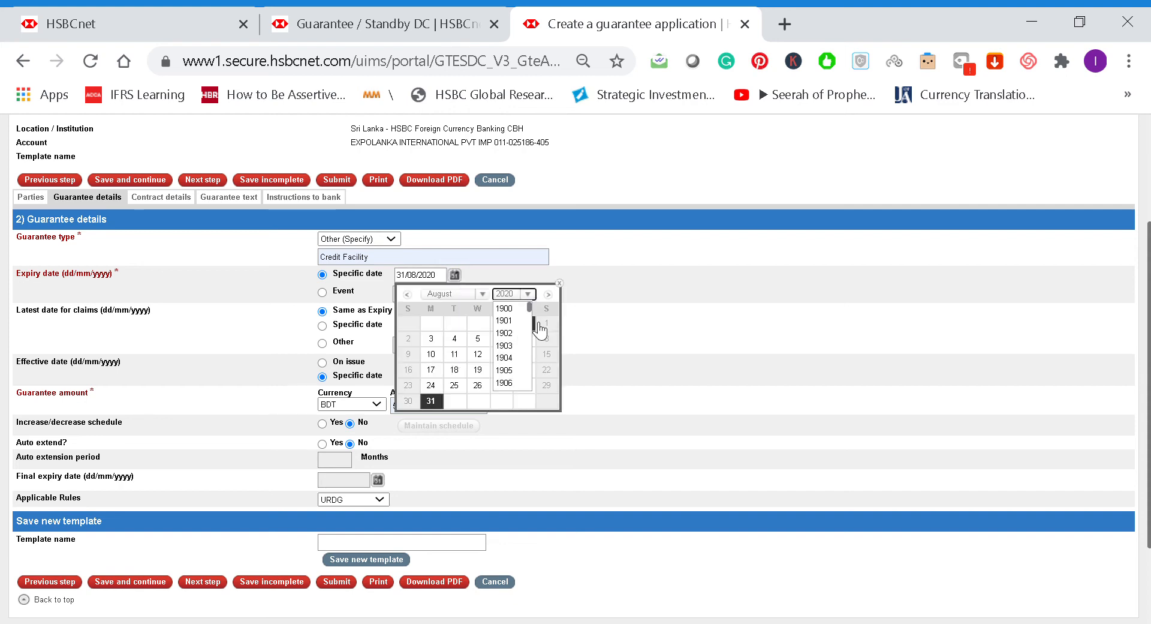
{"action": "scroll", "scroll_direction": "down", "scroll_amount": 3}
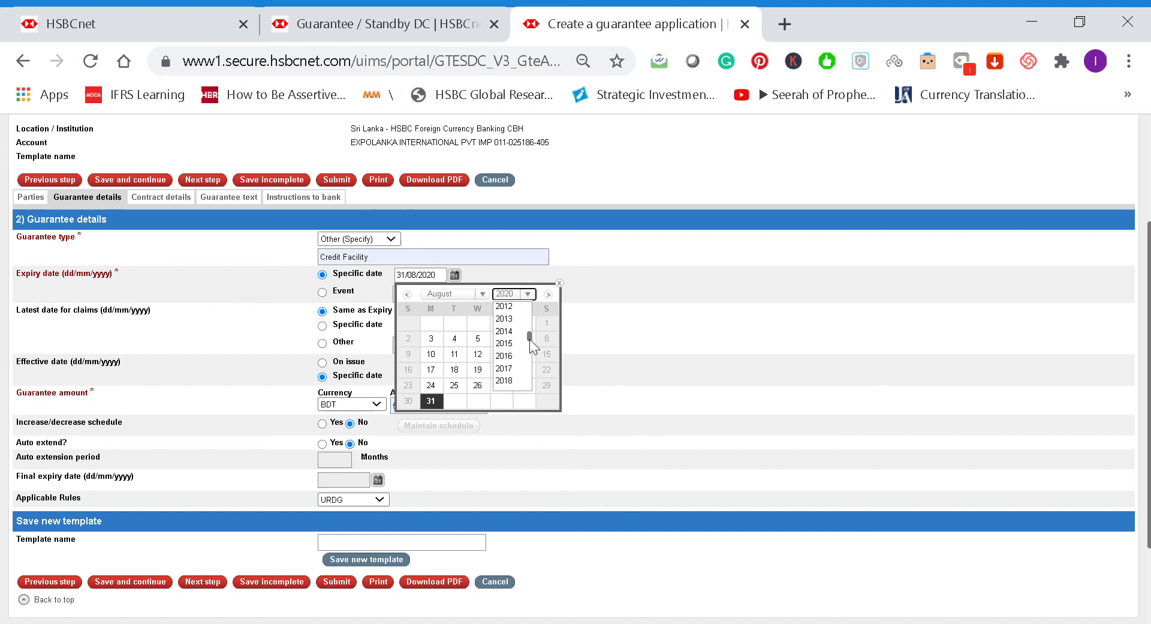
{"action": "scroll", "scroll_direction": "down", "scroll_amount": 3}
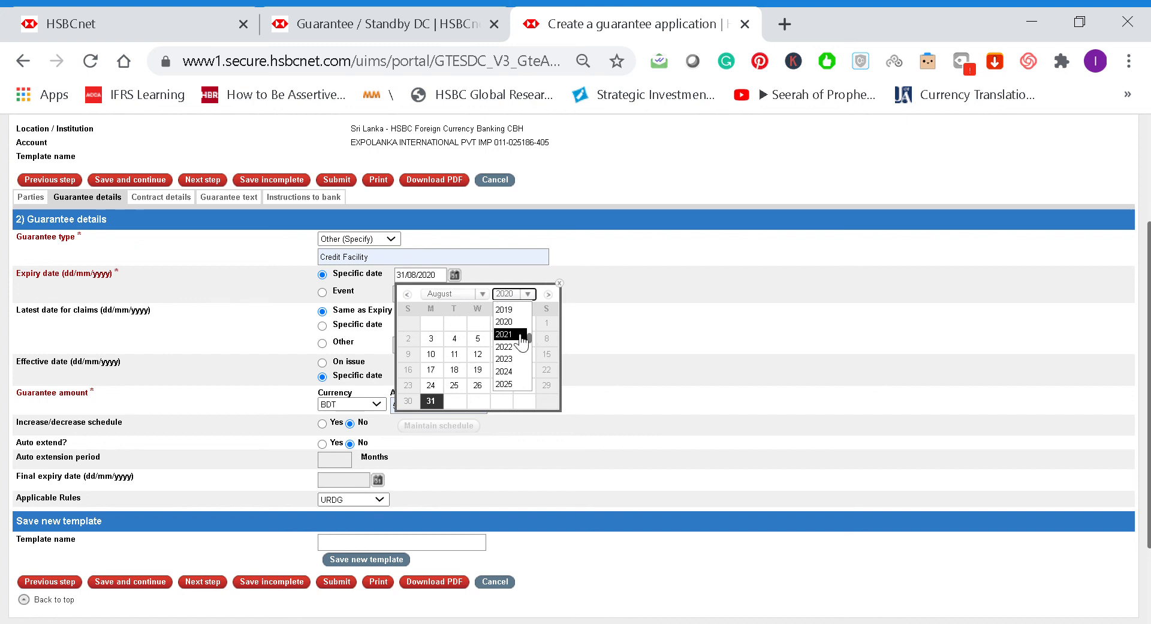
{"action": "left_click", "coordinate": [503, 335]}
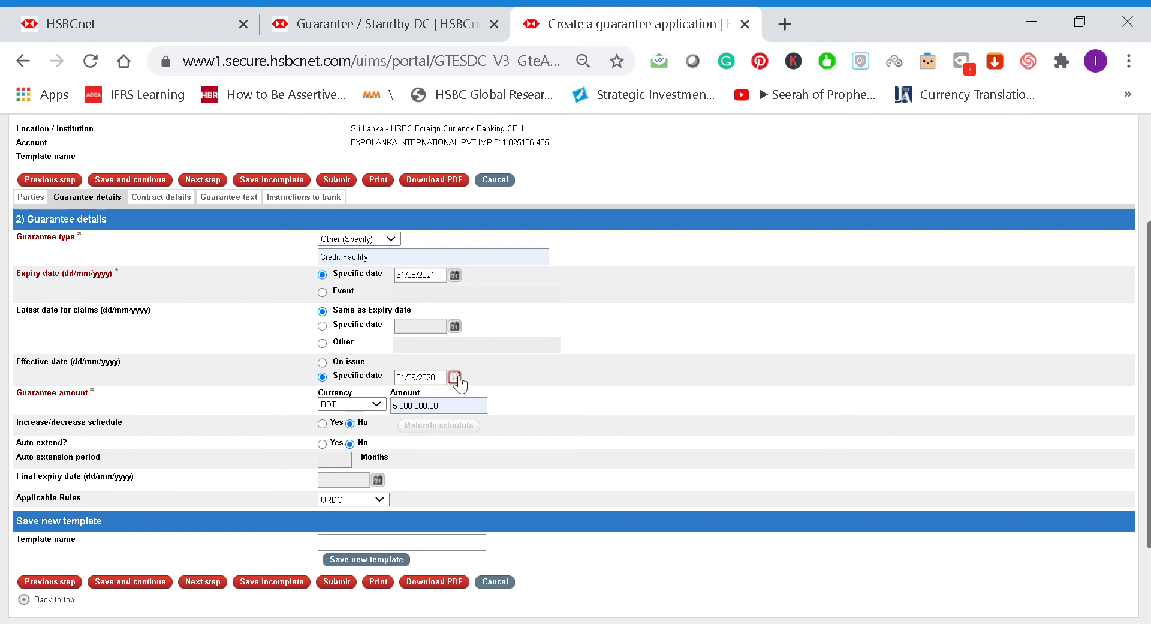
{"action": "mouse_move", "coordinate": [762, 403]}
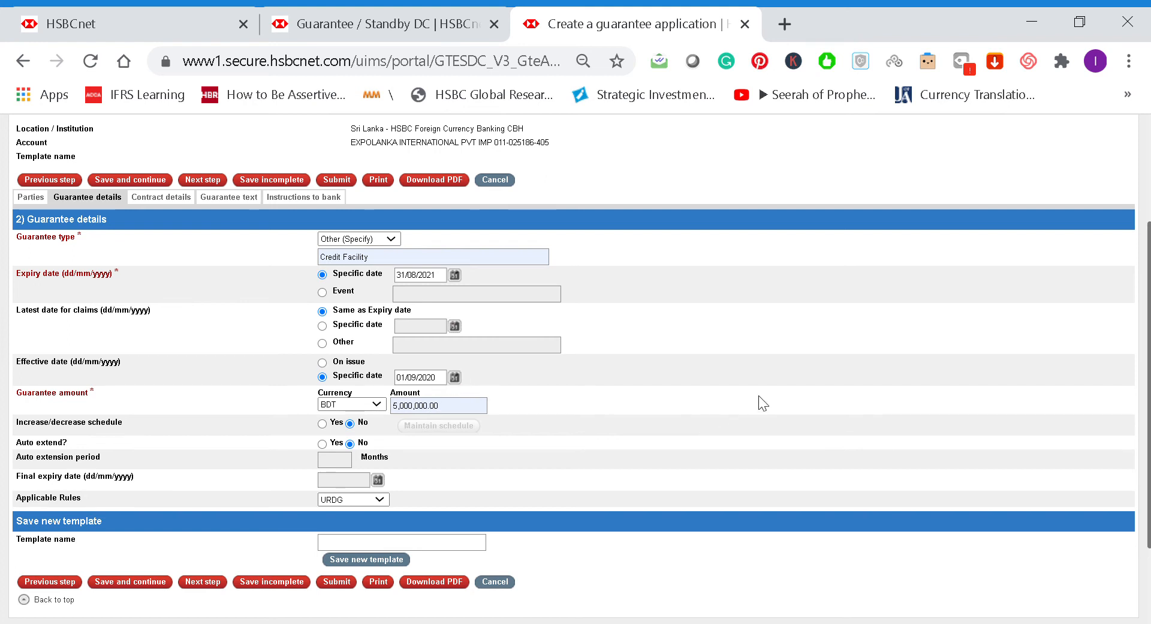
{"action": "scroll", "scroll_direction": "down", "scroll_amount": 3}
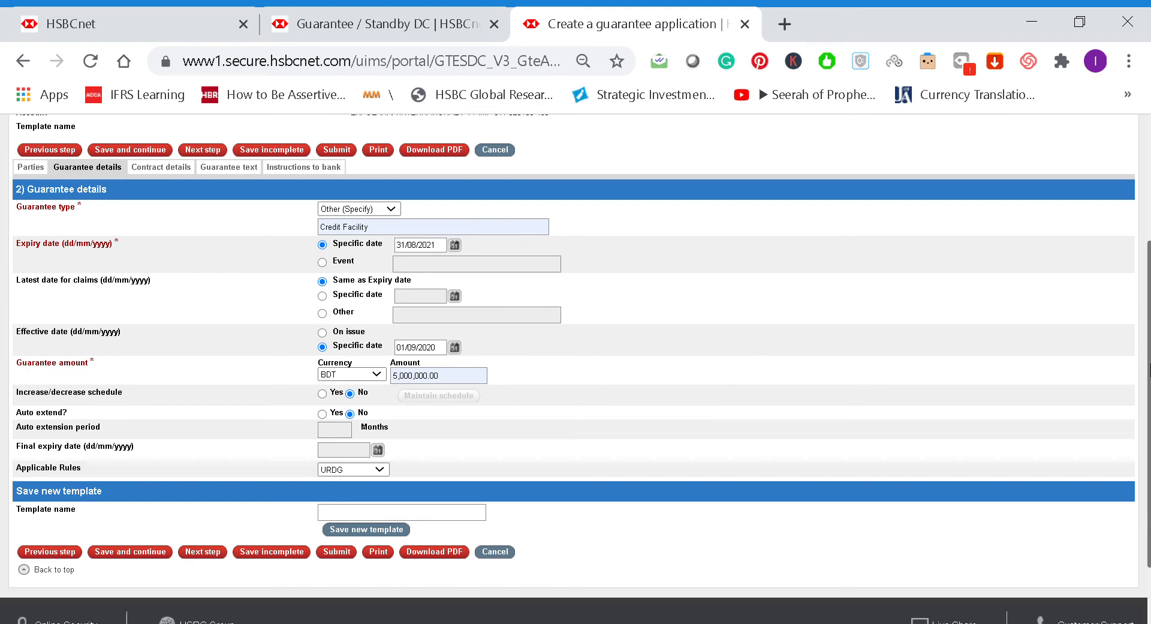
{"action": "scroll", "scroll_direction": "down", "scroll_amount": 3}
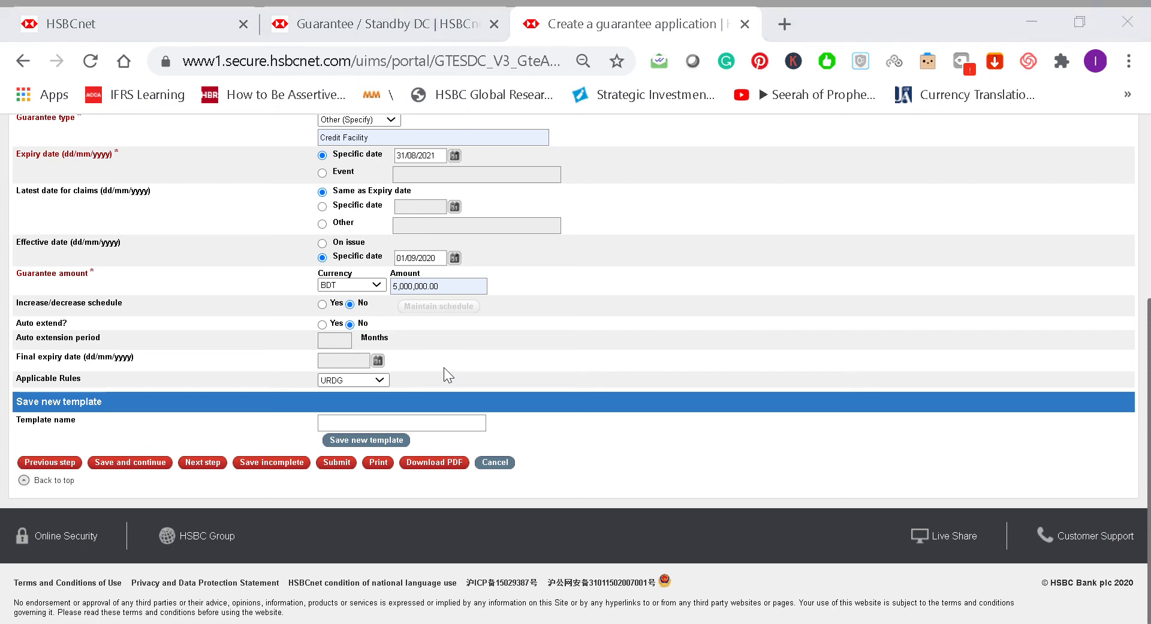
{"action": "mouse_move", "coordinate": [454, 377]}
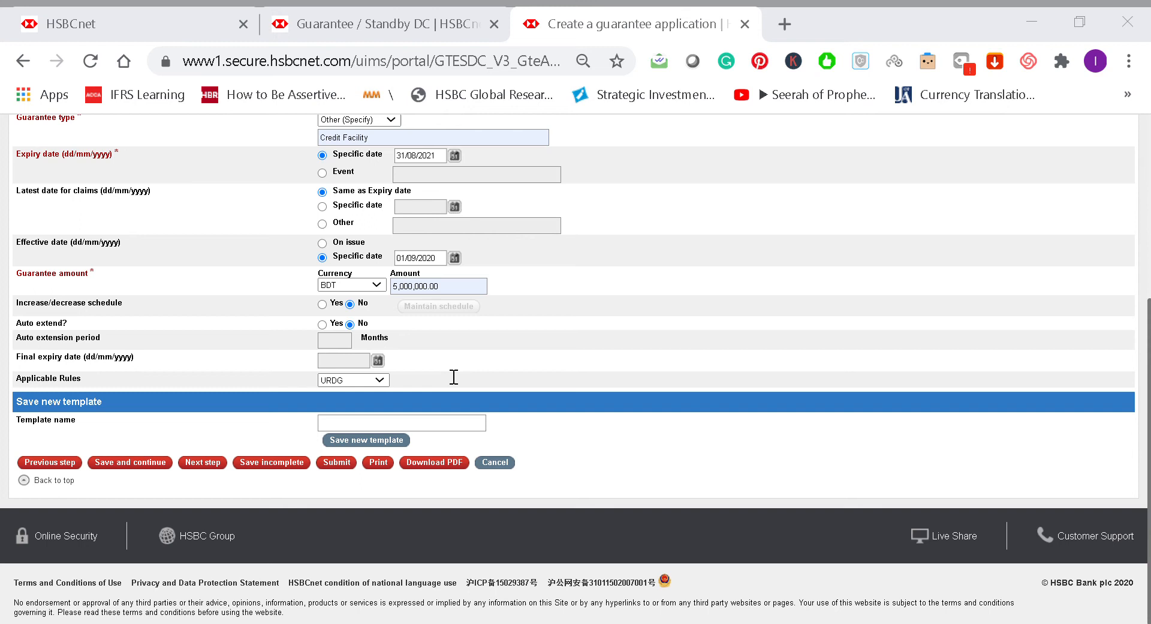
{"action": "mouse_move", "coordinate": [463, 440]}
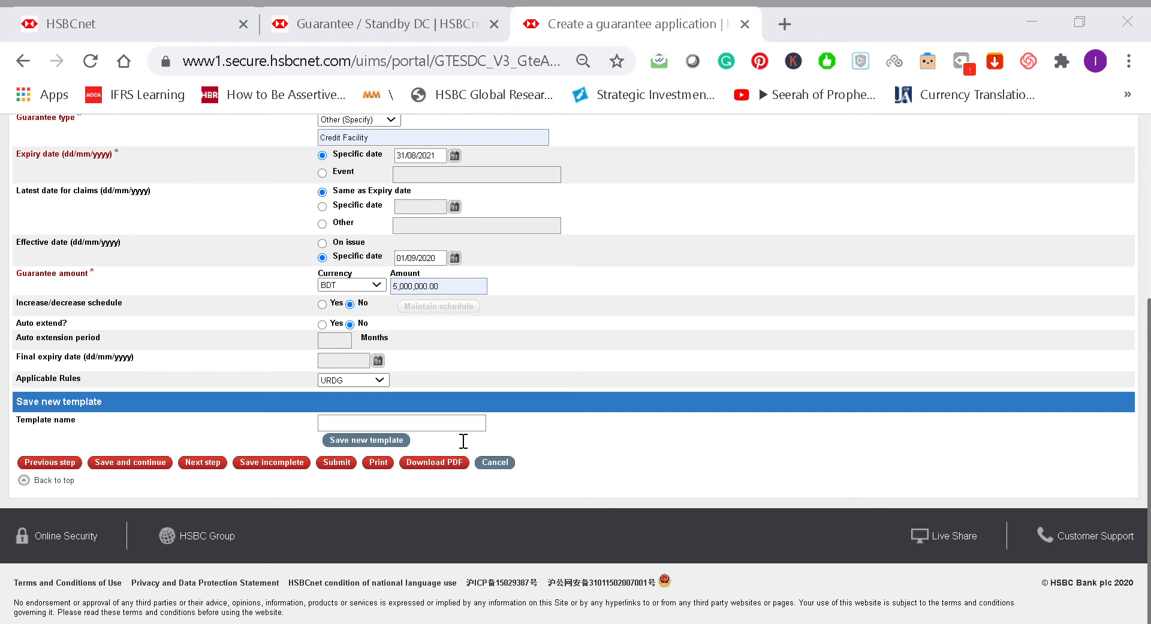
{"action": "mouse_move", "coordinate": [607, 317]}
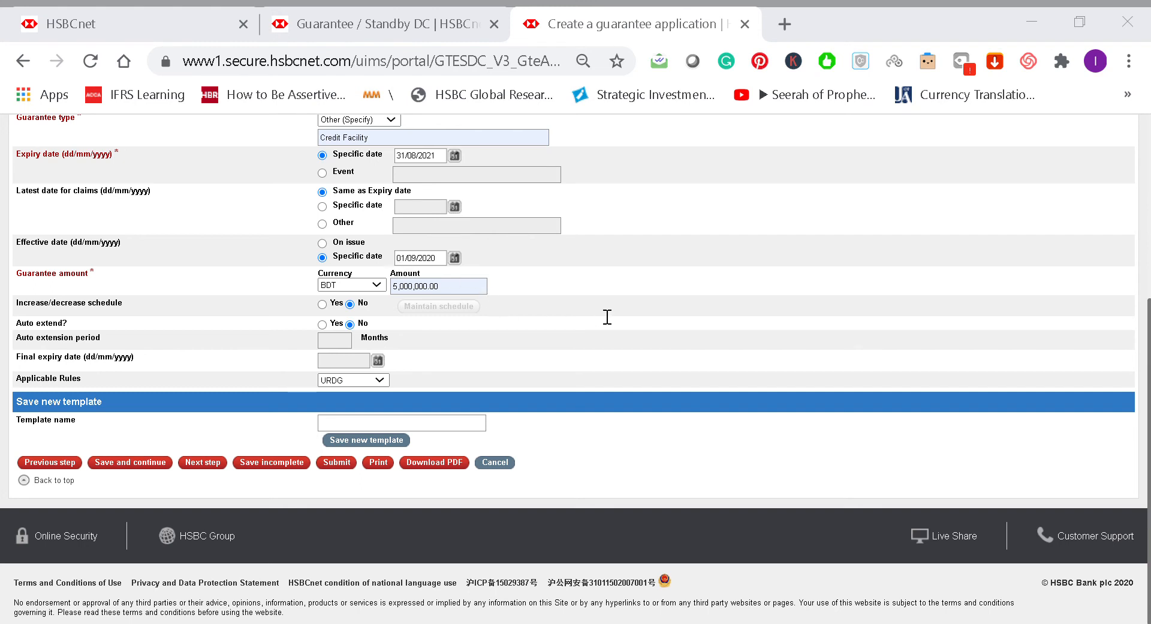
{"action": "mouse_move", "coordinate": [861, 338]}
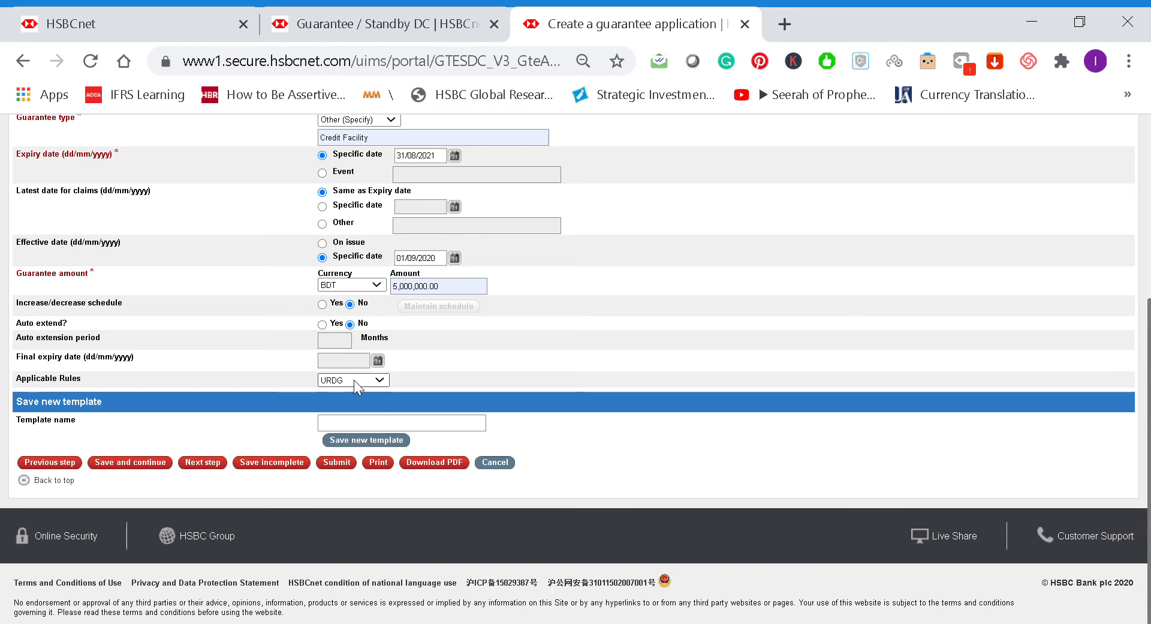
{"action": "mouse_move", "coordinate": [560, 361]}
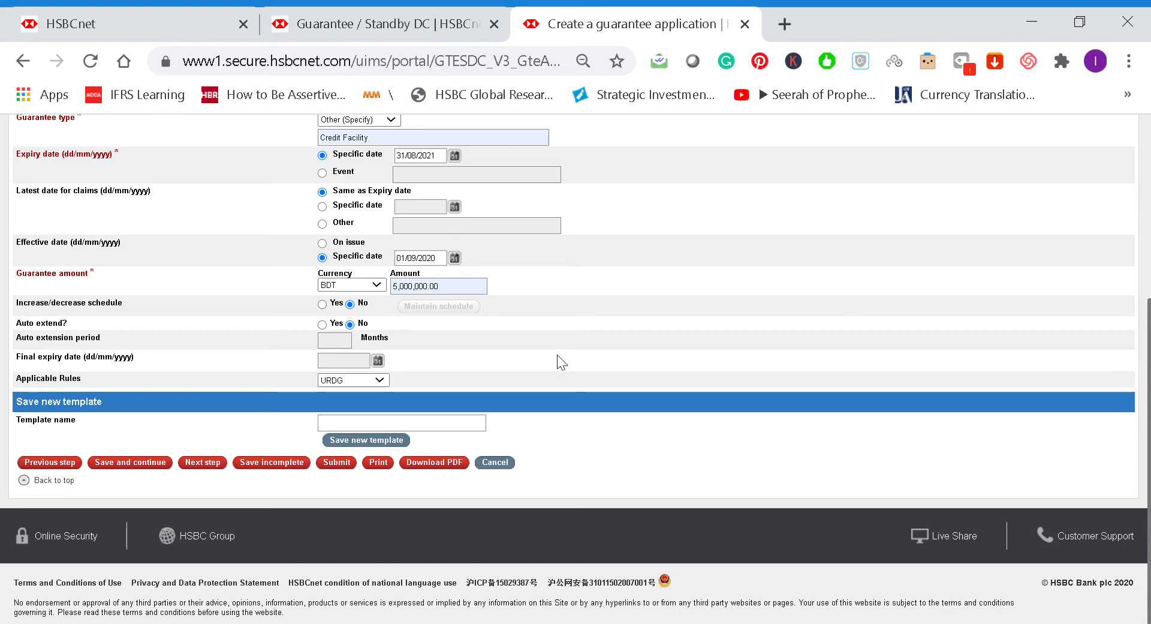
{"action": "mouse_move", "coordinate": [130, 467]}
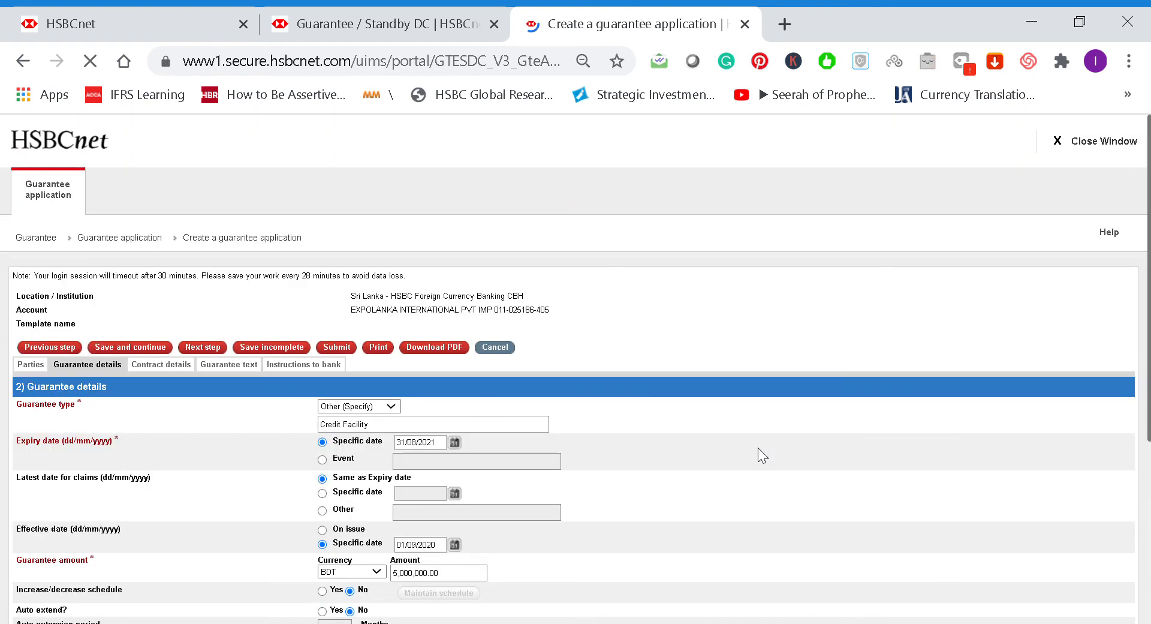
Advance past the blank Contract details step to the Guarantee text step.
{"action": "scroll", "scroll_direction": "down", "scroll_amount": 3}
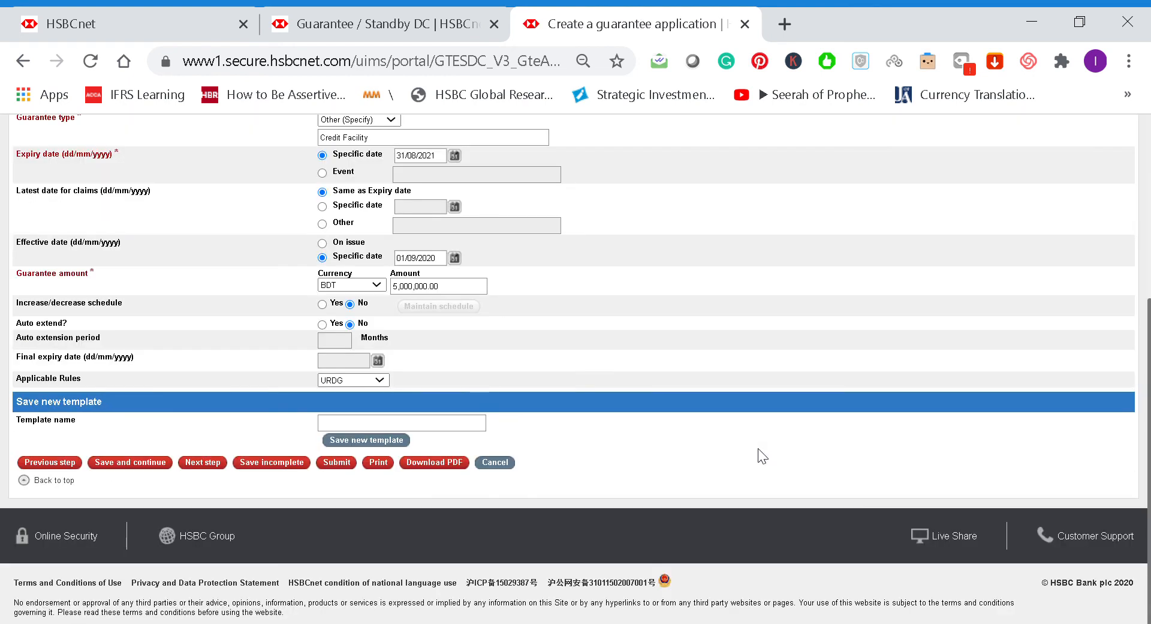
{"action": "left_click", "coordinate": [201, 461]}
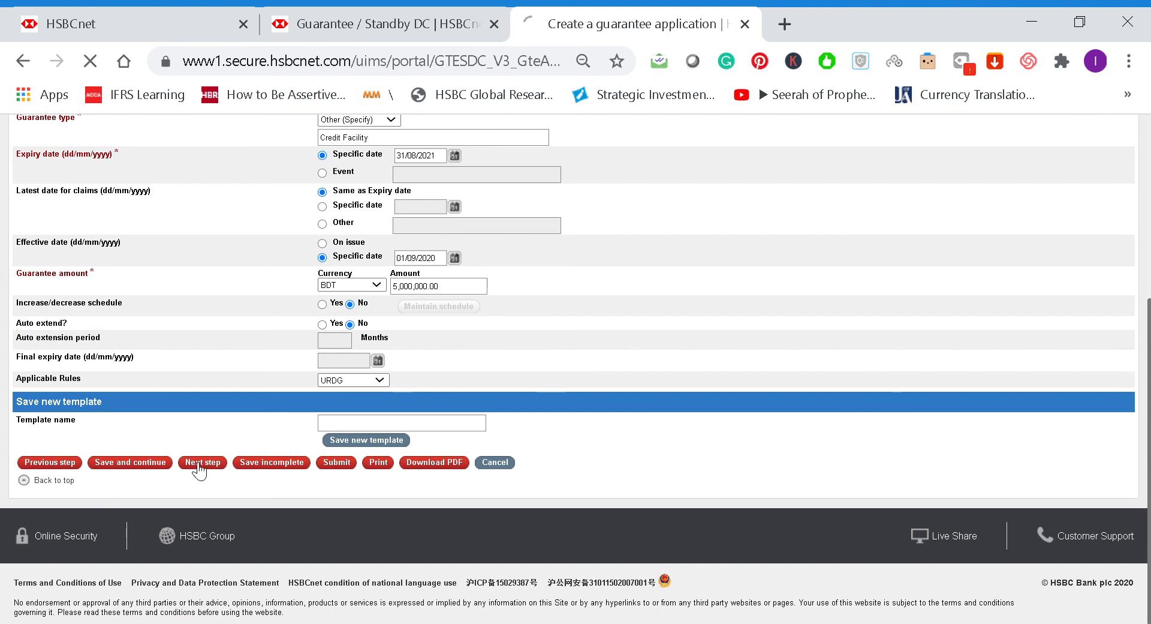
{"action": "left_click", "coordinate": [201, 462]}
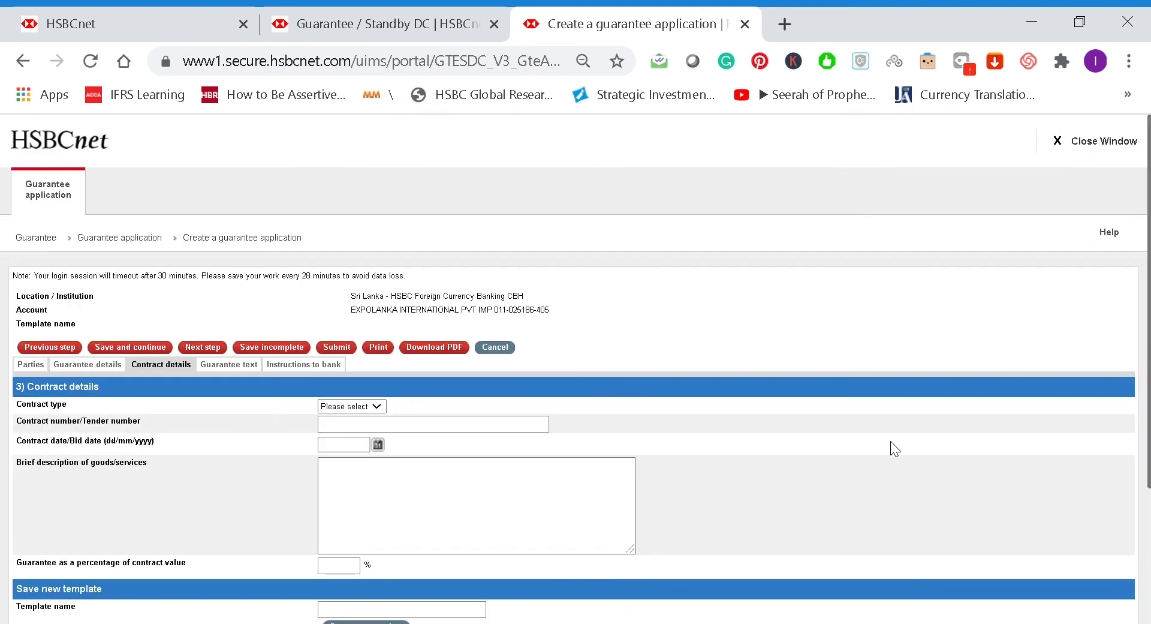
{"action": "scroll", "scroll_direction": "down", "scroll_amount": 3}
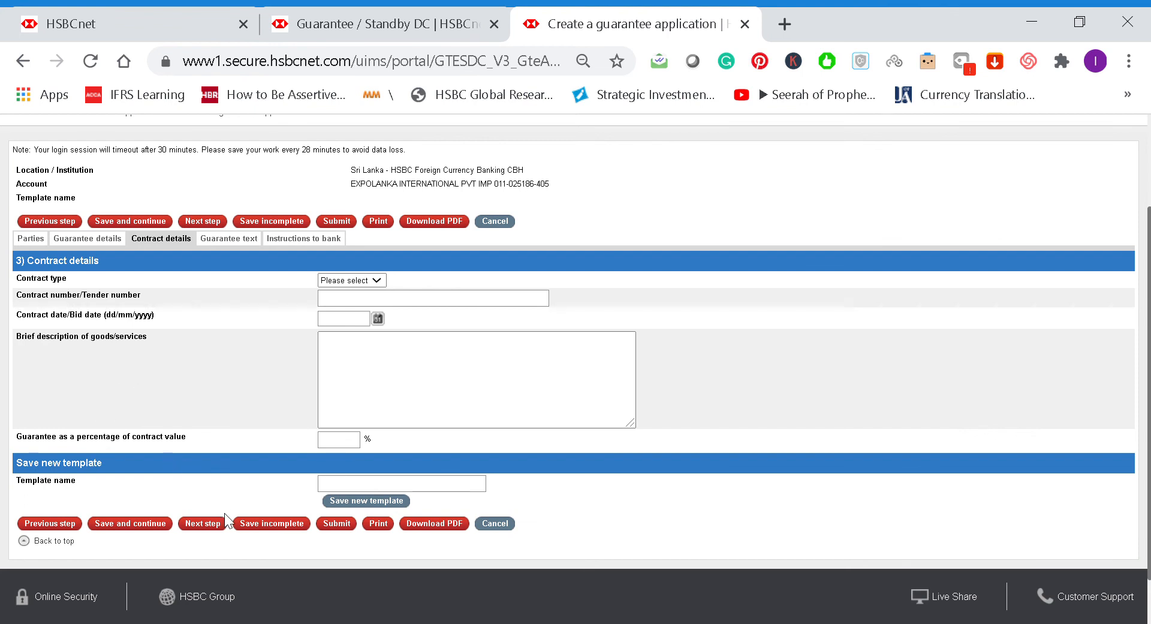
{"action": "left_click", "coordinate": [202, 220]}
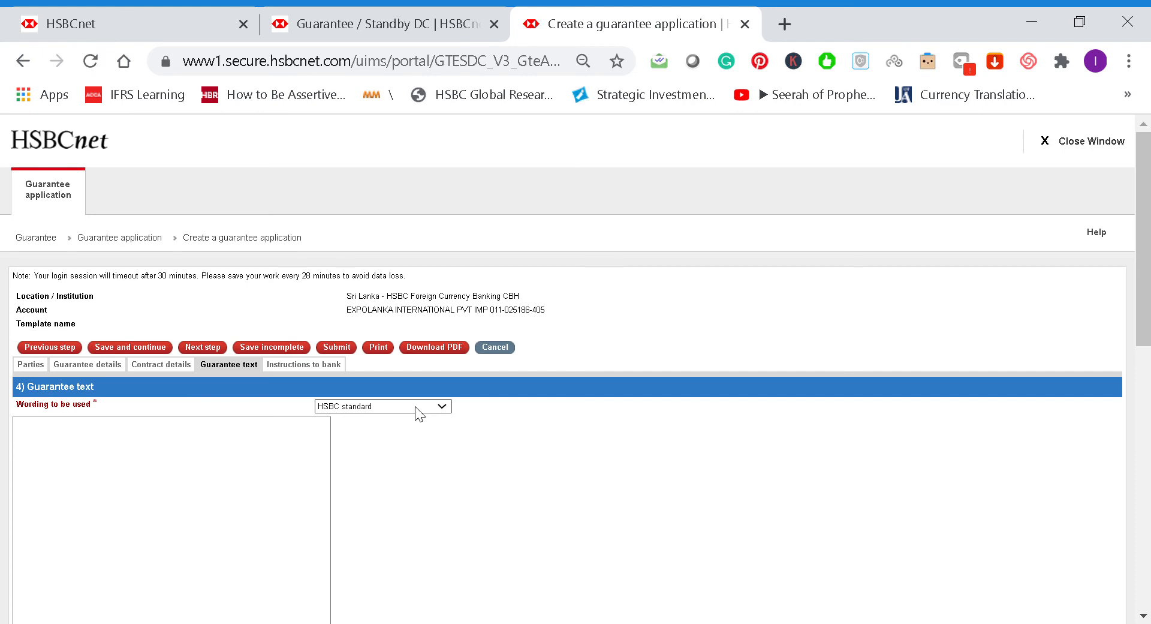
{"action": "mouse_move", "coordinate": [395, 536]}
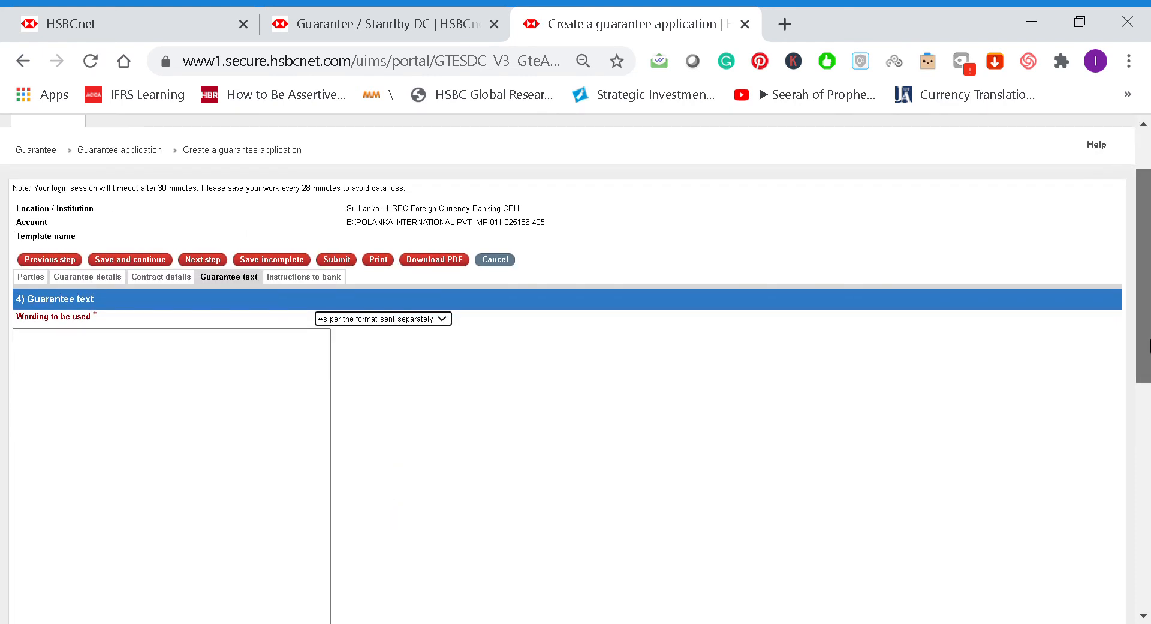
Scroll the Guarantee text step down to the document list and supporting documents button.
{"action": "scroll", "scroll_direction": "down", "scroll_amount": 3}
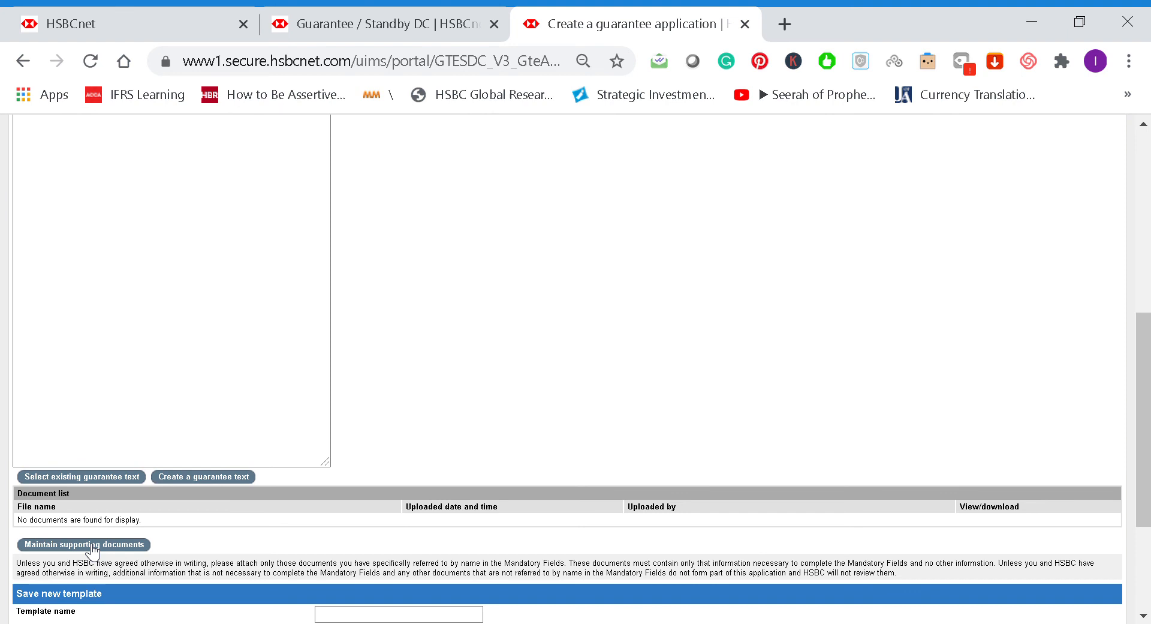
{"action": "mouse_move", "coordinate": [560, 396]}
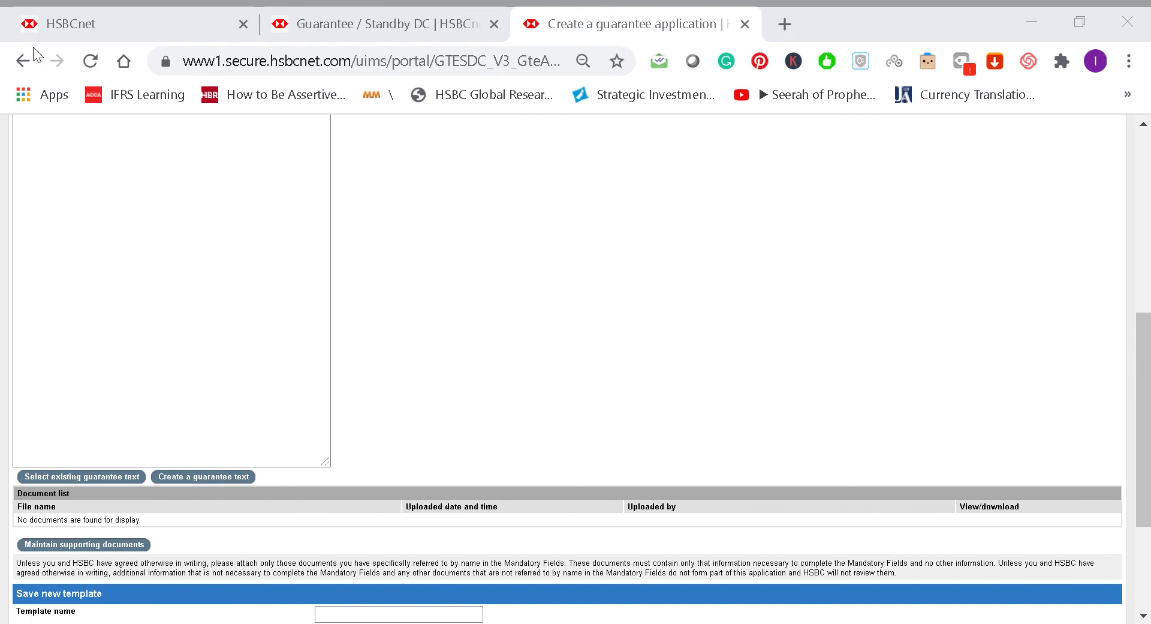
{"action": "mouse_move", "coordinate": [212, 221]}
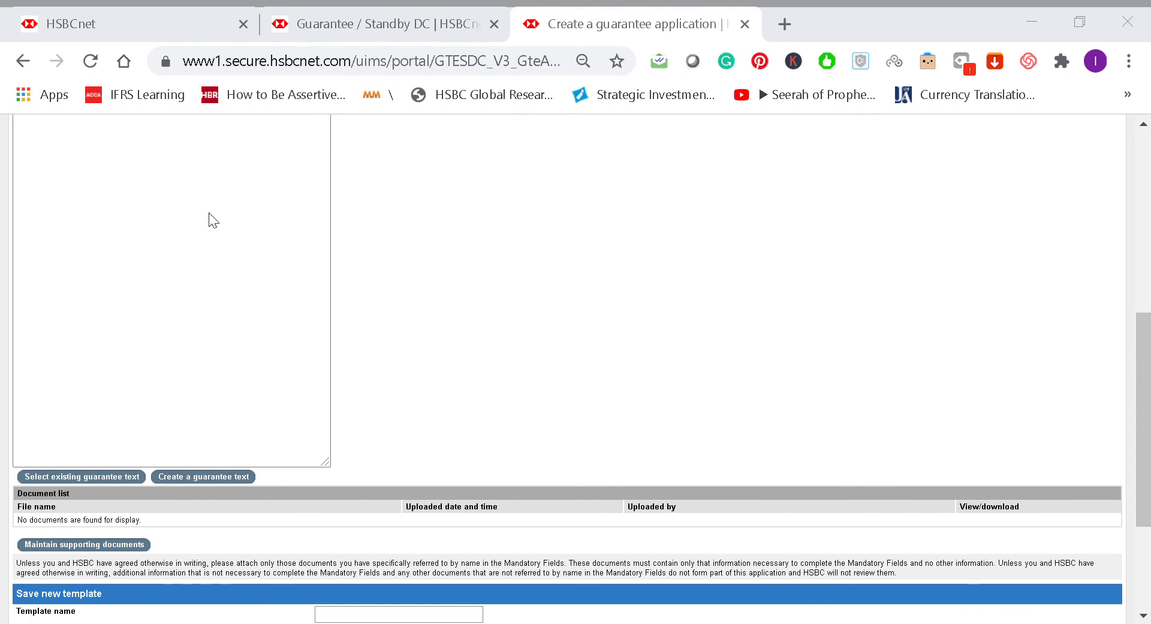
{"action": "mouse_move", "coordinate": [221, 220]}
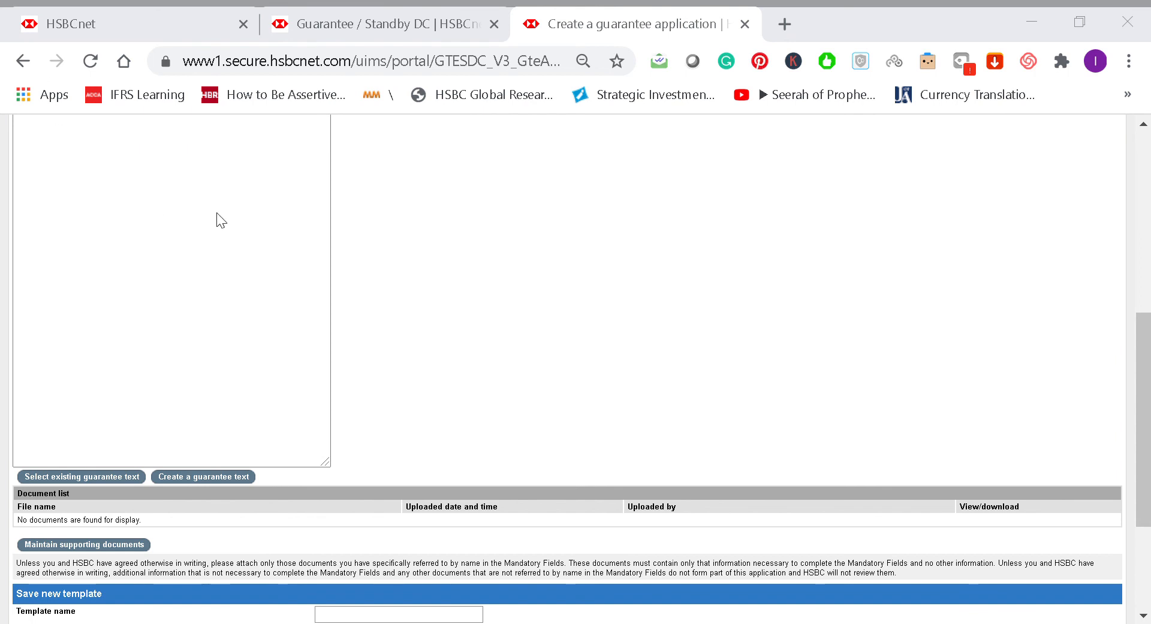
{"action": "mouse_move", "coordinate": [667, 360]}
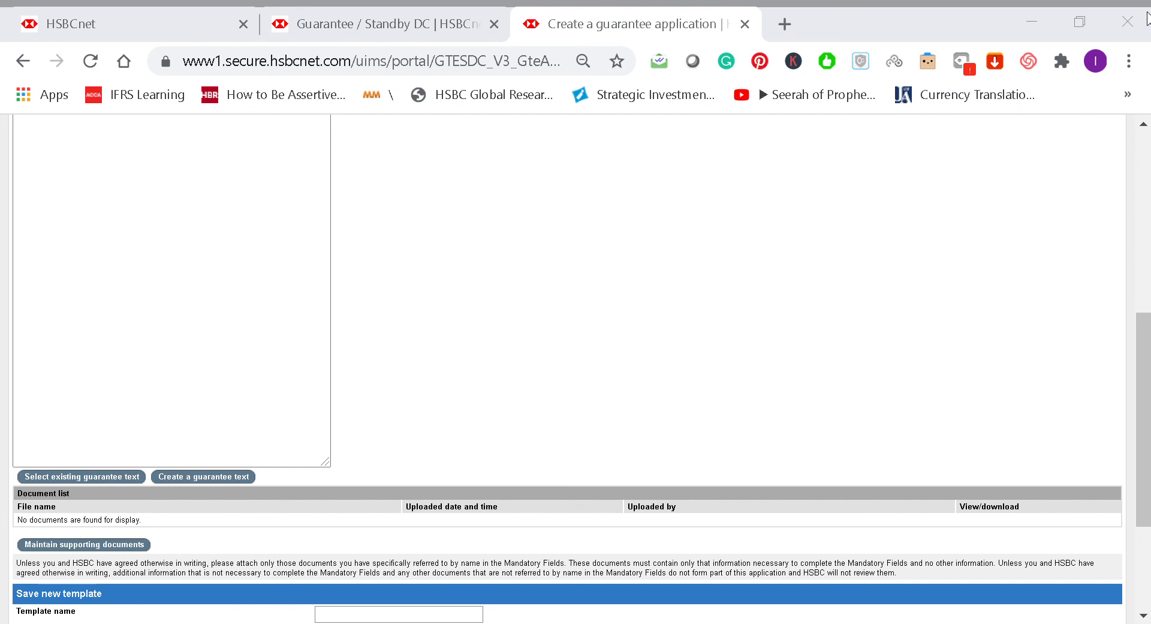
{"action": "left_click", "coordinate": [84, 544]}
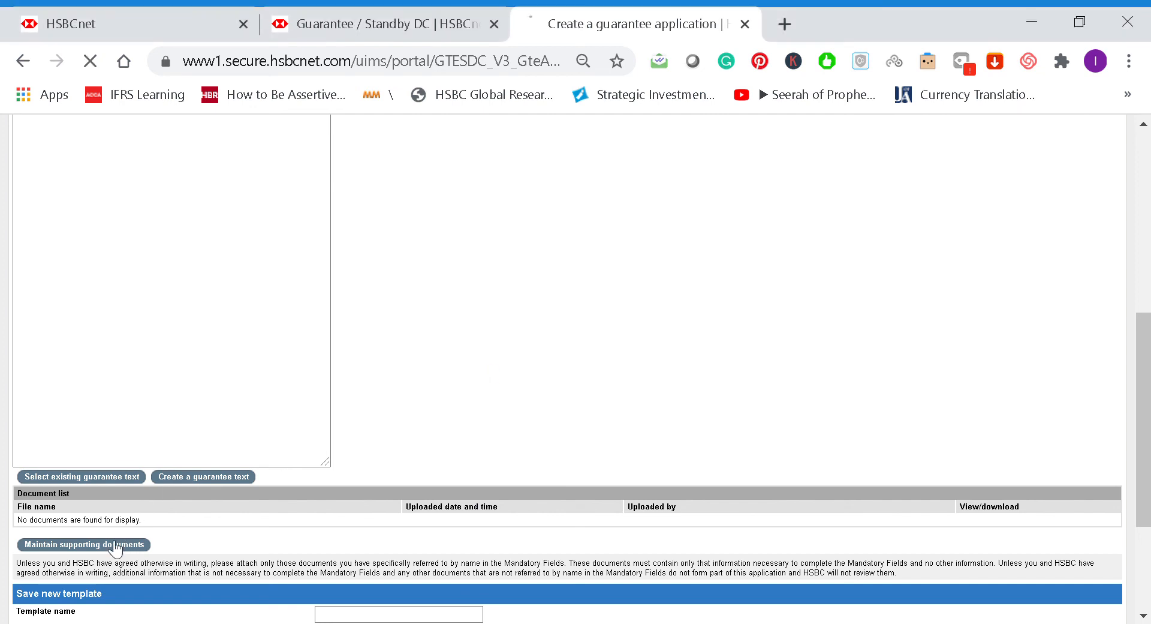
{"action": "left_click", "coordinate": [82, 544]}
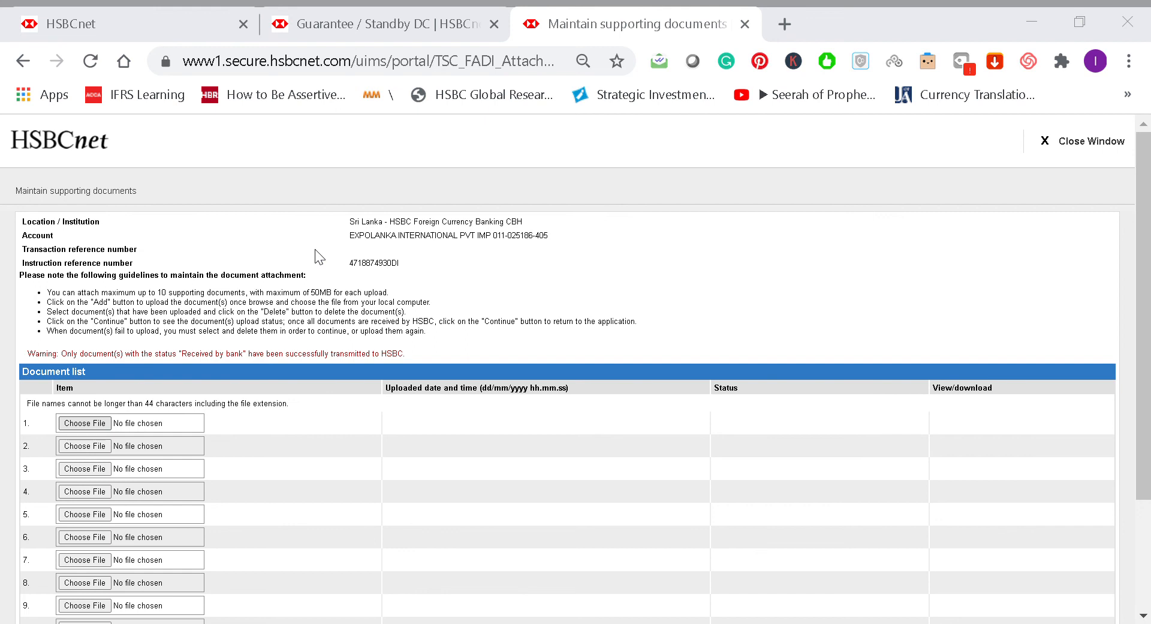
{"action": "mouse_move", "coordinate": [335, 162]}
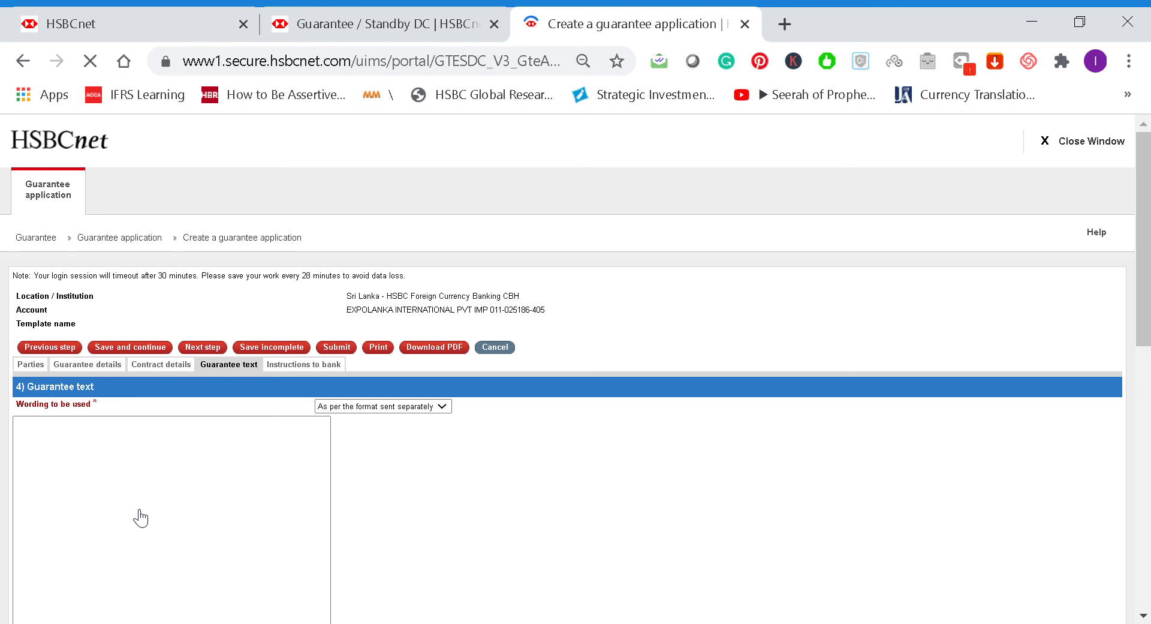
{"action": "scroll", "scroll_direction": "down", "scroll_amount": 3}
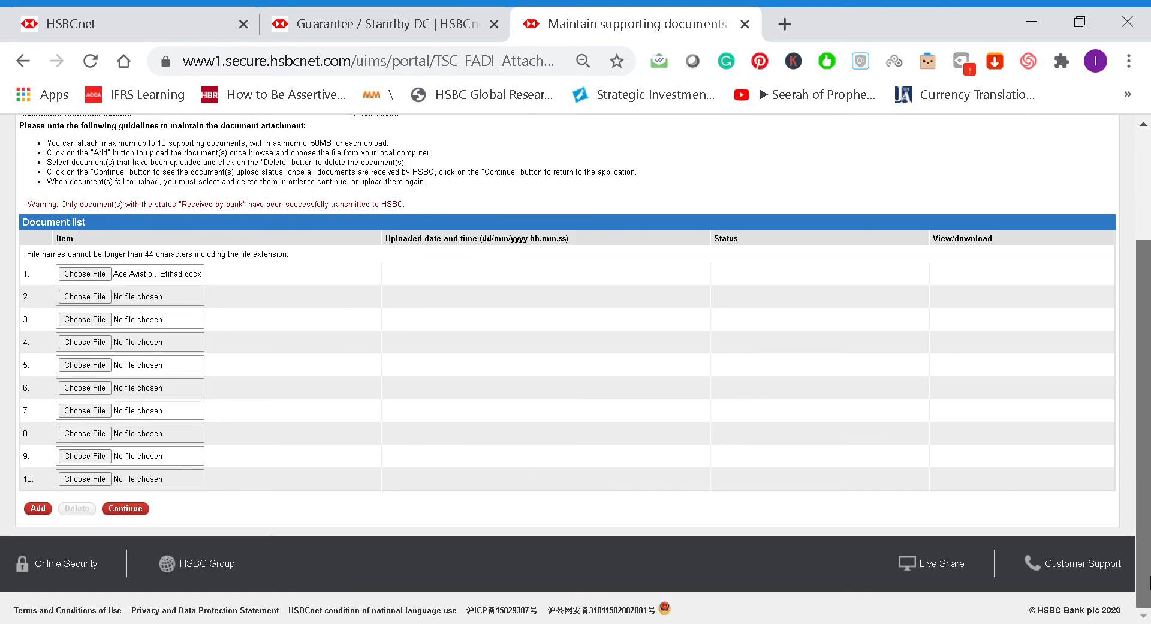
{"action": "left_click", "coordinate": [125, 509]}
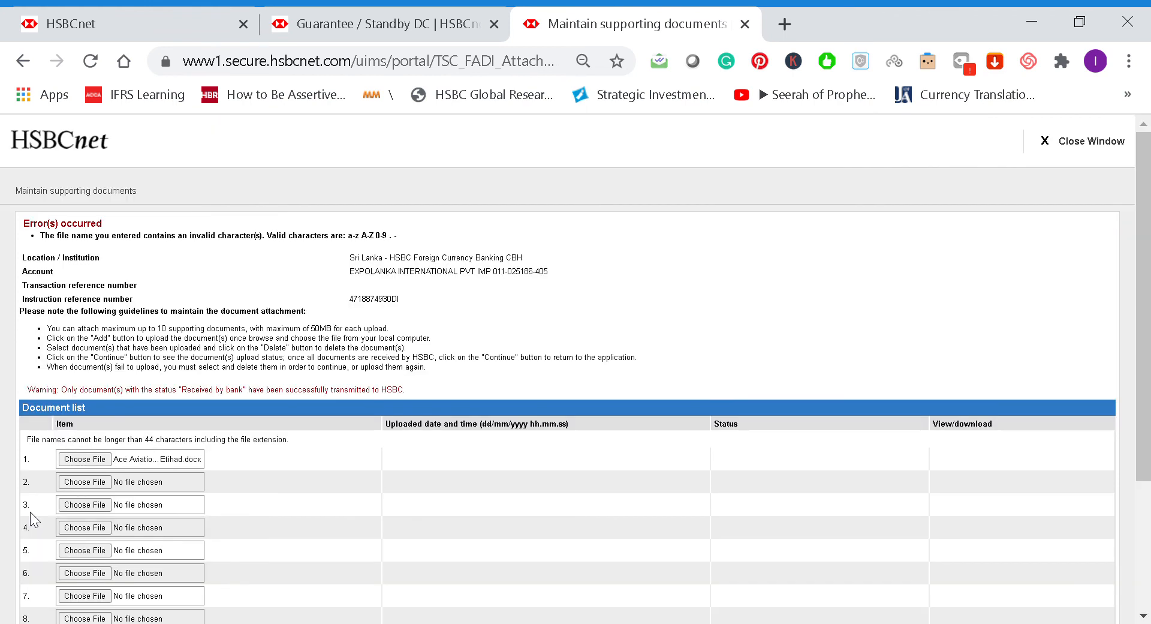
{"action": "scroll", "scroll_direction": "down", "scroll_amount": 3}
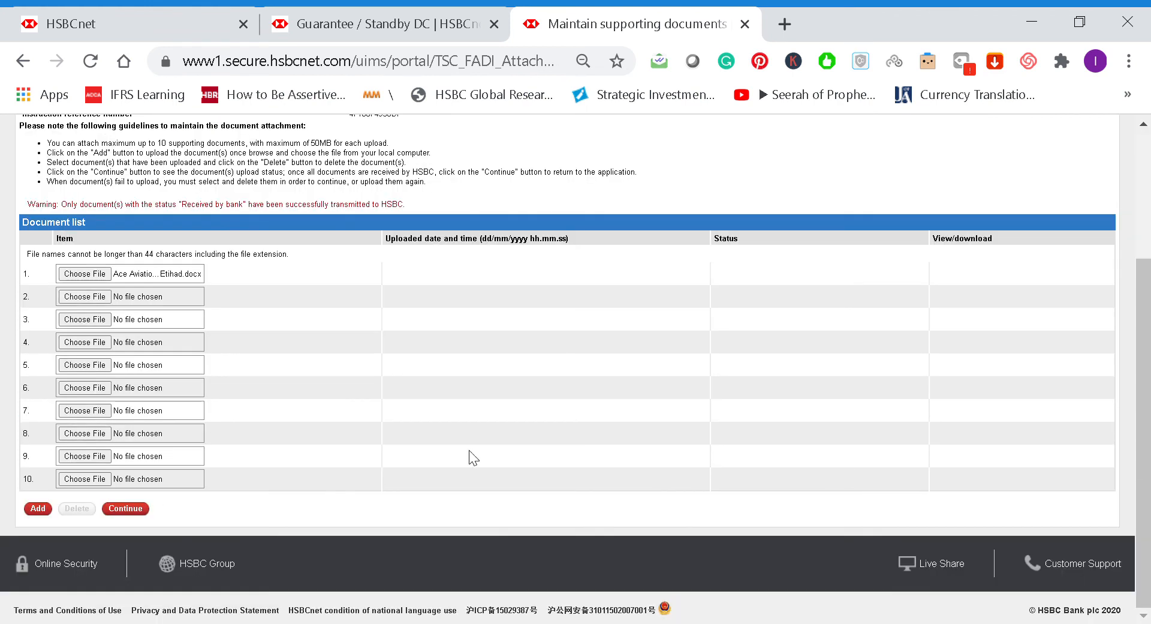
{"action": "left_click", "coordinate": [125, 508]}
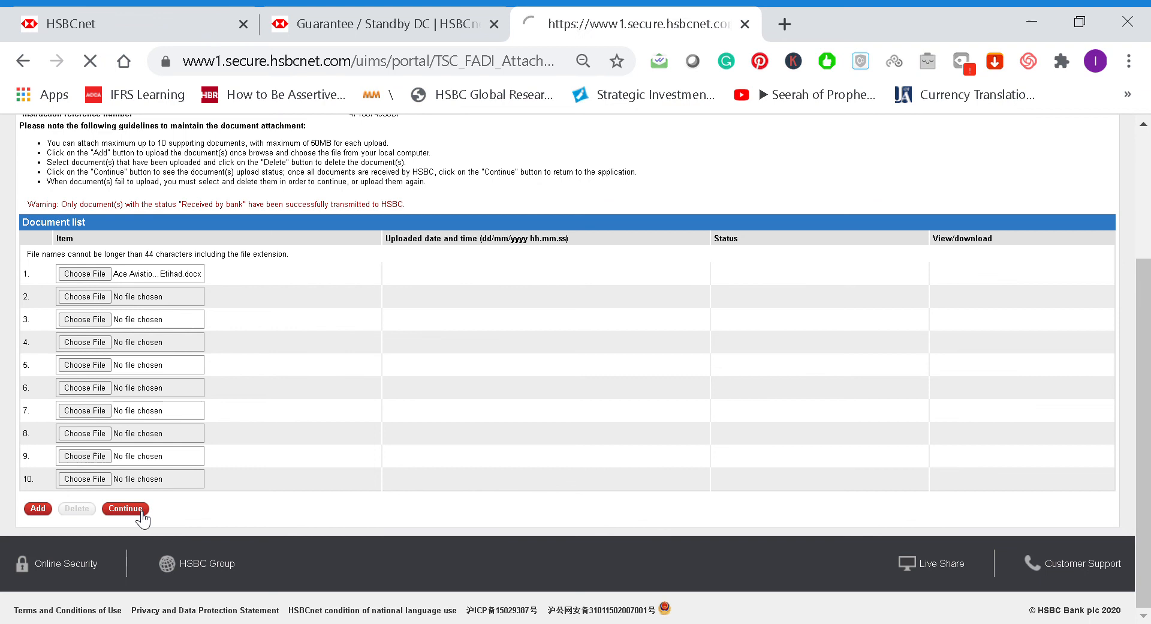
{"action": "left_click", "coordinate": [125, 509]}
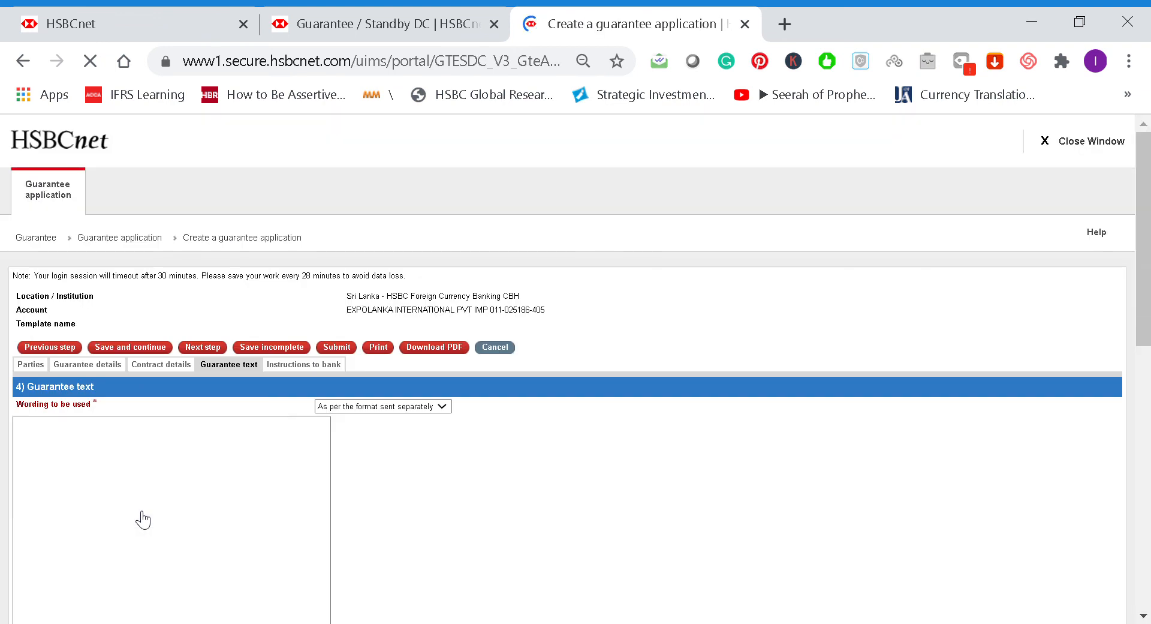
{"action": "scroll", "scroll_direction": "down", "scroll_amount": 3}
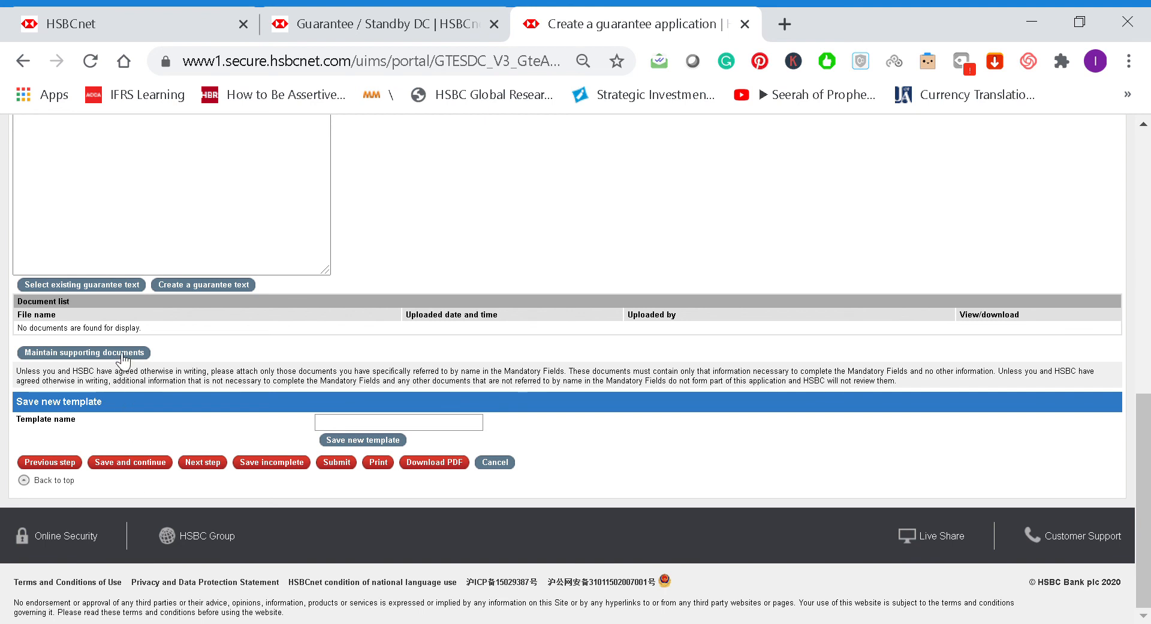
On Instructions to bank, set delivery method Others as Collected and add special instructions for HSBC Bangladesh.
{"action": "left_click", "coordinate": [202, 462]}
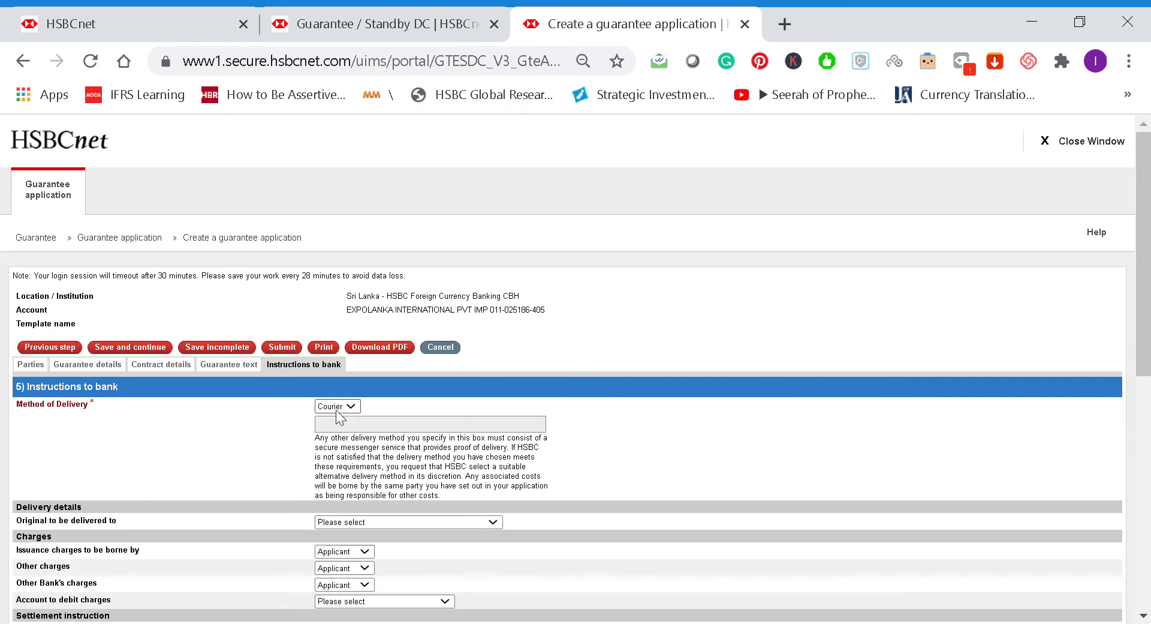
{"action": "left_click", "coordinate": [337, 405]}
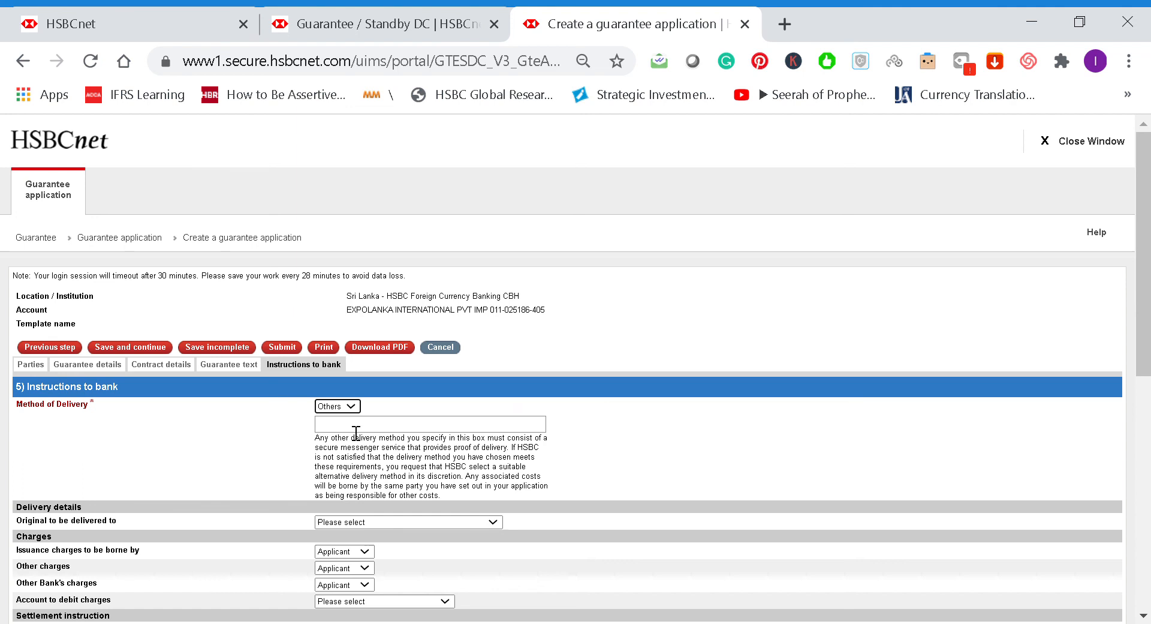
{"action": "type", "text": "Collected"}
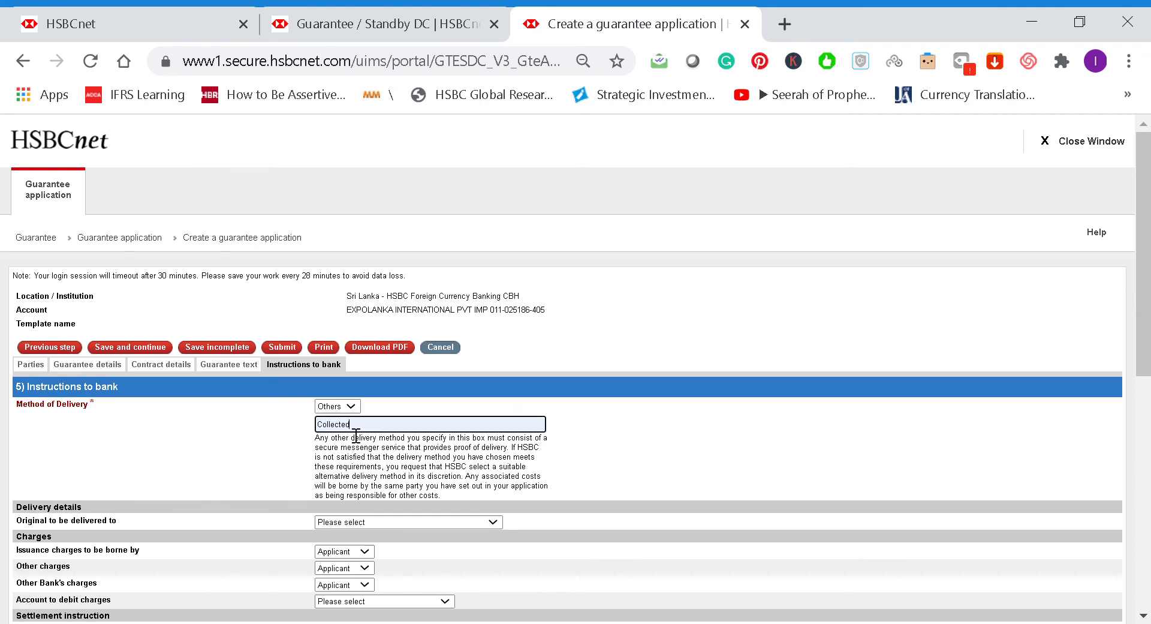
{"action": "scroll", "scroll_direction": "down", "scroll_amount": 3}
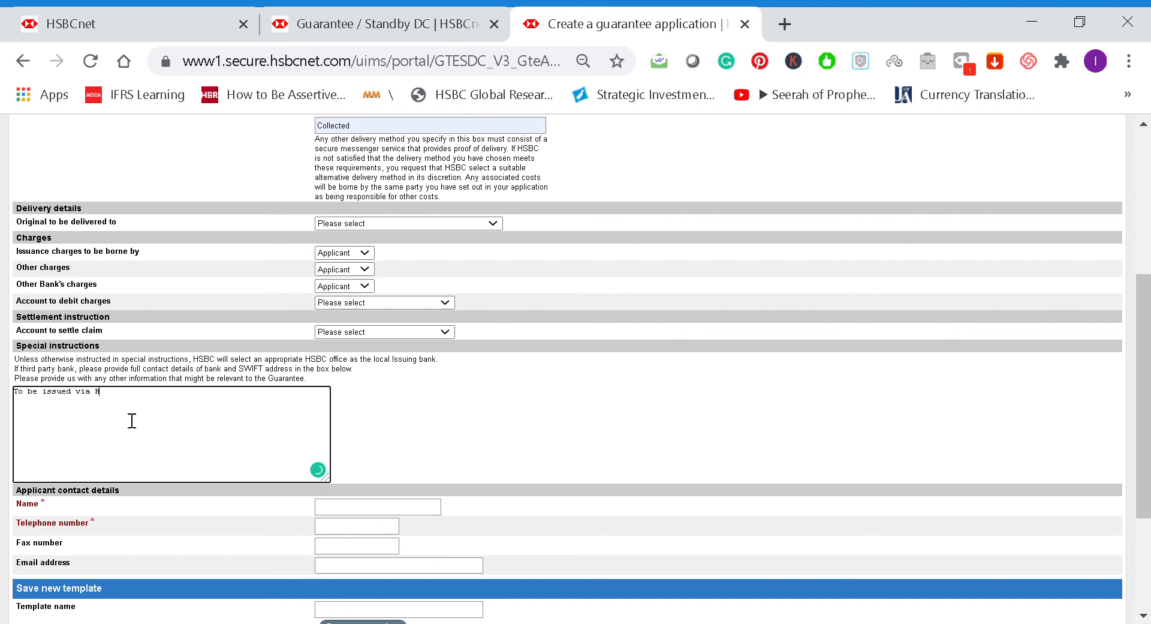
{"action": "type", "text": "SBC Bangladesh"}
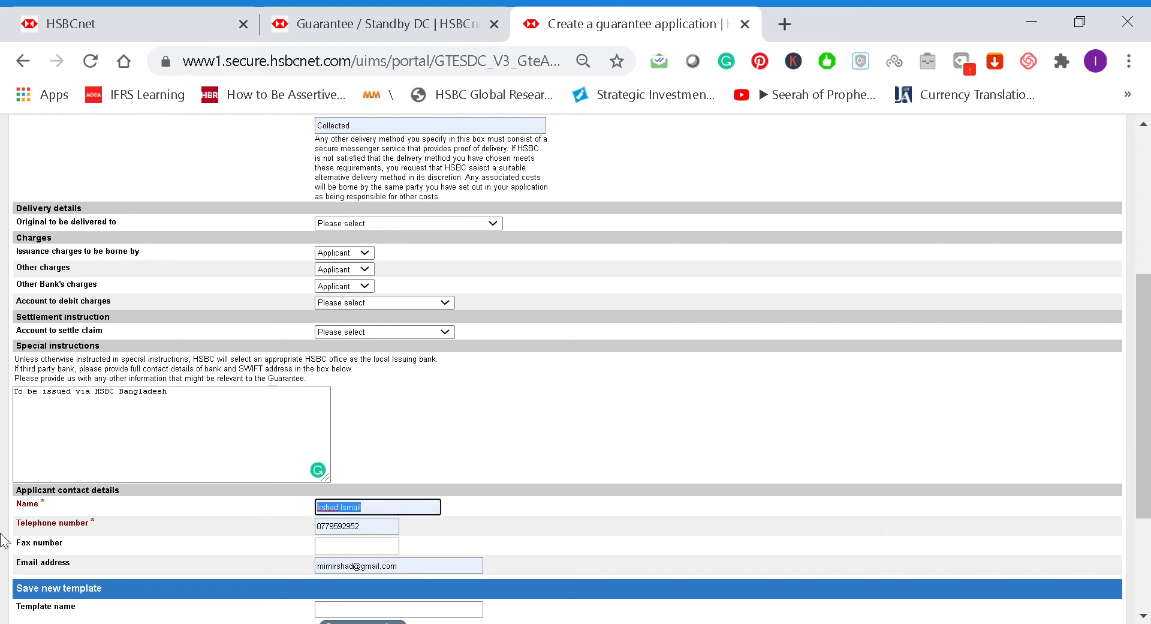
Enter the applicant contact name irshad.
{"action": "left_click", "coordinate": [377, 508]}
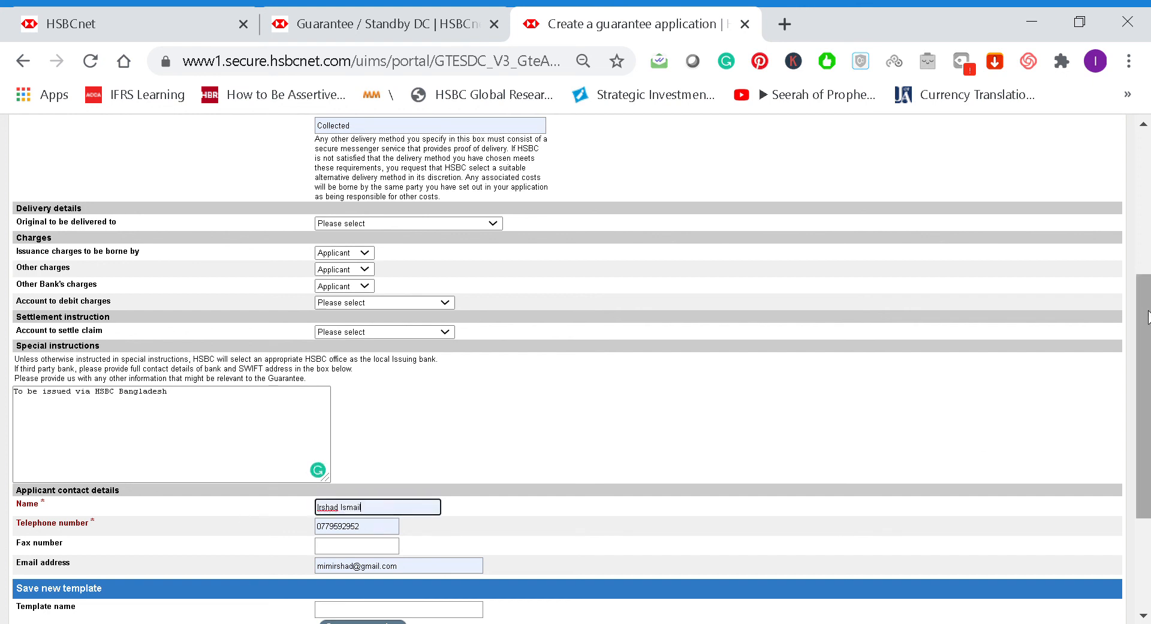
{"action": "scroll", "scroll_direction": "down", "scroll_amount": 3}
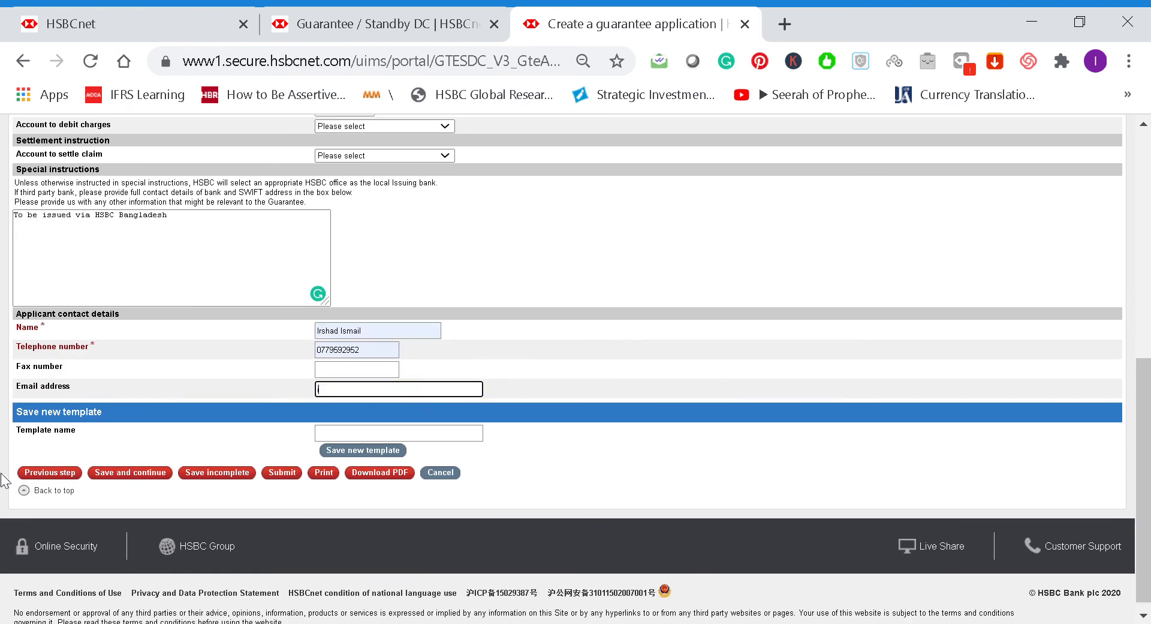
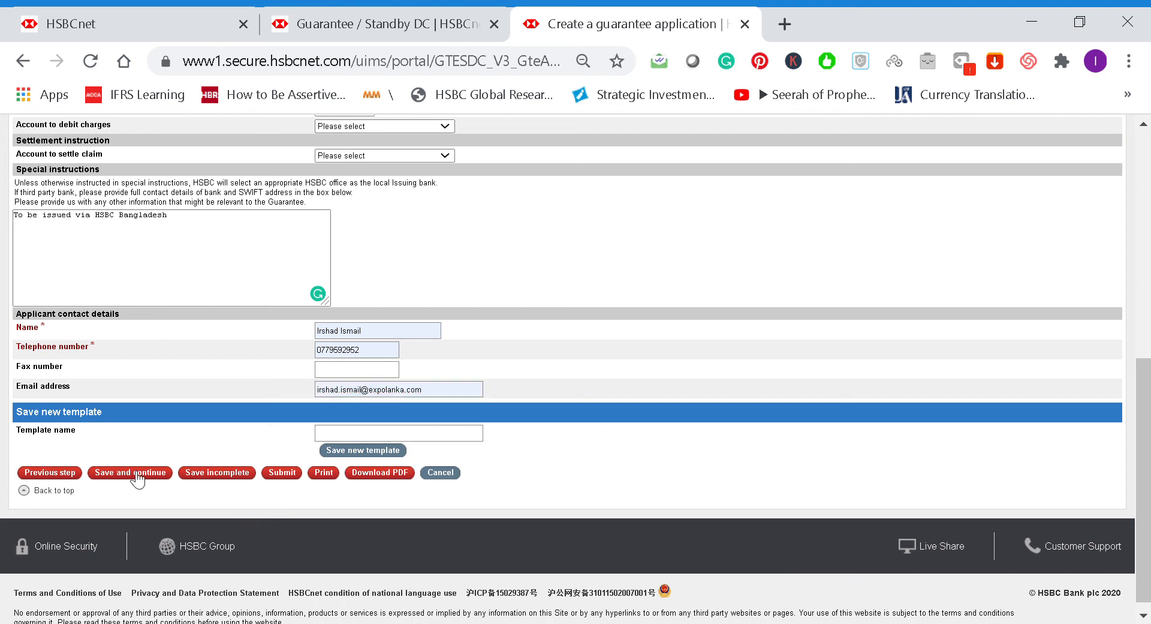
Save the bank instructions and submit the completed guarantee application.
{"action": "left_click", "coordinate": [130, 473]}
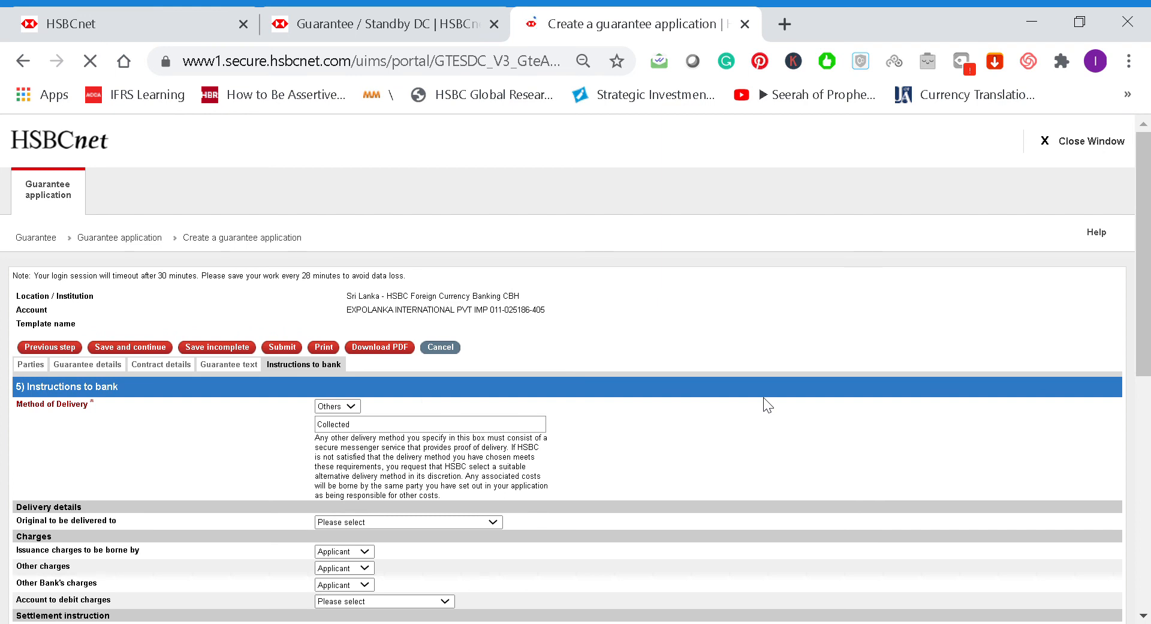
{"action": "scroll", "scroll_direction": "down", "scroll_amount": 3}
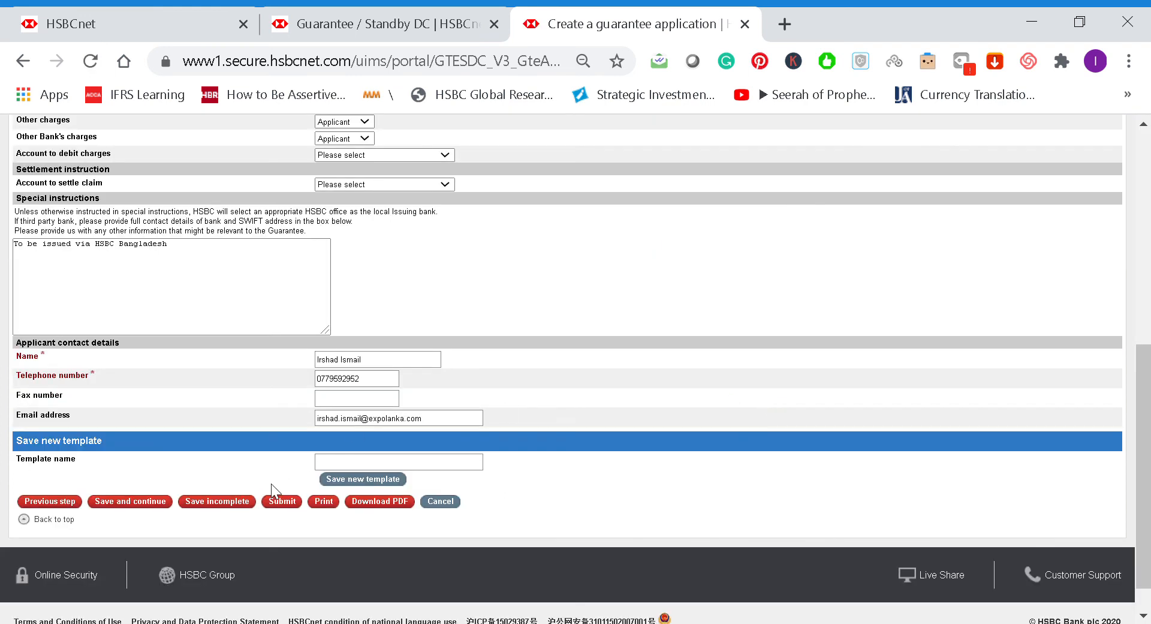
{"action": "left_click", "coordinate": [281, 501]}
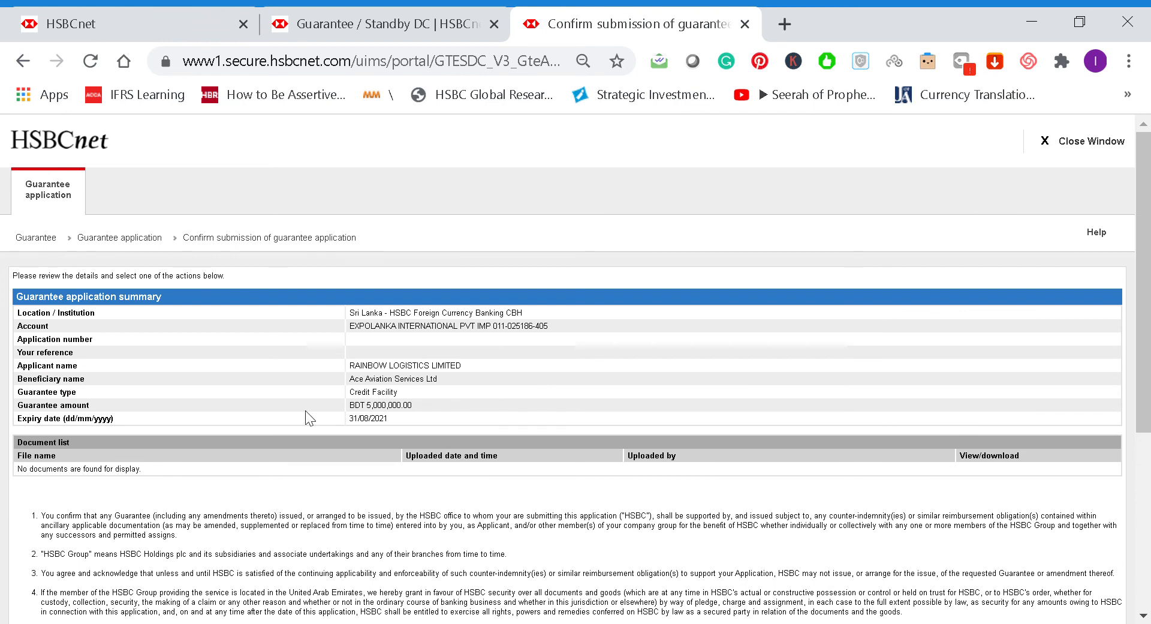
Confirm the submission on the summary and return to the guarantee services overview.
{"action": "scroll", "scroll_direction": "down", "scroll_amount": 3}
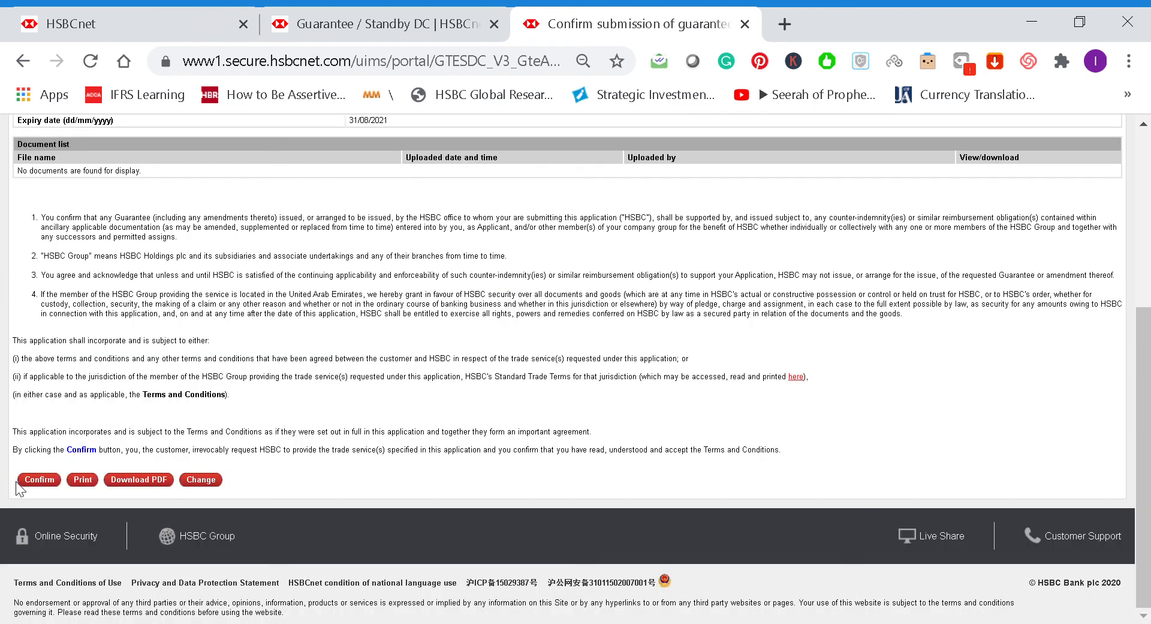
{"action": "left_click", "coordinate": [38, 478]}
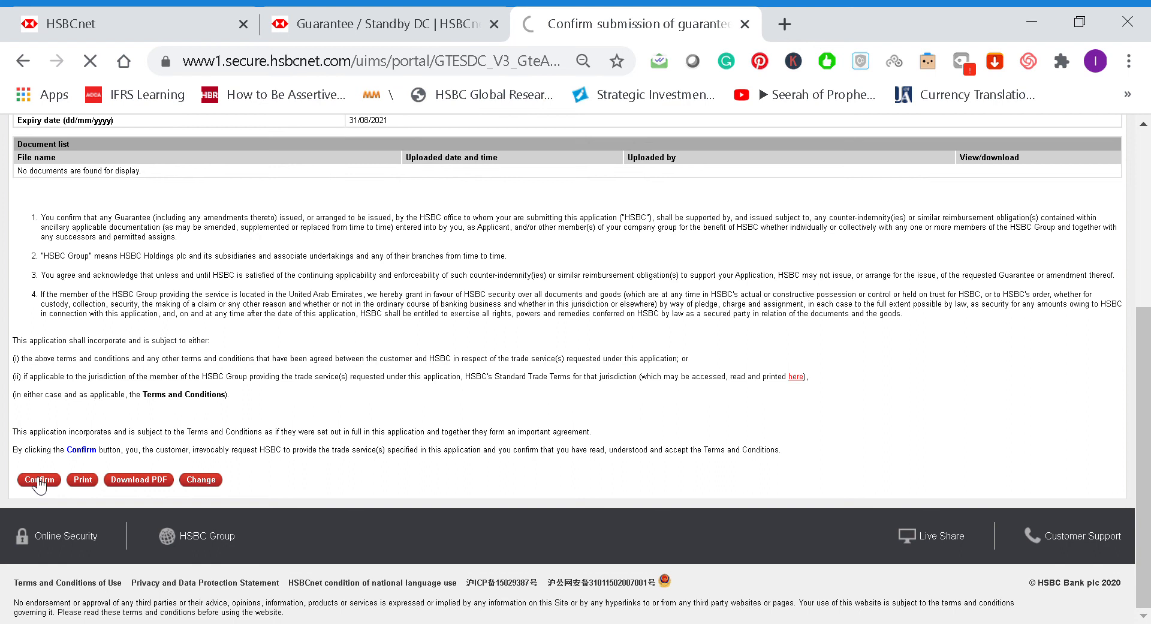
{"action": "left_click", "coordinate": [38, 479]}
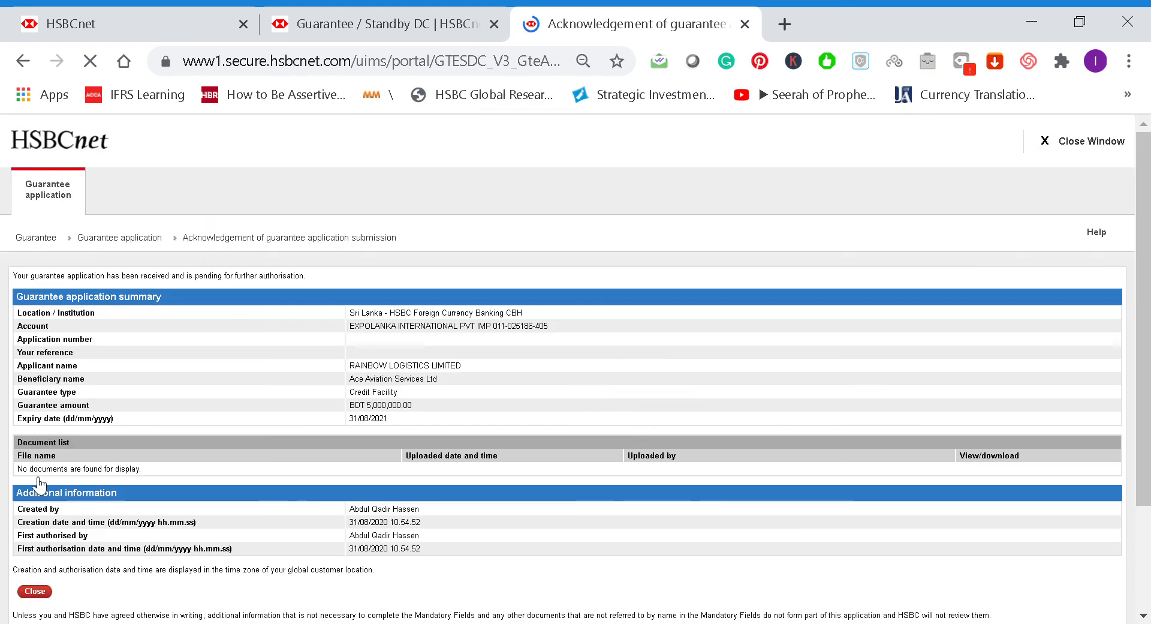
{"action": "left_click", "coordinate": [374, 24]}
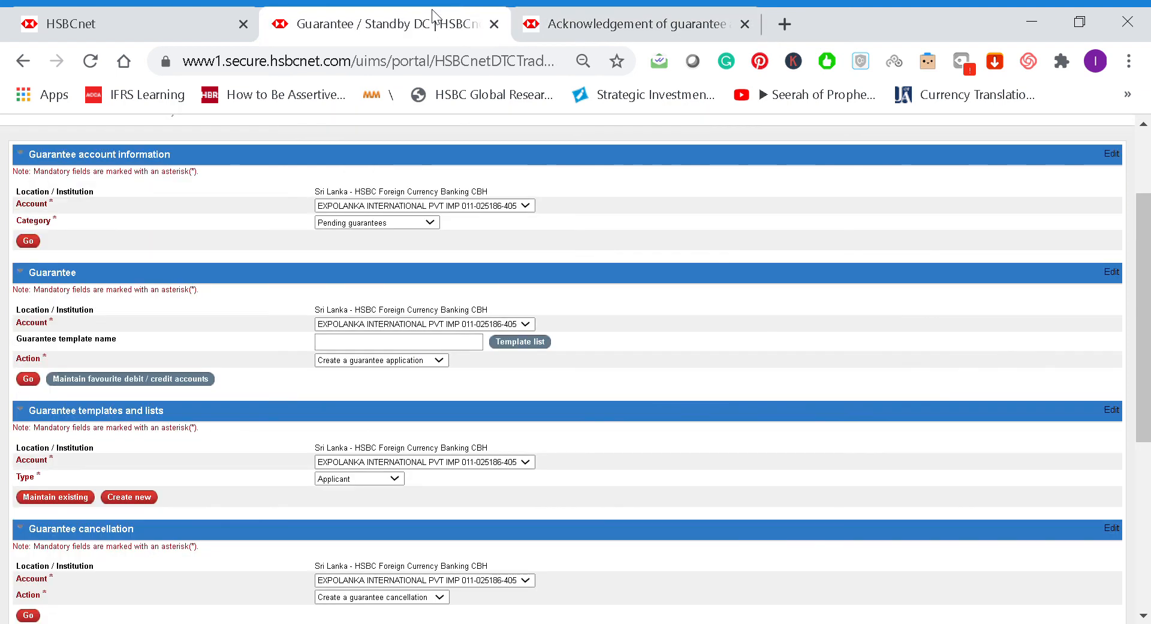
Scroll through the Guarantee / Standby DC overview's pending transactions and authorisation sections.
{"action": "scroll", "scroll_direction": "down", "scroll_amount": 3}
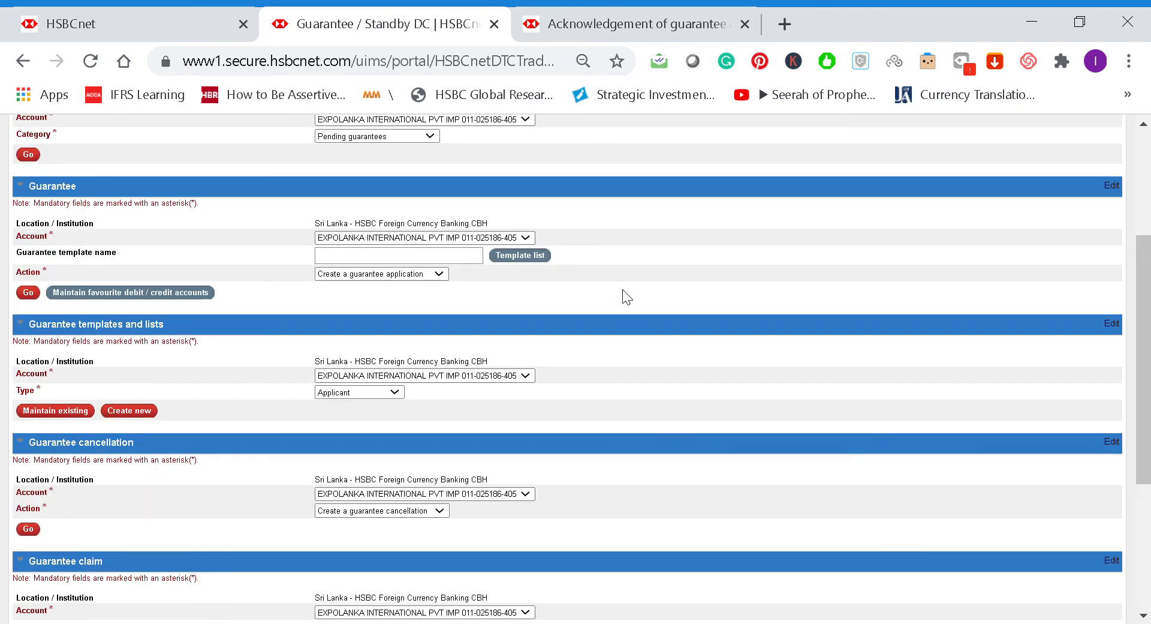
{"action": "mouse_move", "coordinate": [607, 315]}
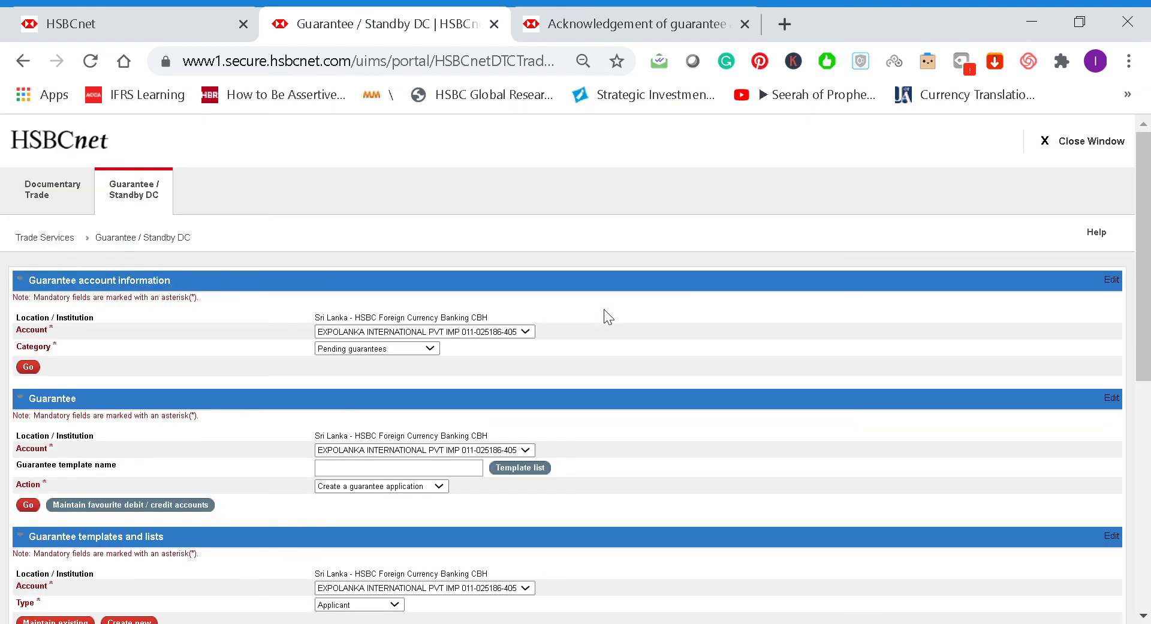
{"action": "scroll", "scroll_direction": "down", "scroll_amount": 3}
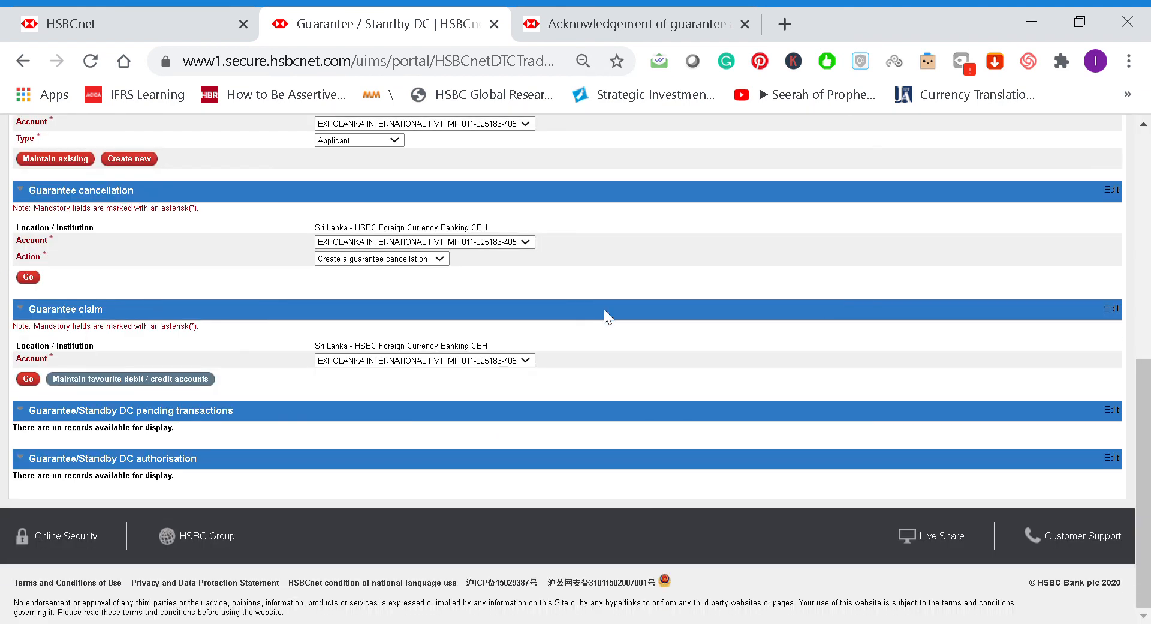